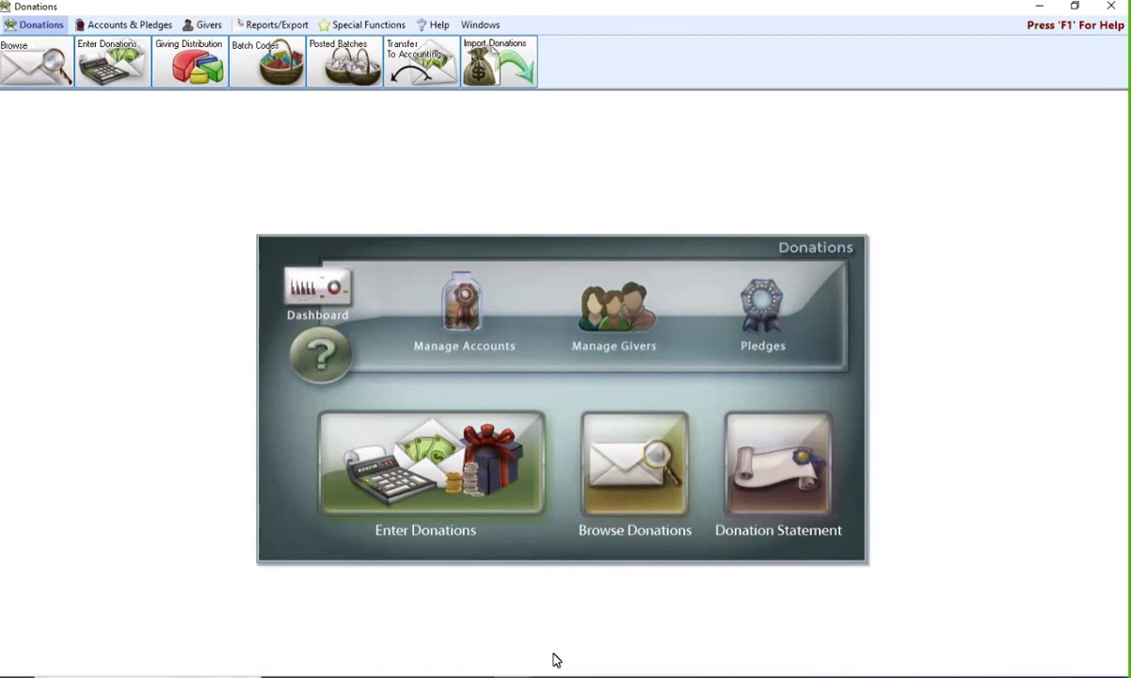
mouse_move(87, 98)
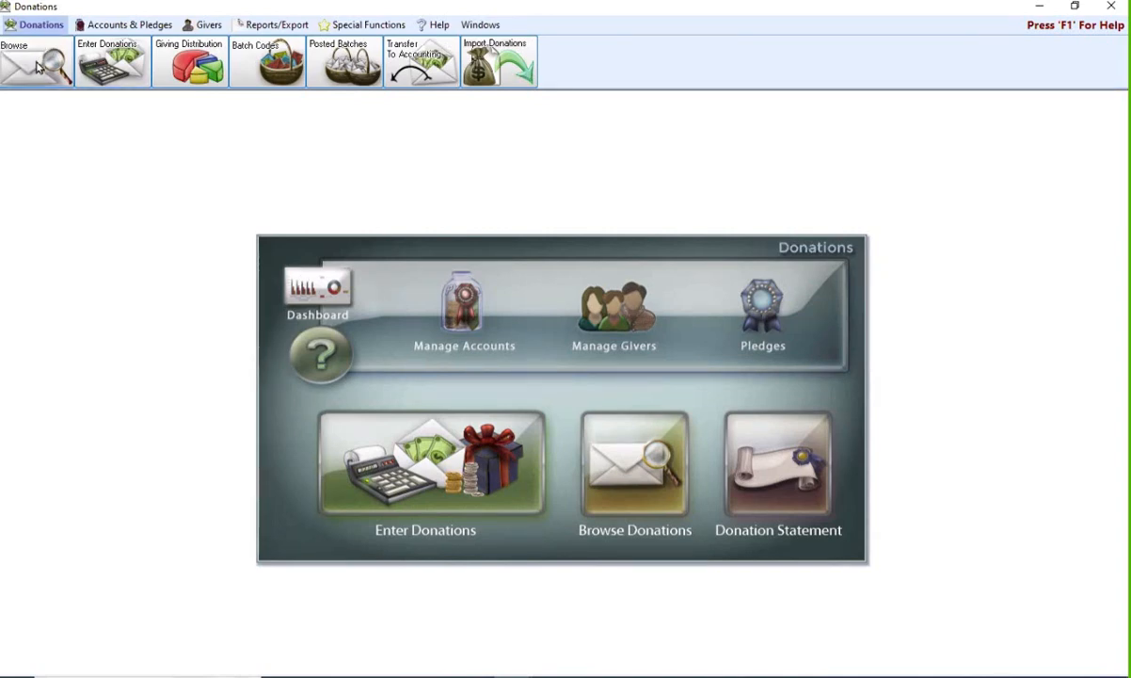
mouse_move(345, 62)
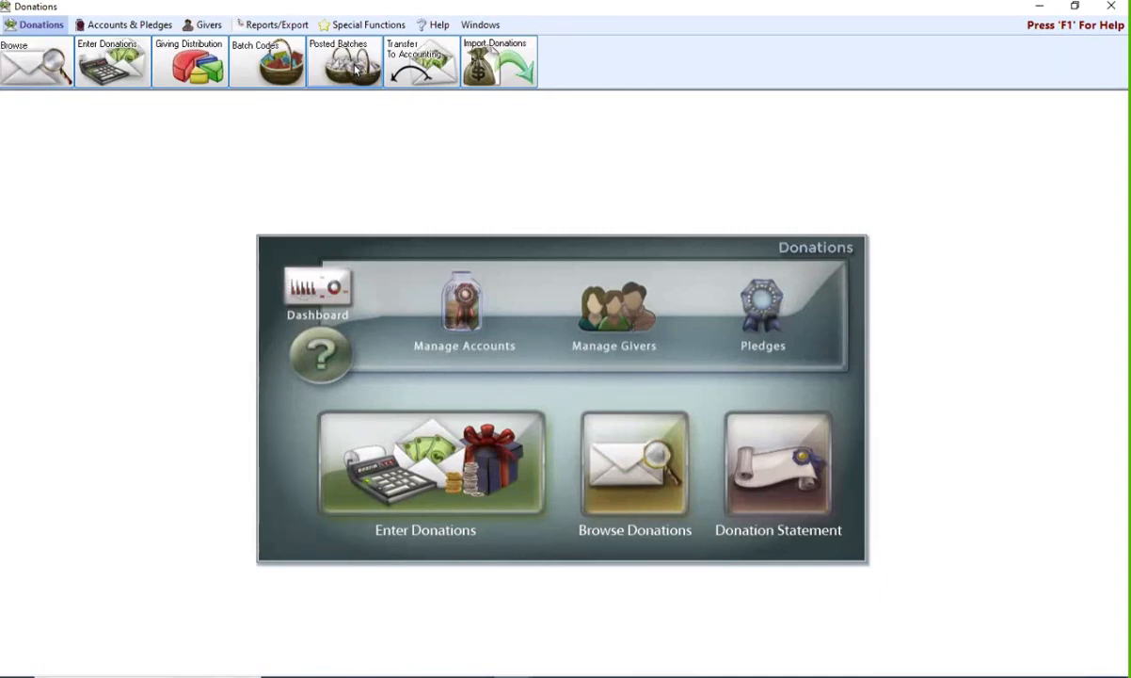
mouse_move(329, 101)
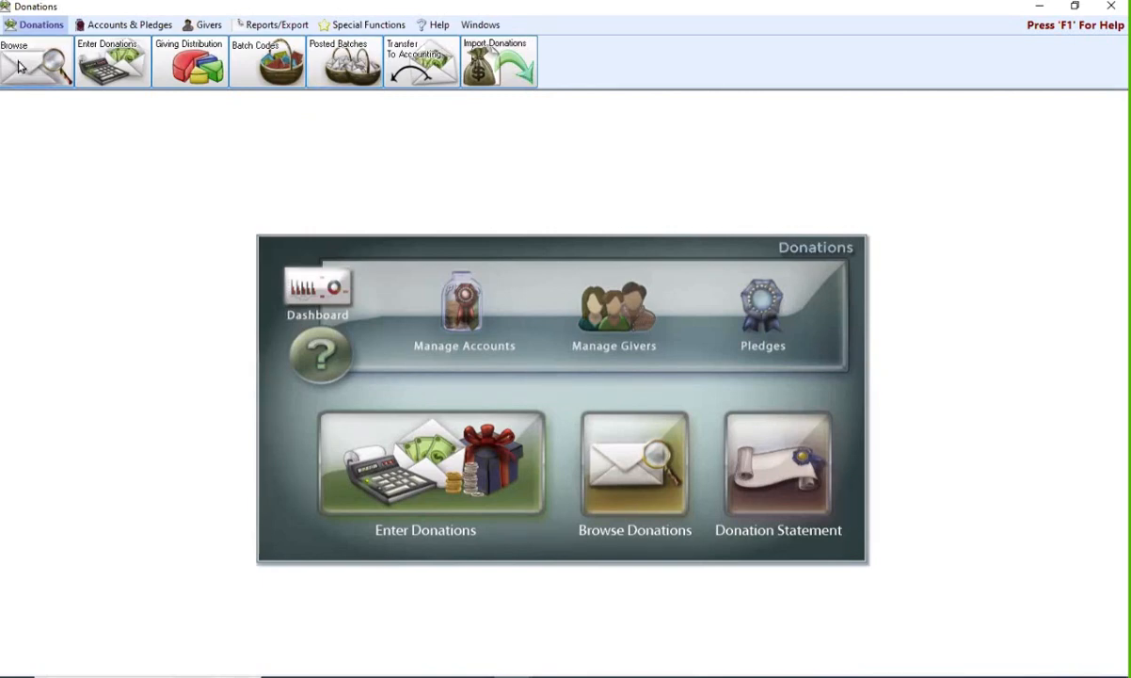
mouse_move(414, 66)
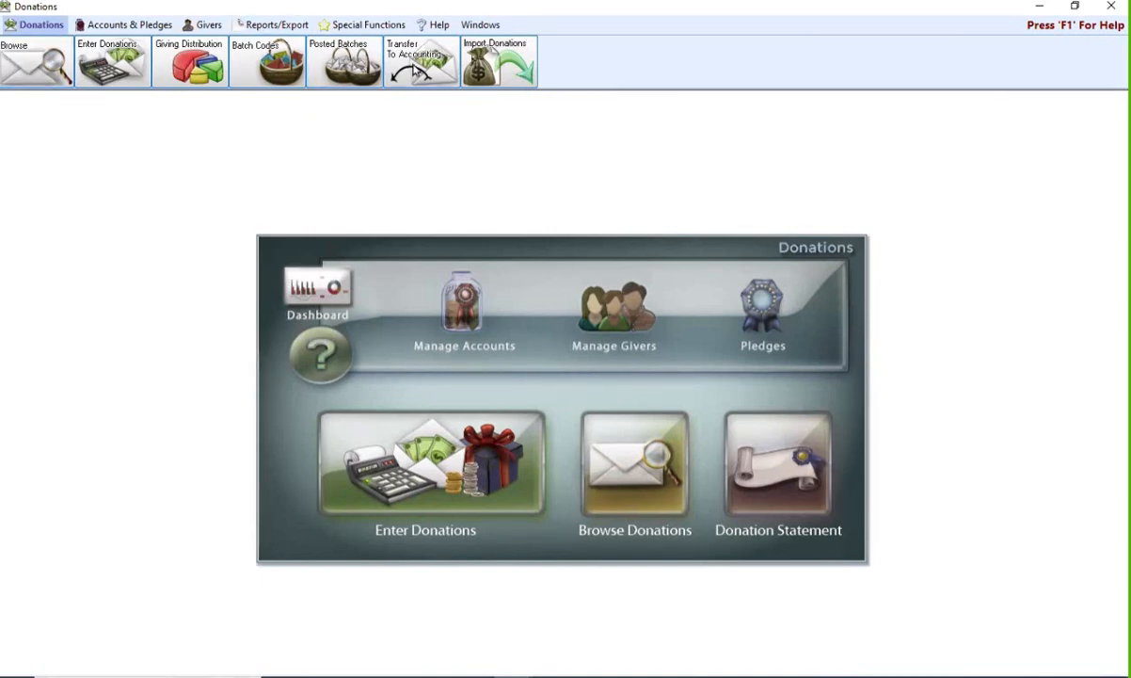
Step: Bring up the 2024 Posted Batches list and move its window aside
click(344, 62)
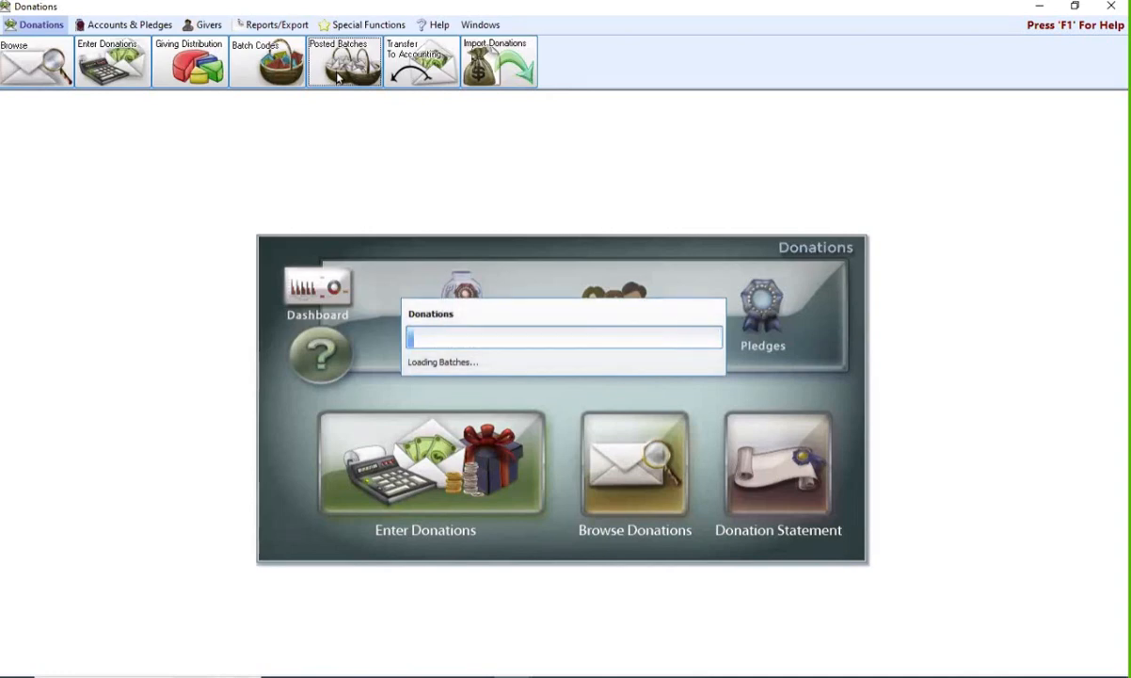
click(344, 61)
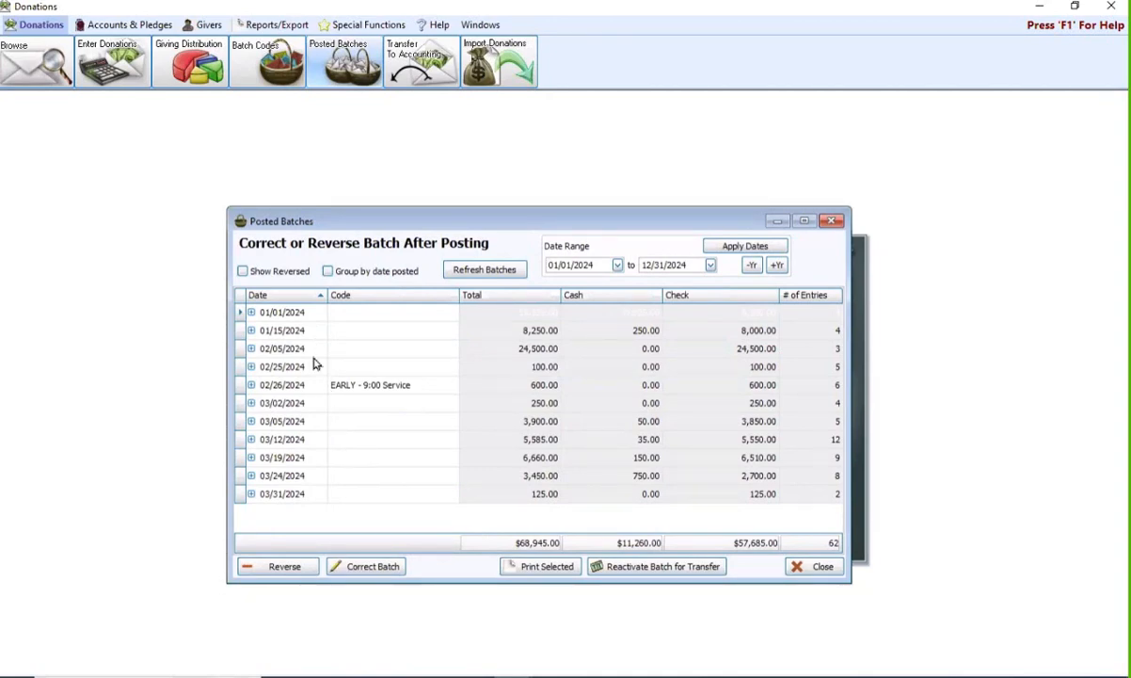
mouse_move(383, 473)
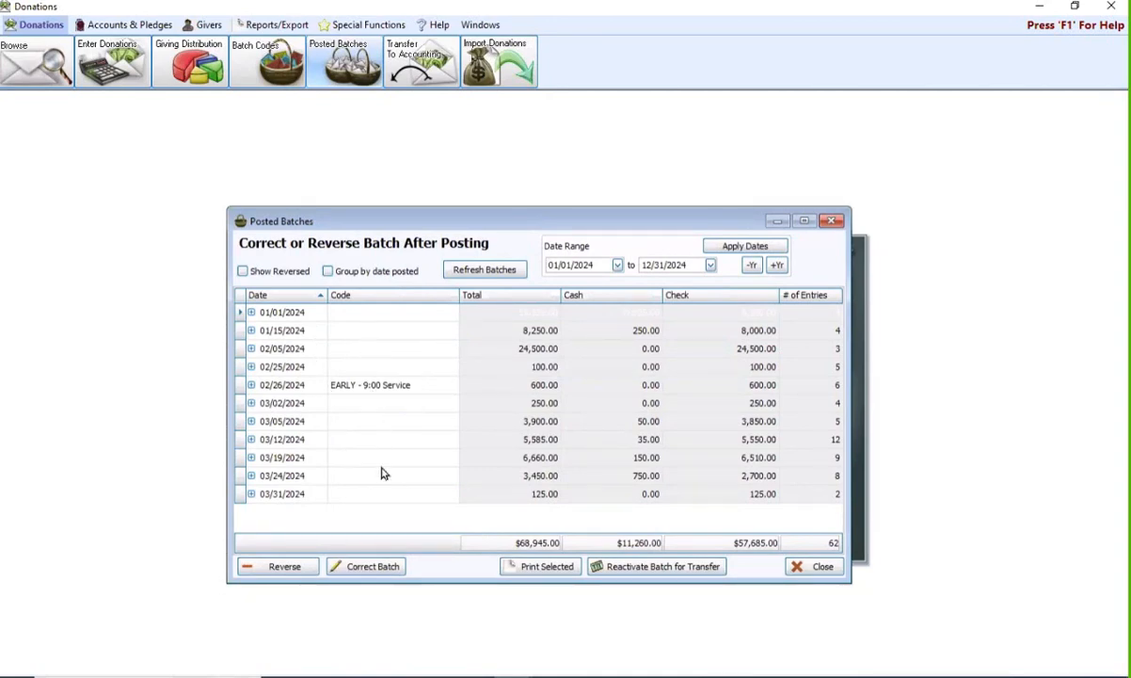
mouse_move(551, 453)
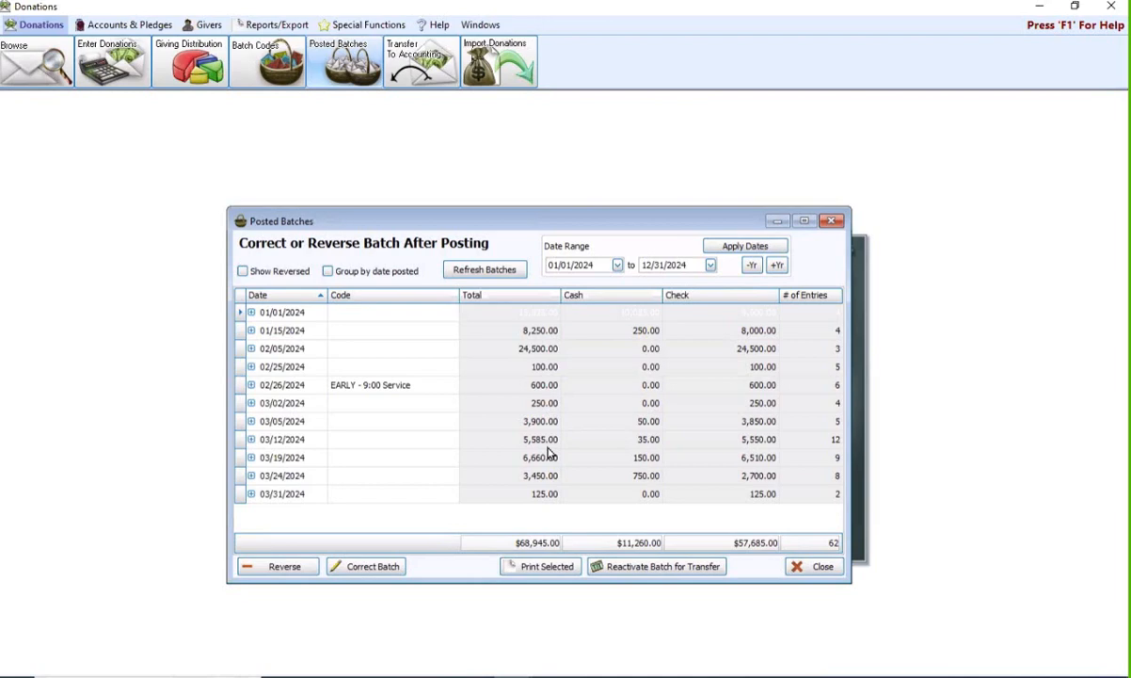
mouse_move(640, 341)
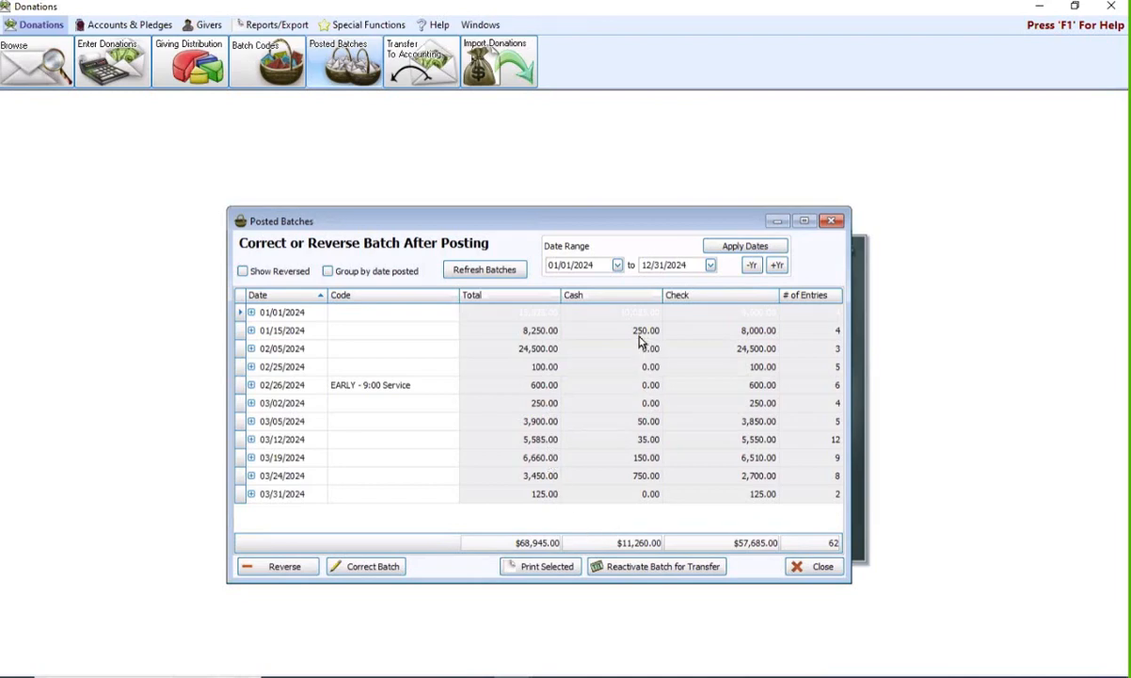
mouse_move(817, 320)
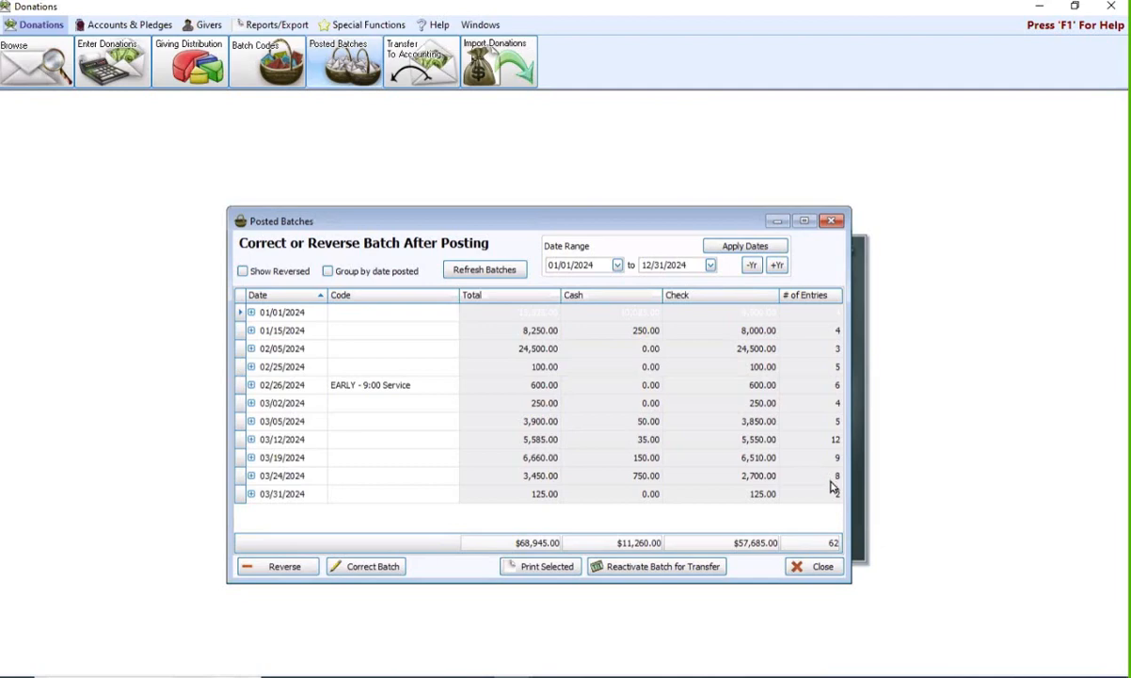
mouse_move(823, 461)
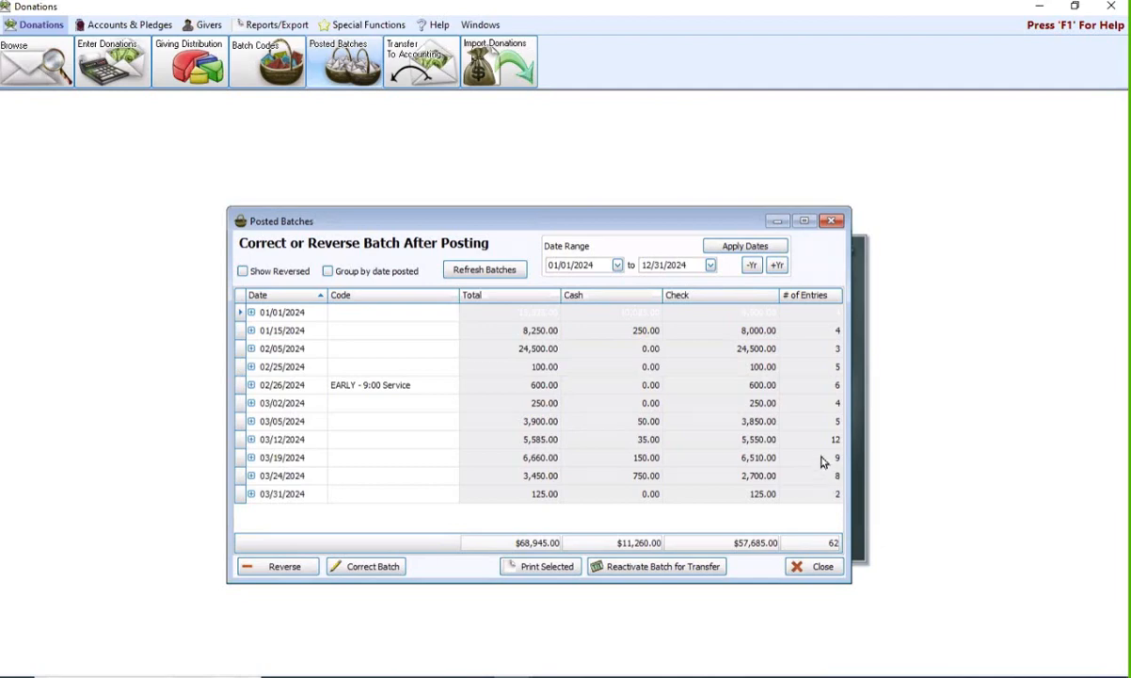
mouse_move(784, 368)
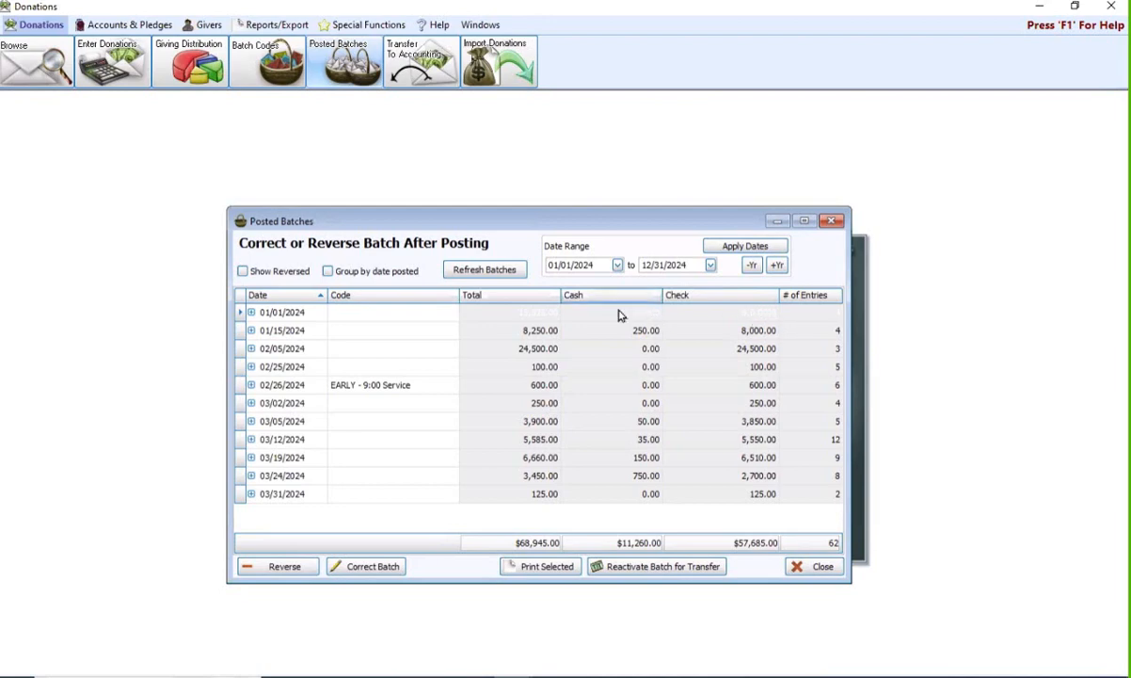
mouse_move(604, 209)
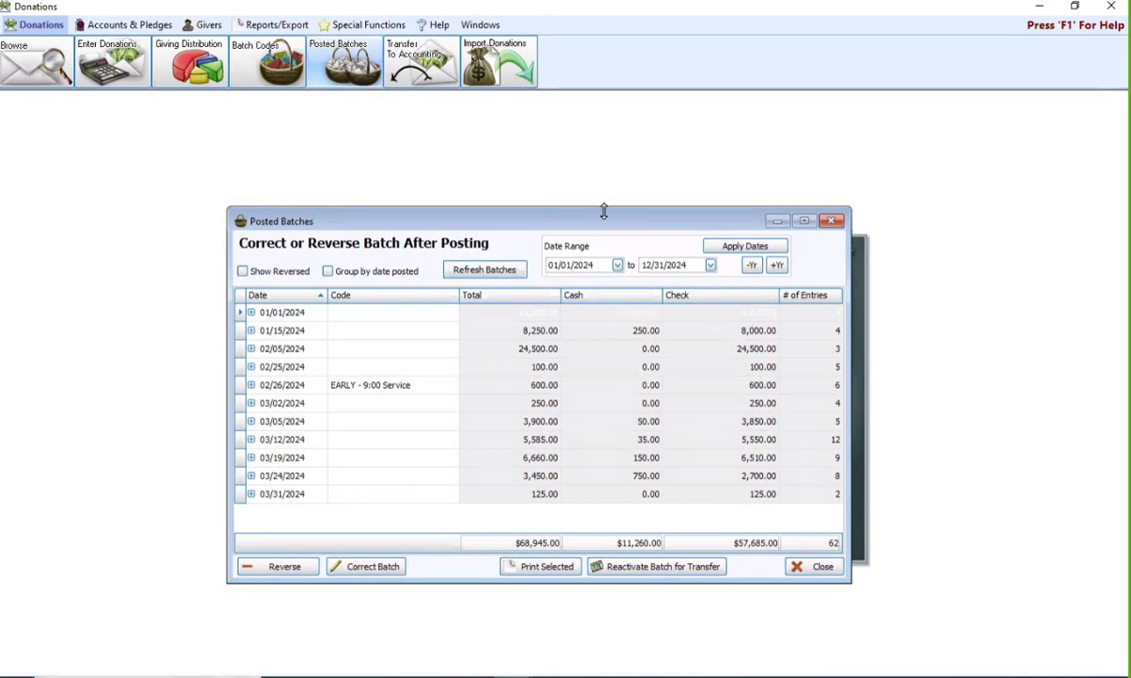
drag(602, 220, 663, 213)
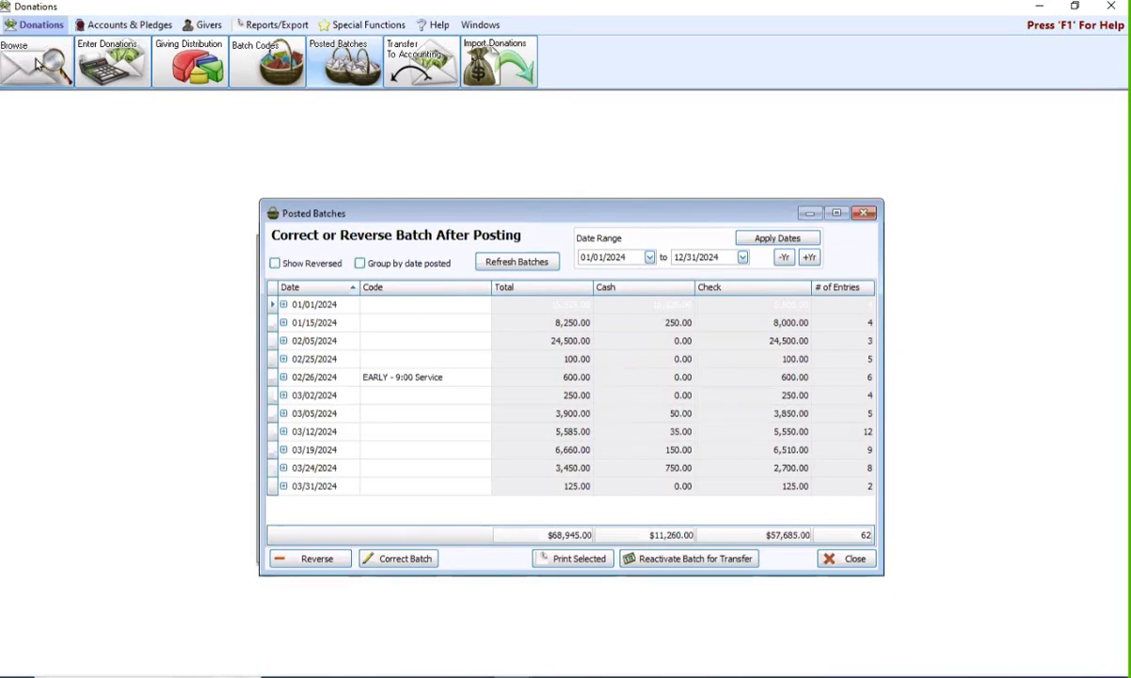
mouse_move(451, 315)
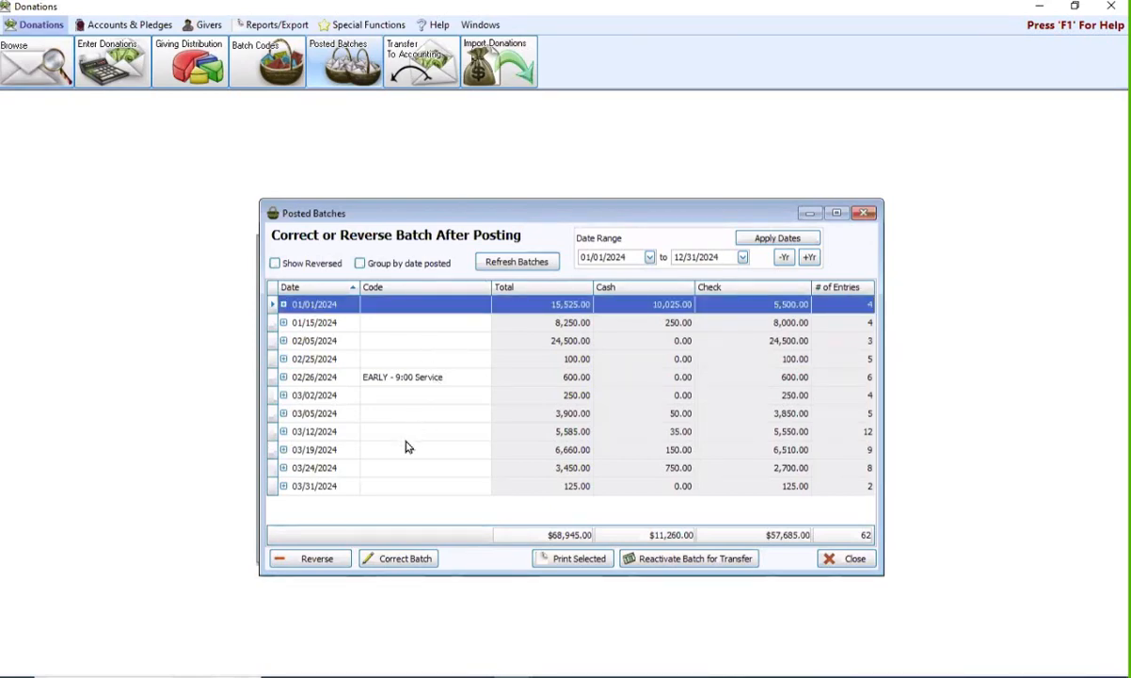
mouse_move(405, 454)
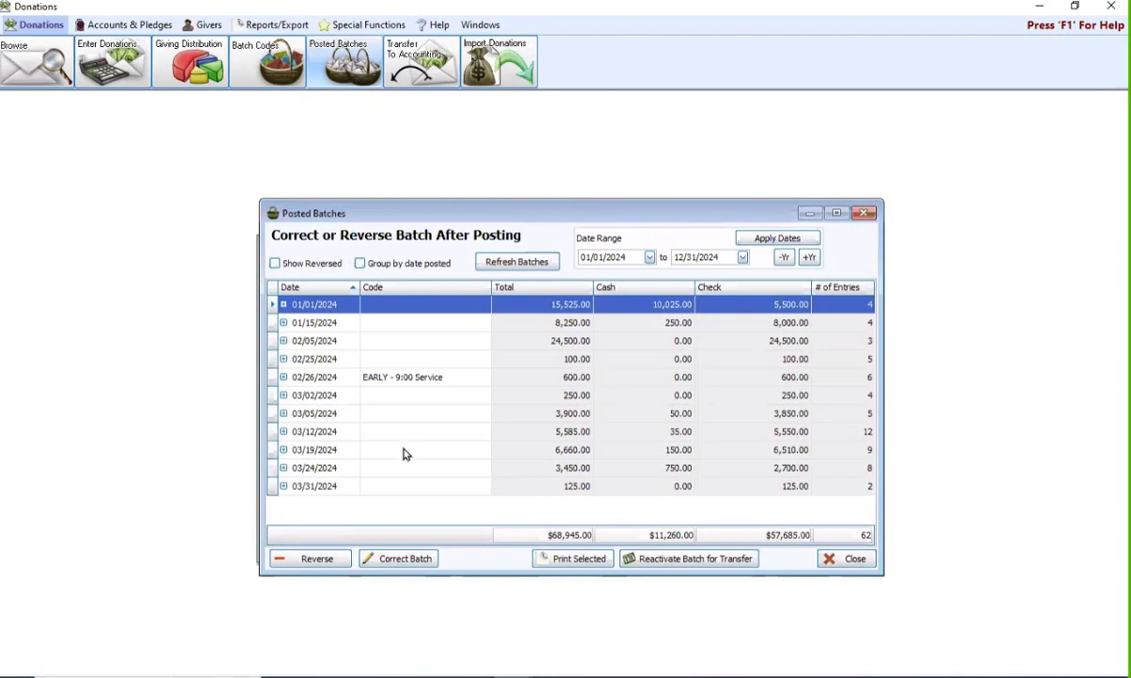
mouse_move(394, 434)
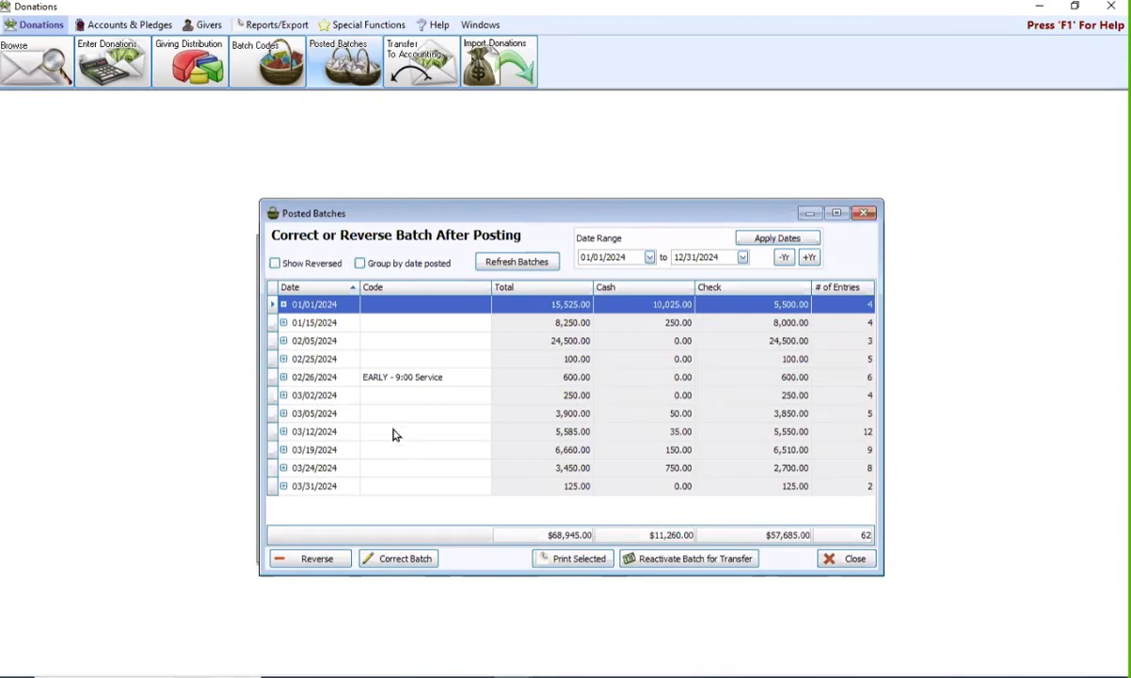
mouse_move(616, 318)
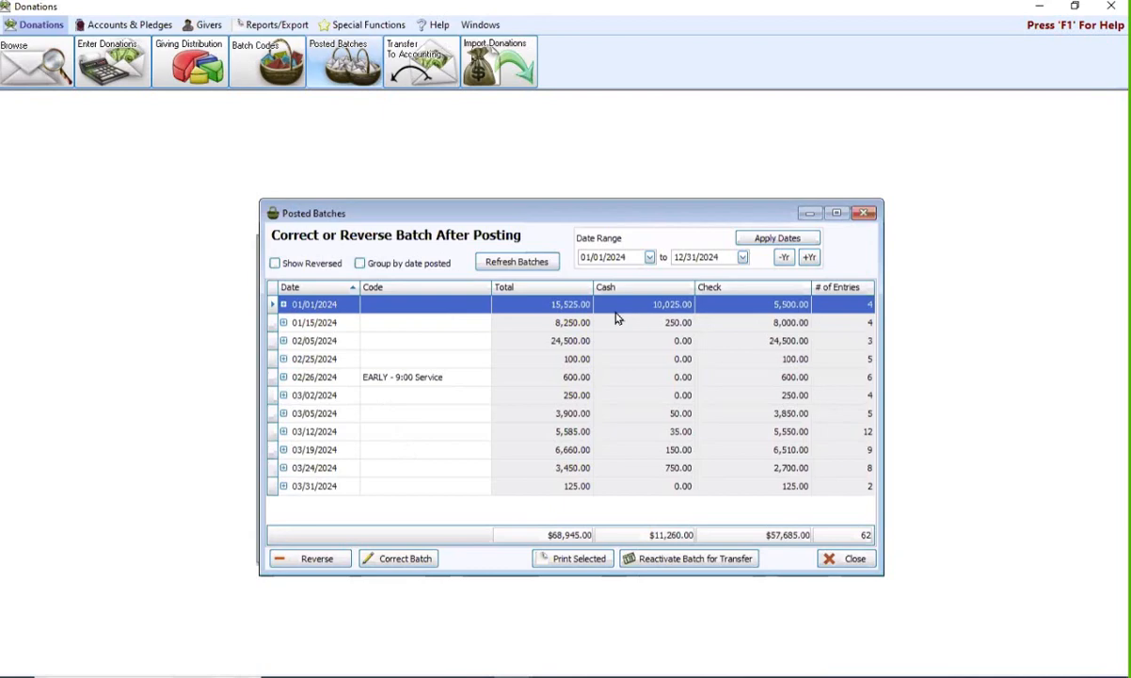
mouse_move(574, 322)
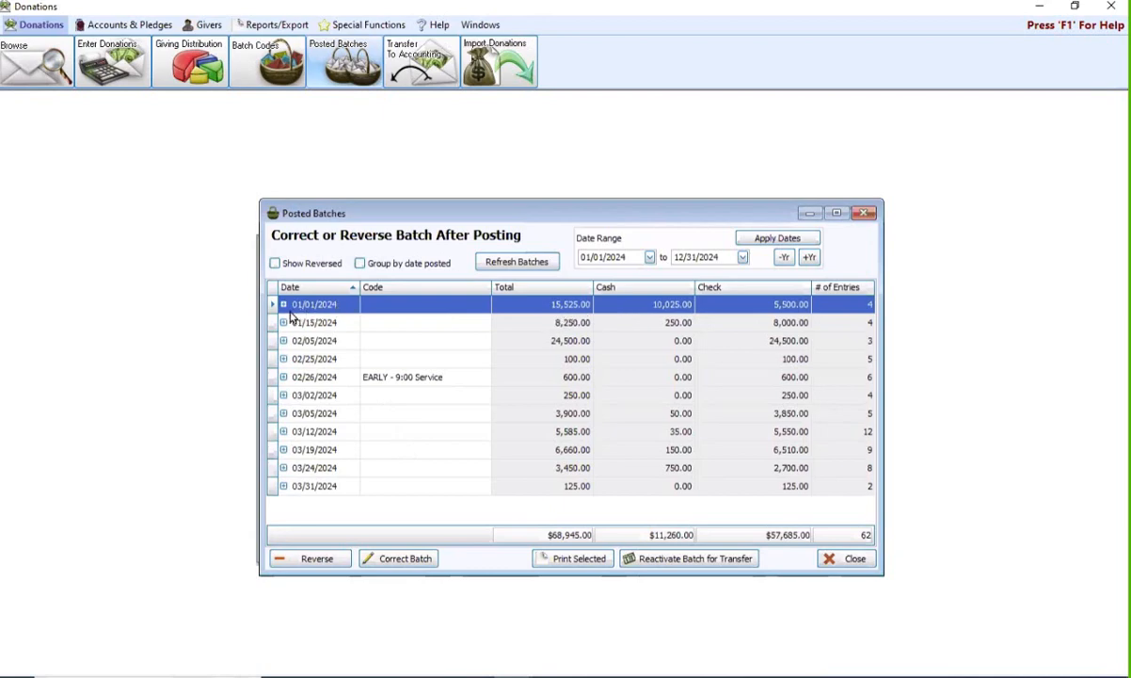
mouse_move(312, 317)
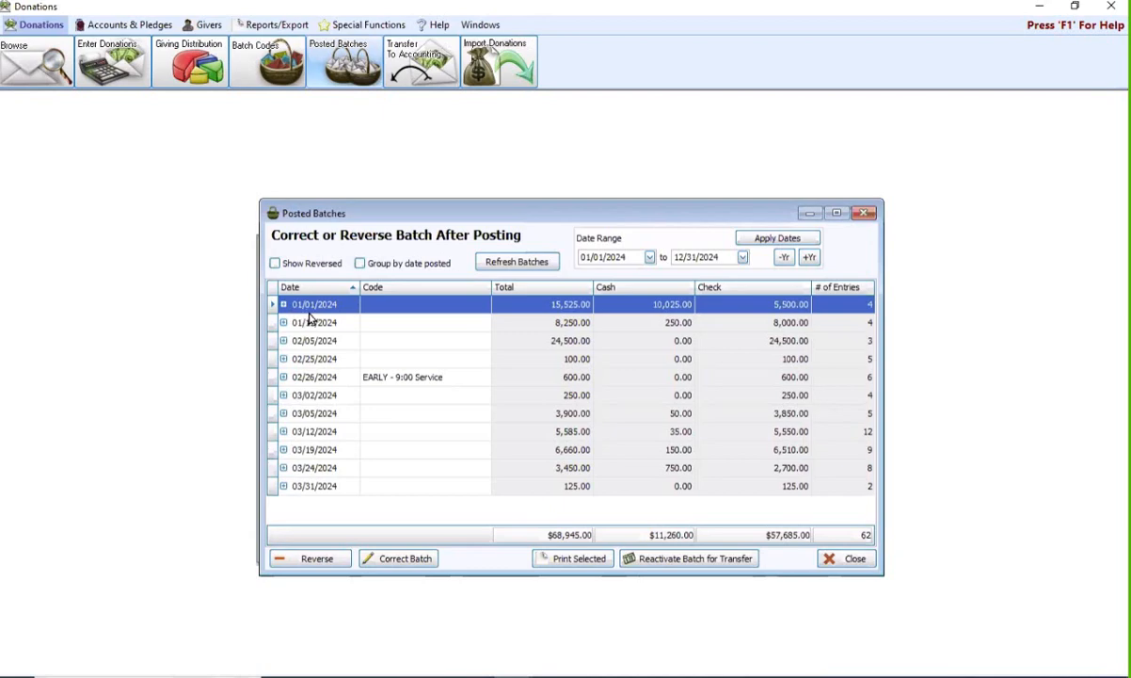
mouse_move(312, 318)
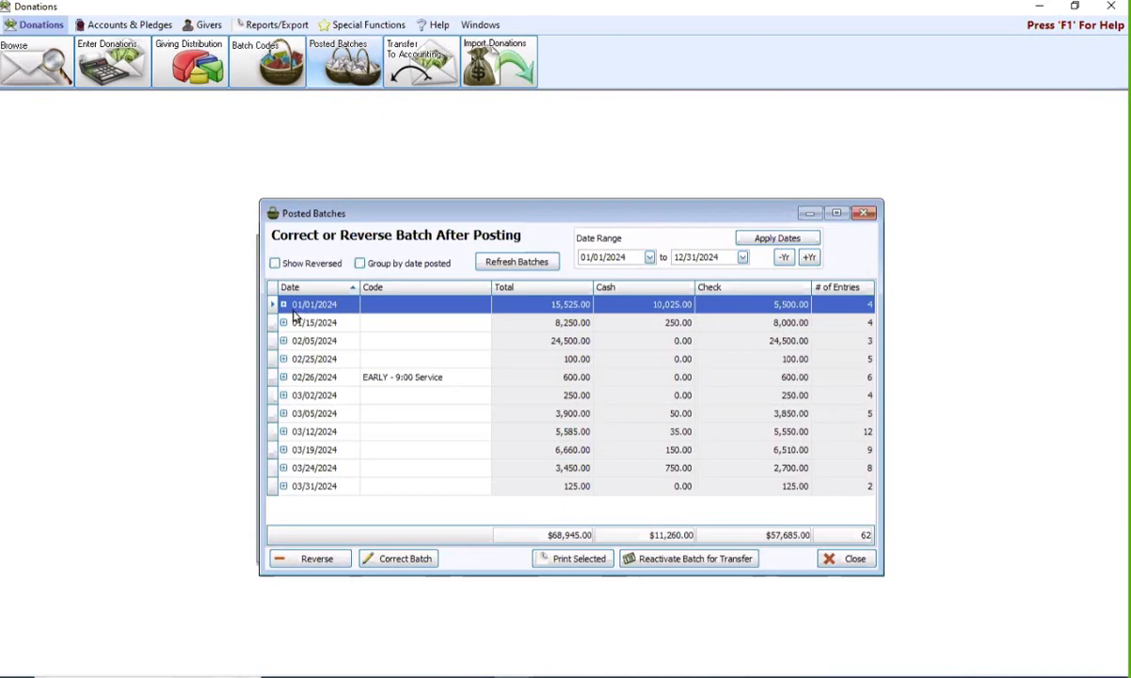
Step: Expand the 01/01/2024 batch to list its four donations
click(284, 304)
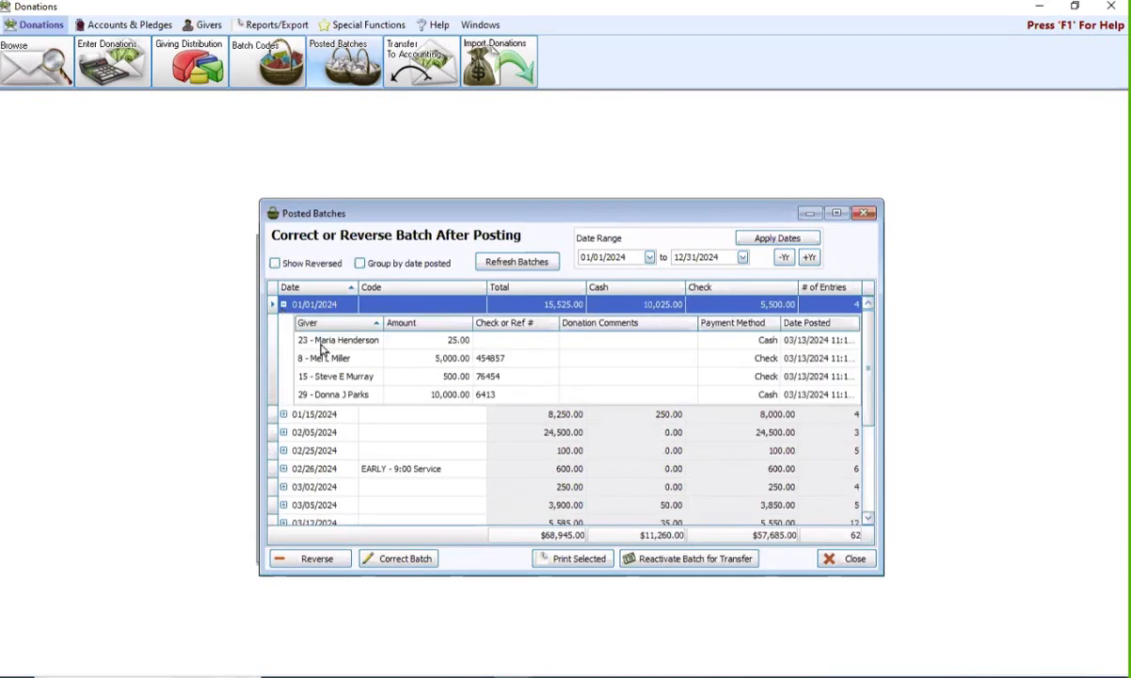
mouse_move(525, 425)
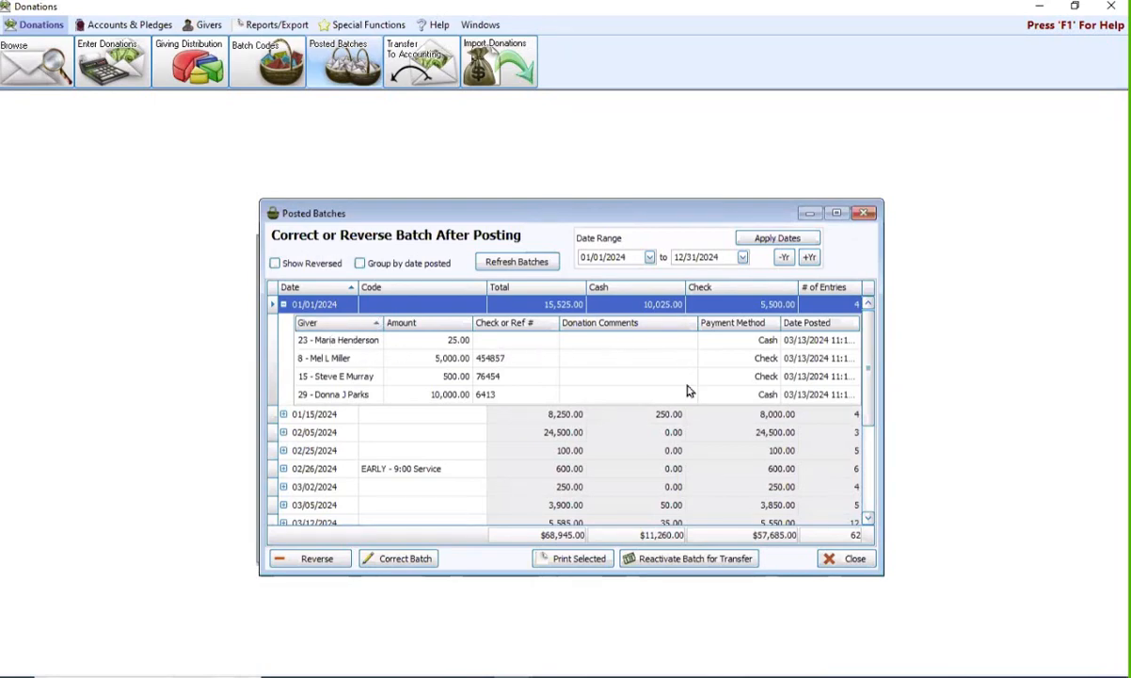
mouse_move(323, 320)
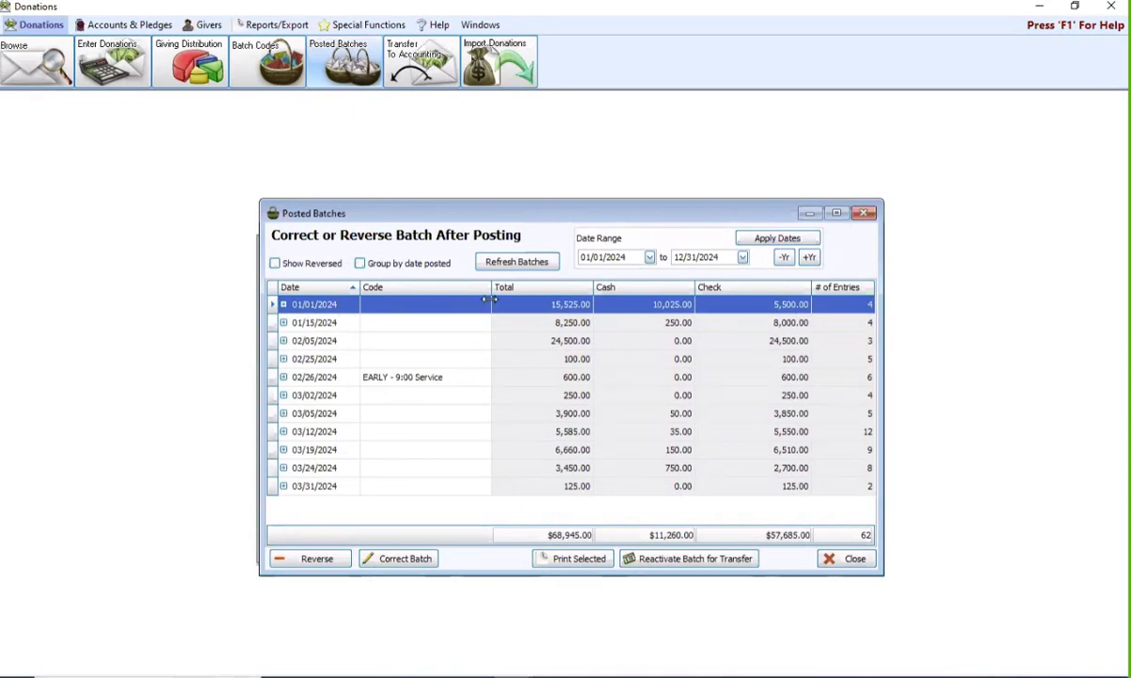
mouse_move(470, 461)
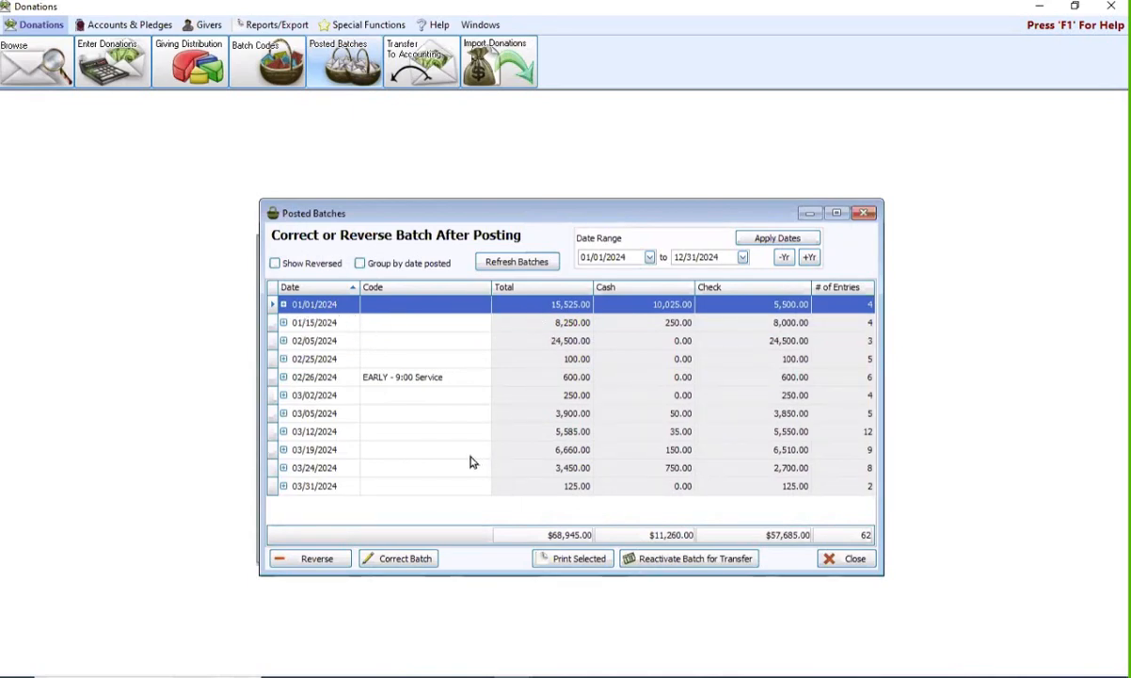
mouse_move(317, 558)
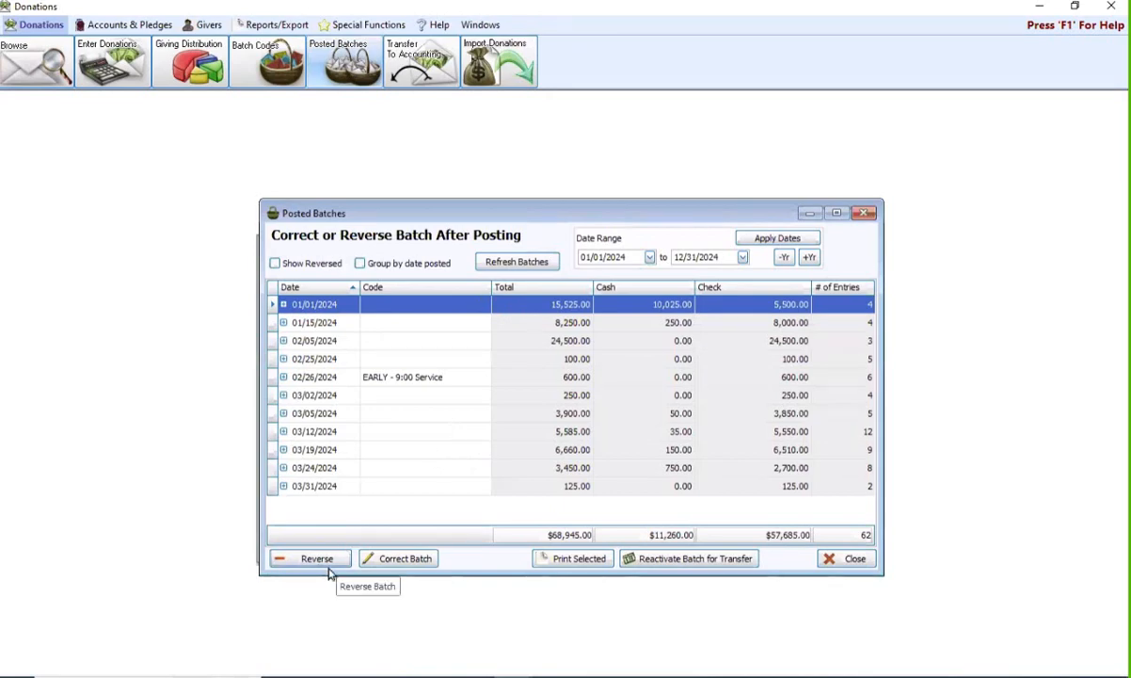
mouse_move(329, 578)
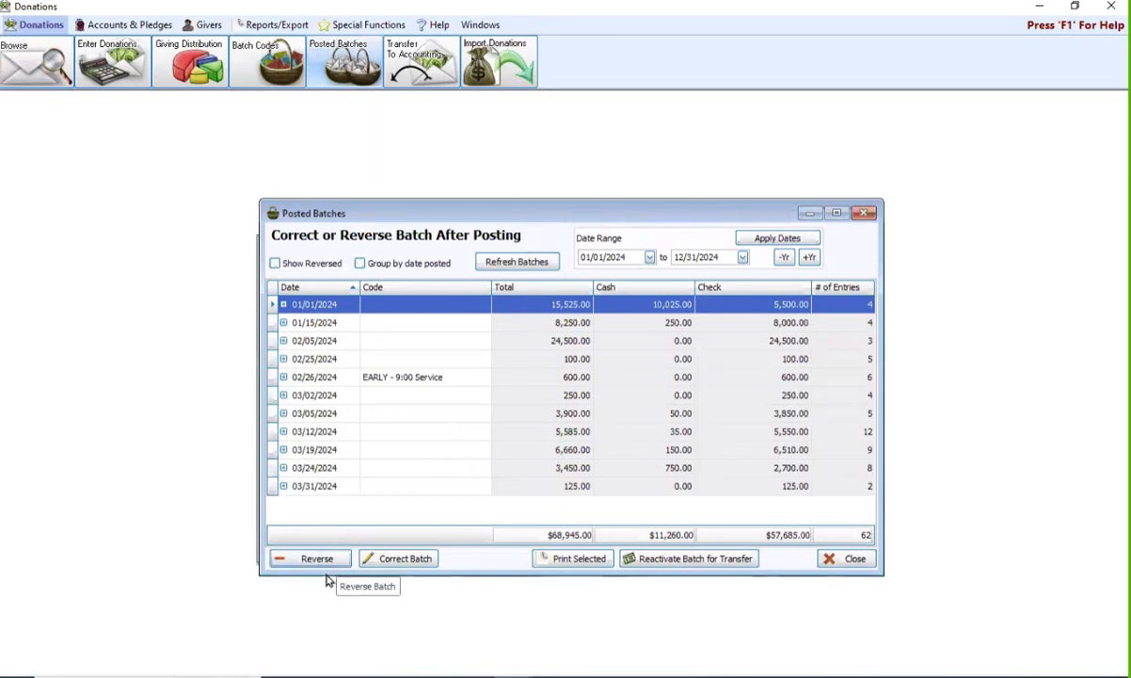
mouse_move(348, 308)
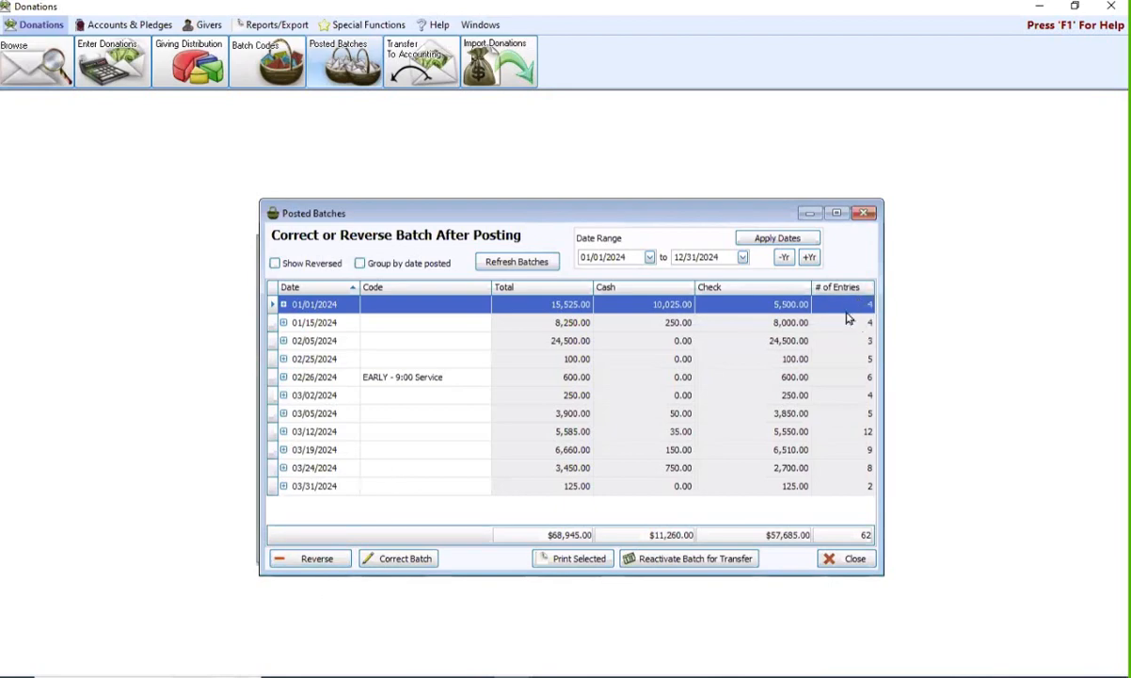
mouse_move(852, 319)
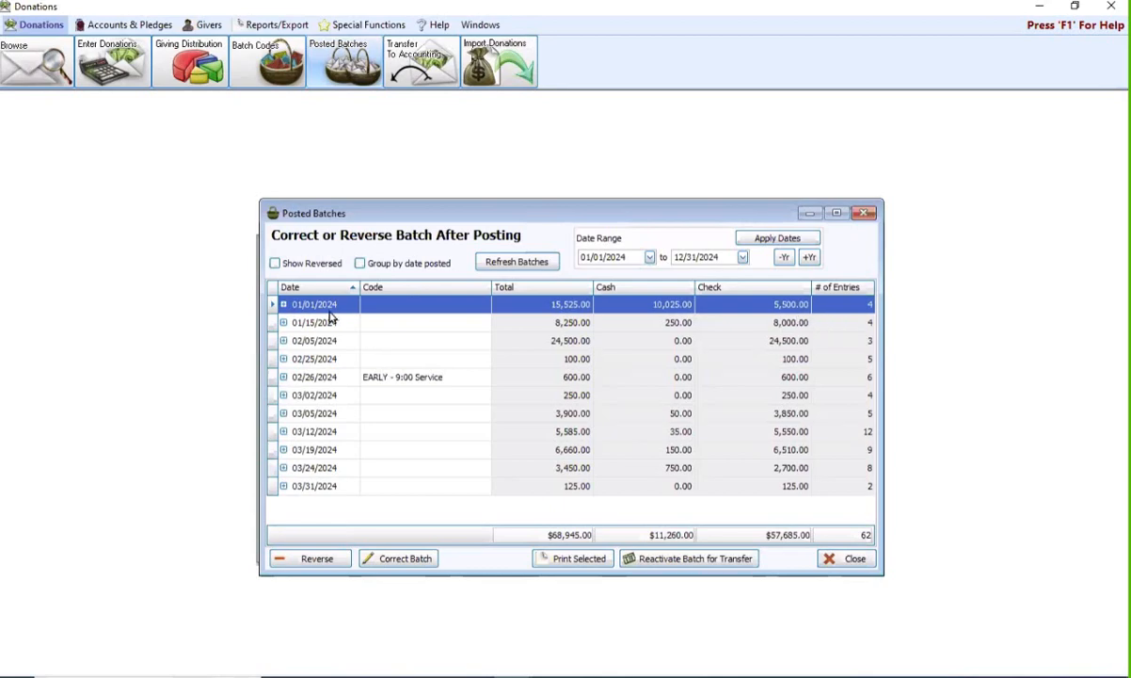
mouse_move(372, 317)
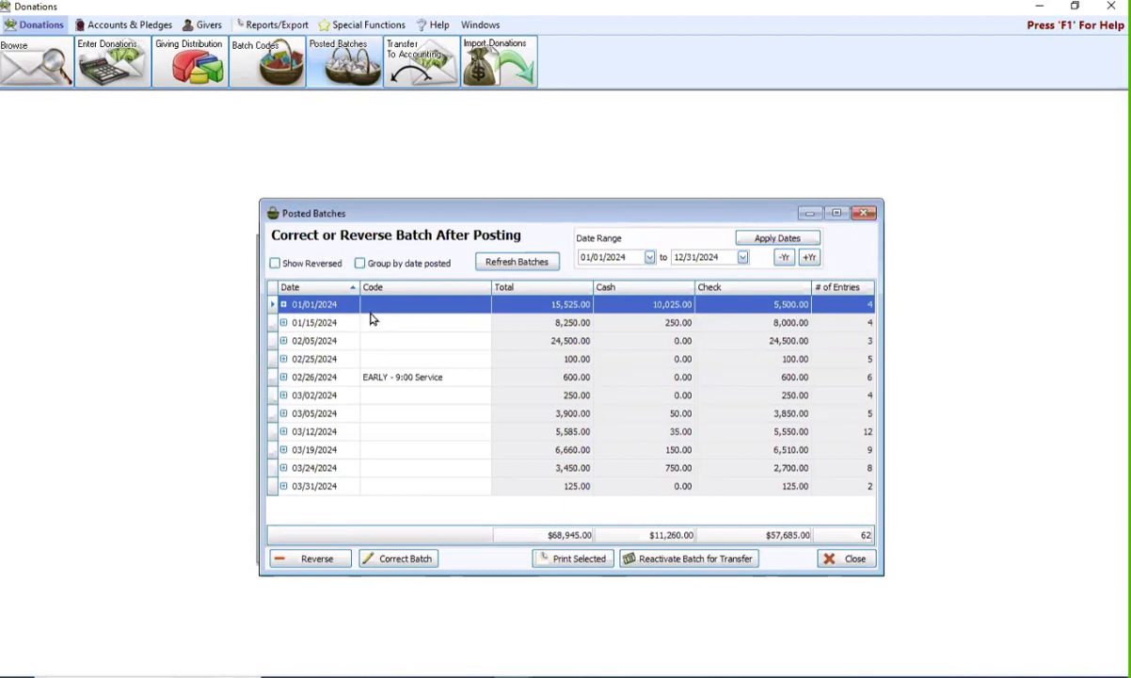
mouse_move(400, 426)
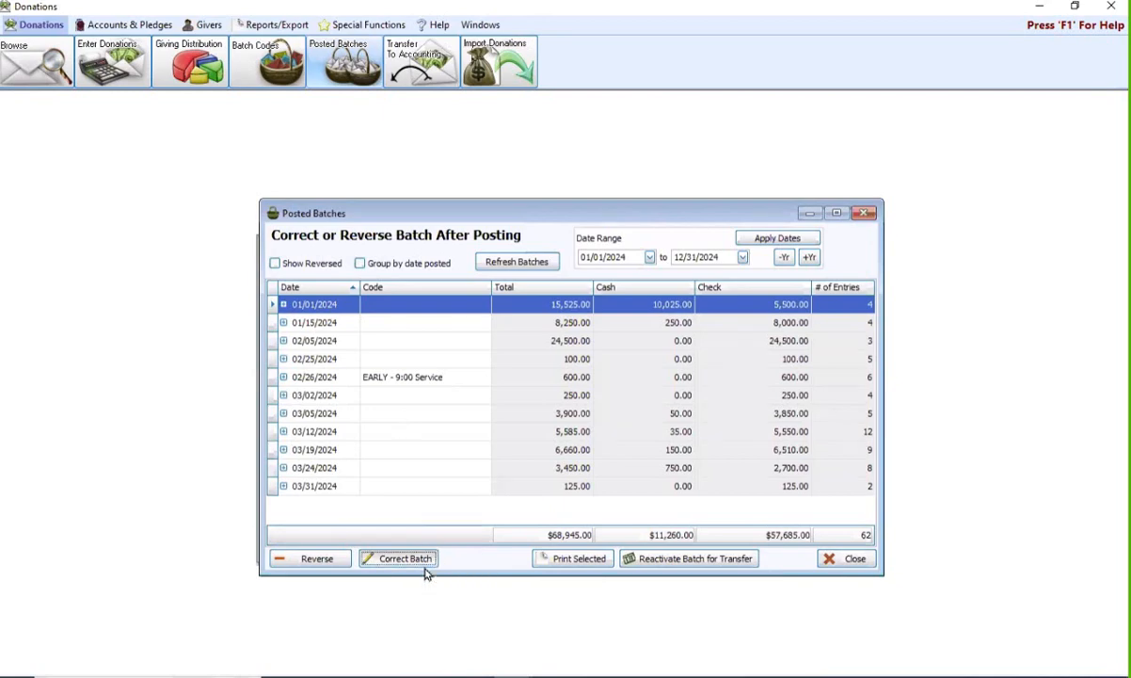
Step: Correct the 01/01/2024 batch to date 01/02/2024 and code LATE - 10:30 Service
click(398, 558)
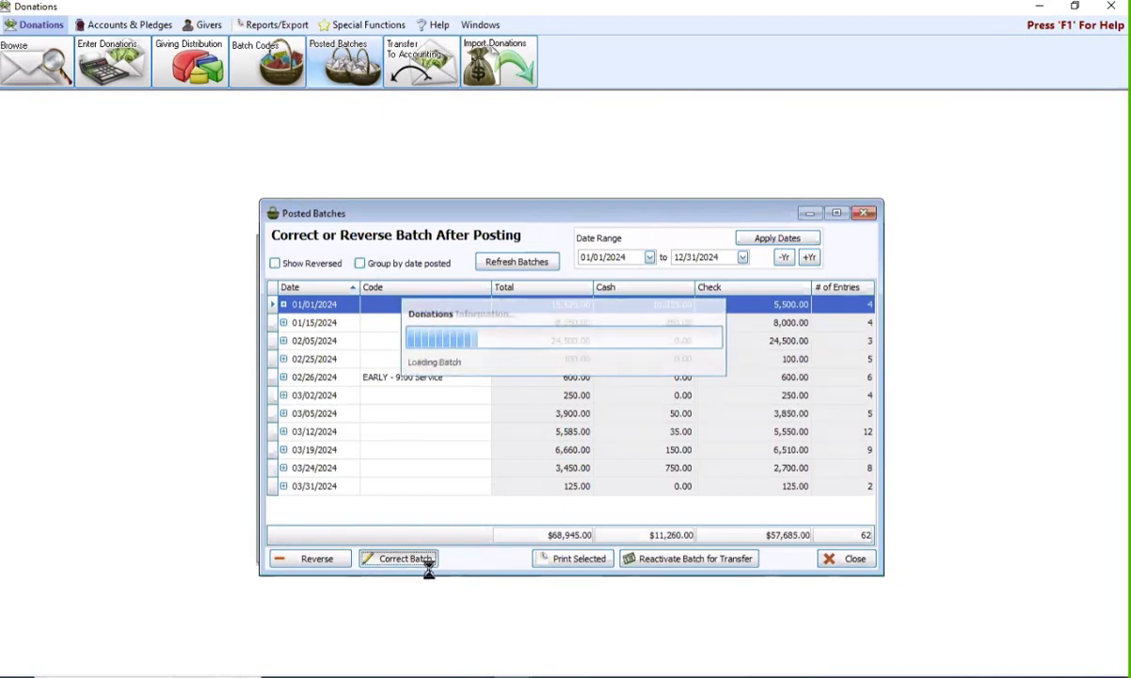
click(397, 558)
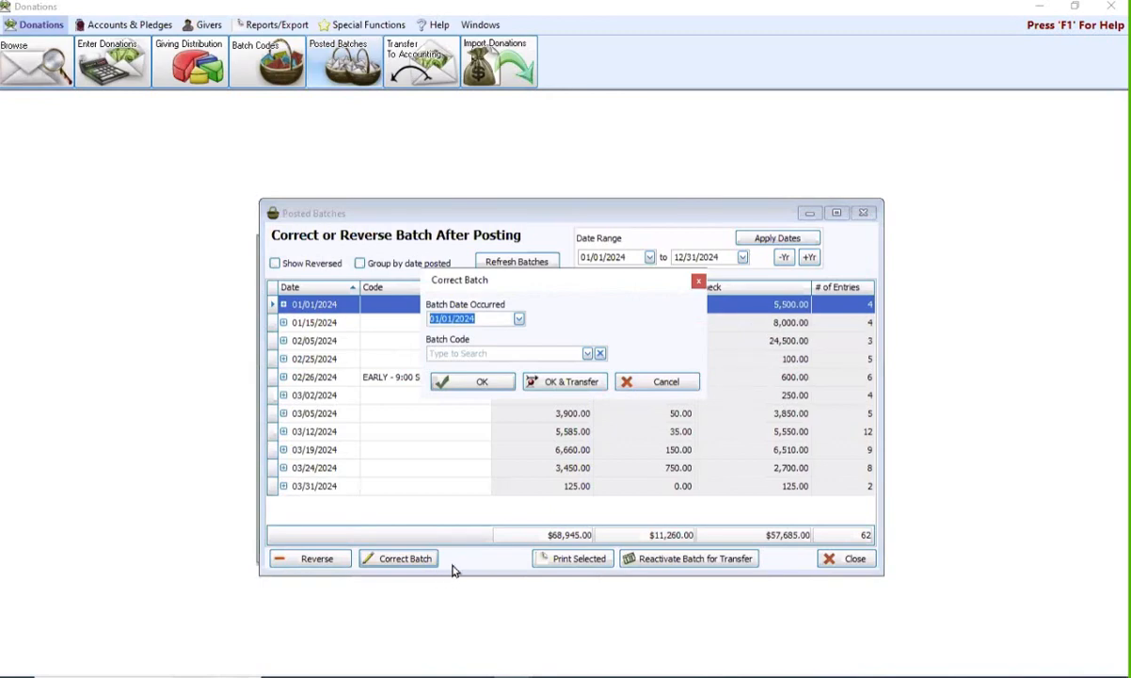
mouse_move(485, 337)
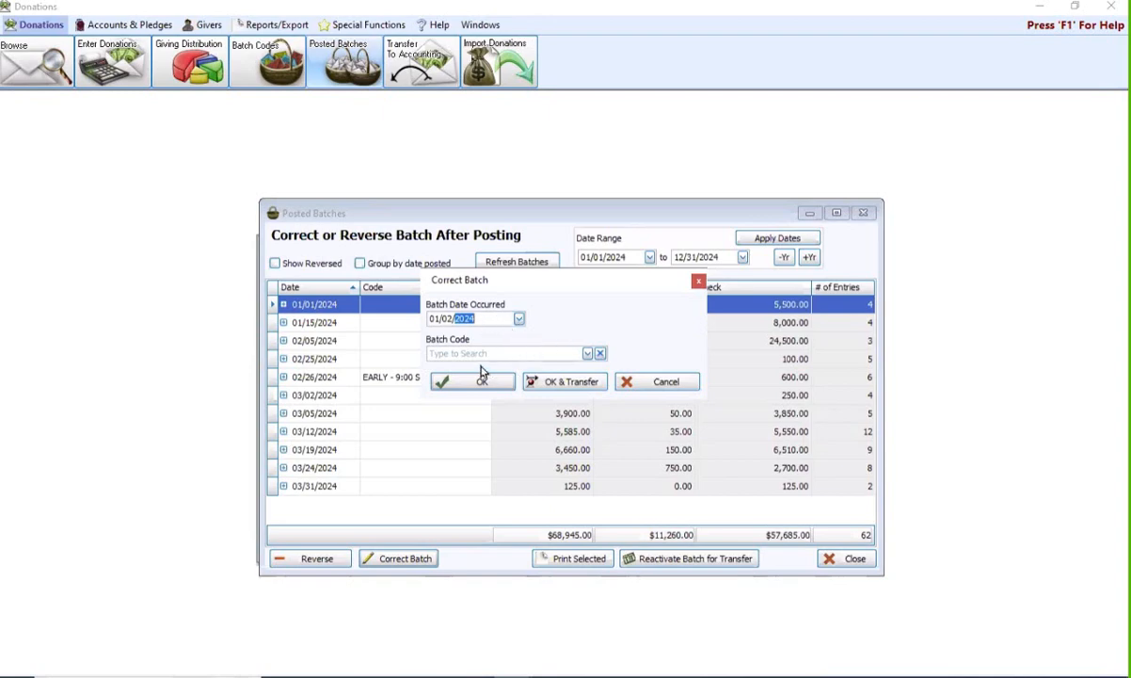
mouse_move(605, 374)
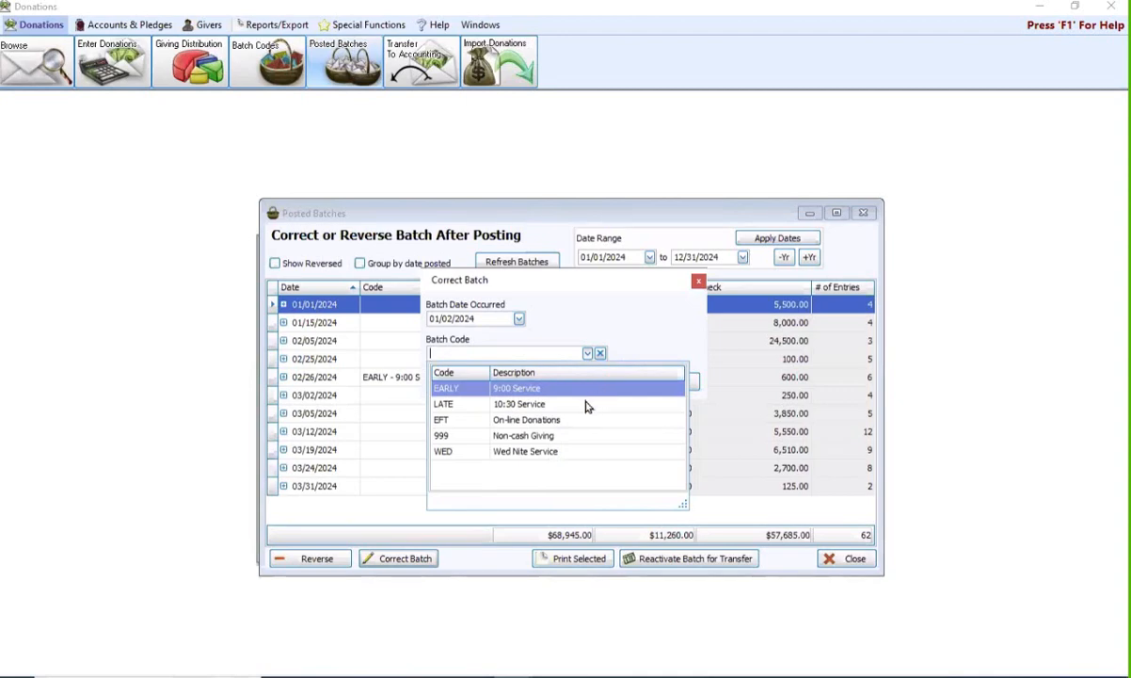
click(444, 403)
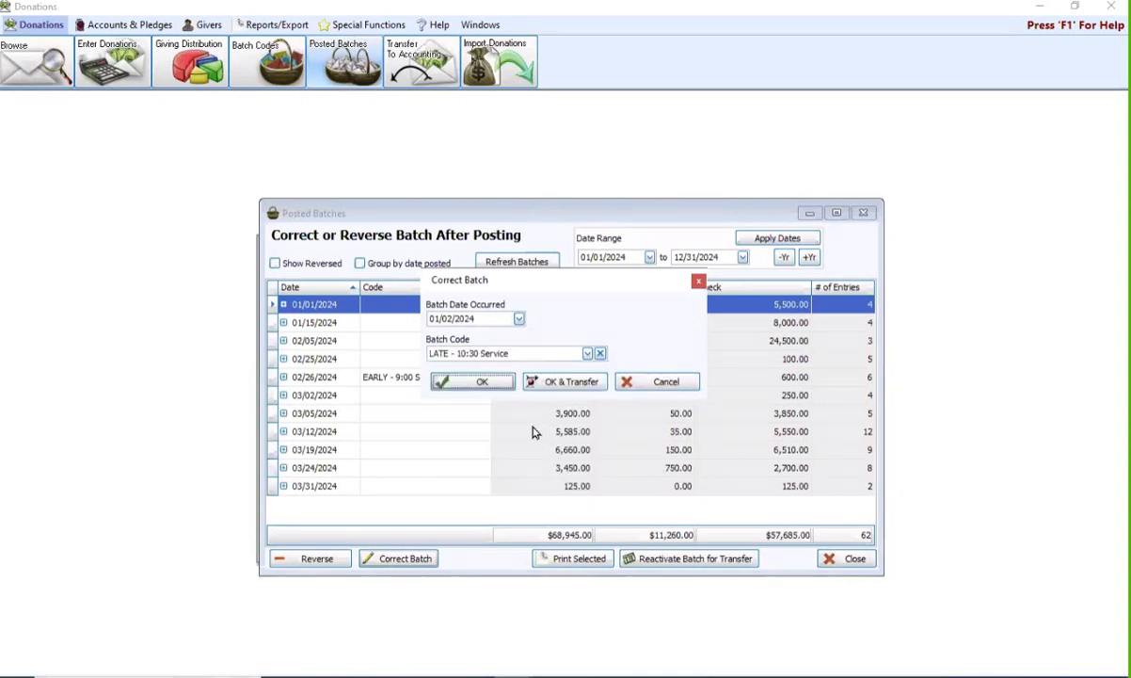
mouse_move(611, 365)
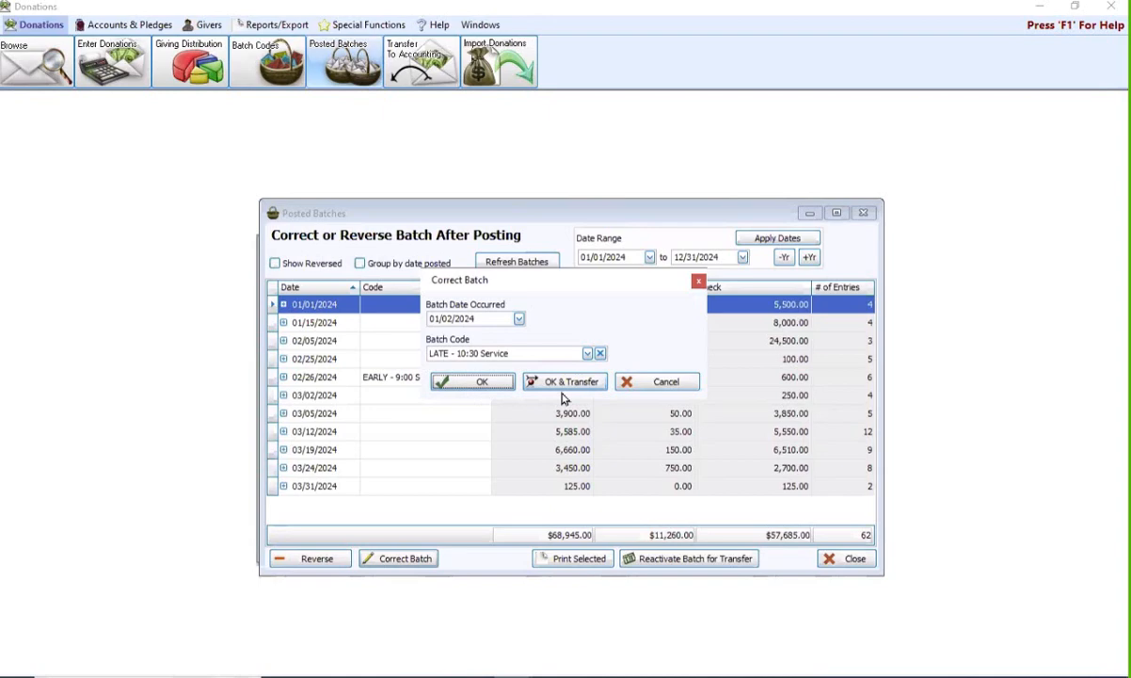
mouse_move(488, 299)
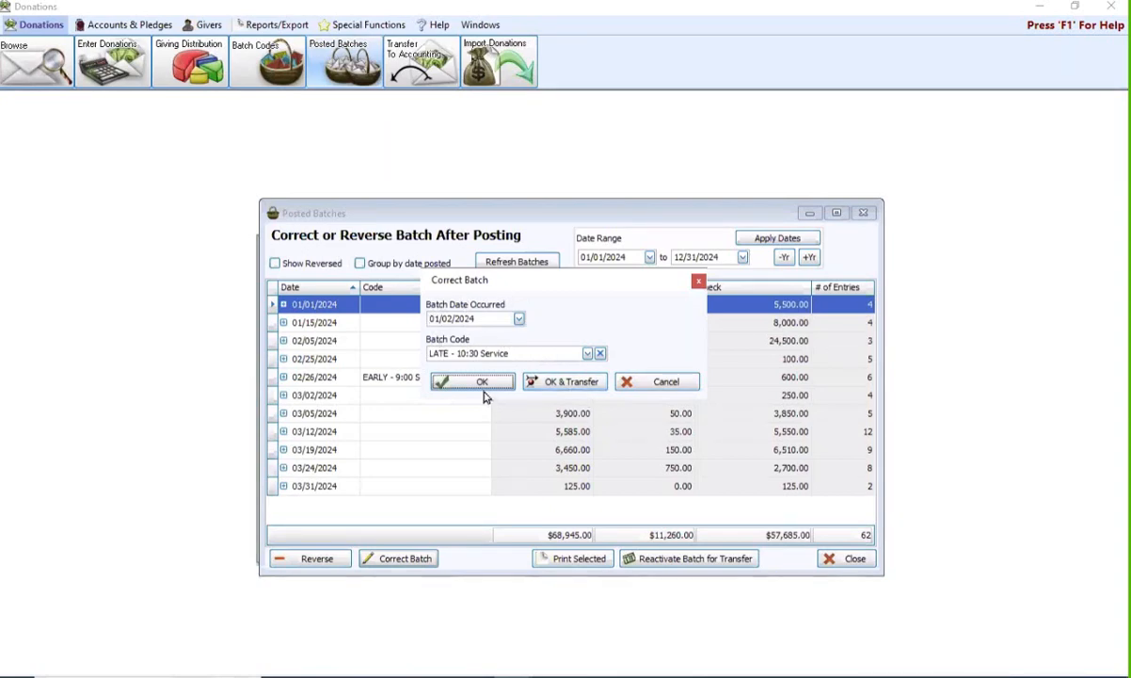
Step: Confirm the batch correction and acknowledge the reversal and re-entry notice
click(473, 381)
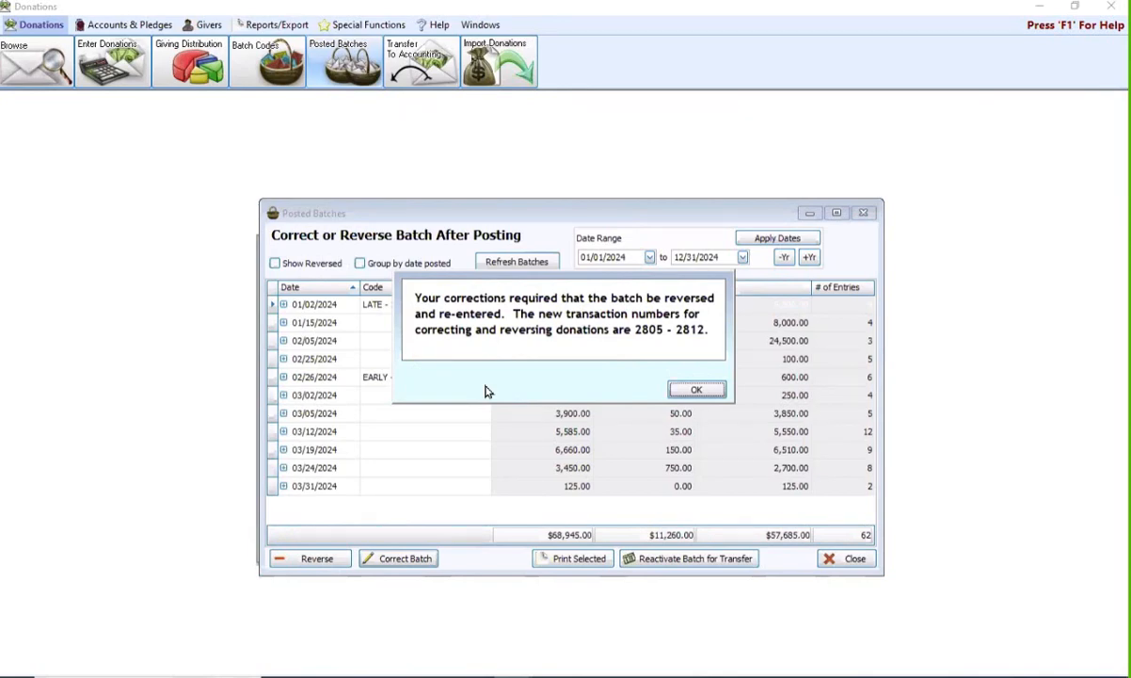
mouse_move(515, 412)
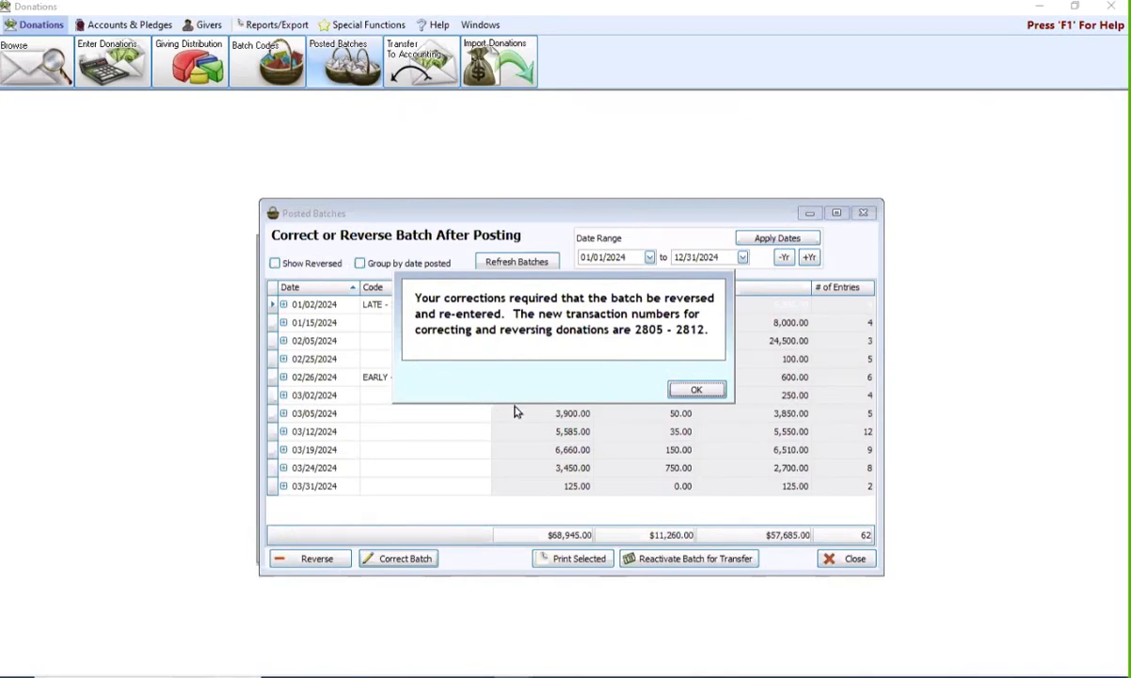
click(696, 390)
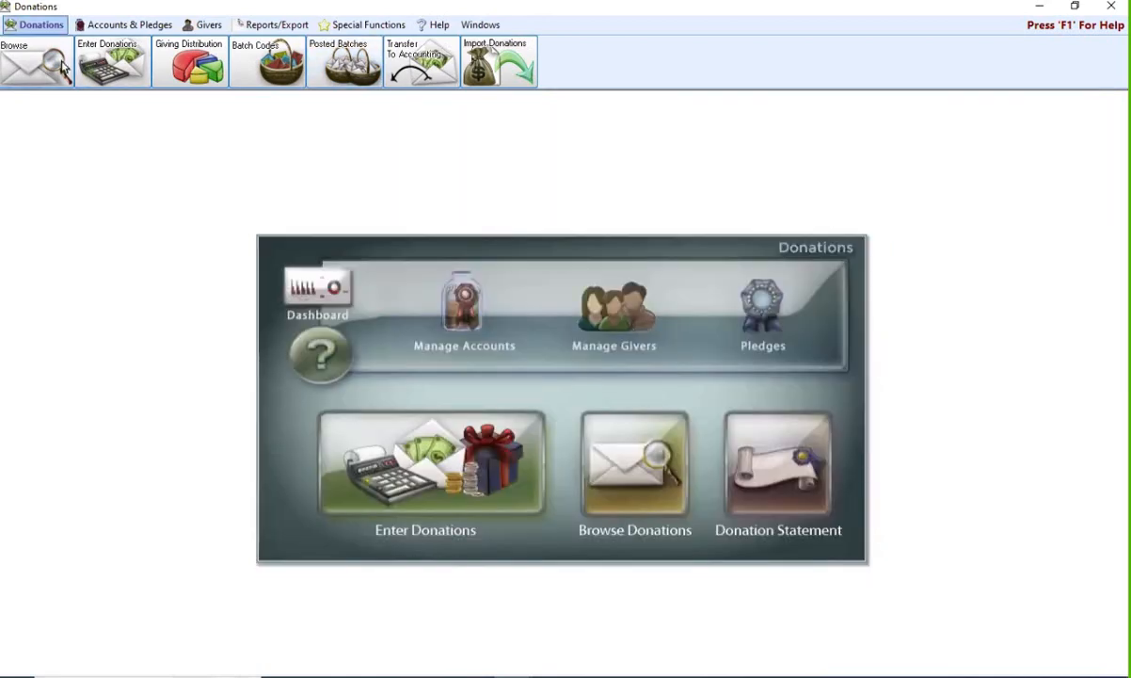
Step: Show Browse Donations for 2024, dismissing the date and filter options unchanged
click(38, 62)
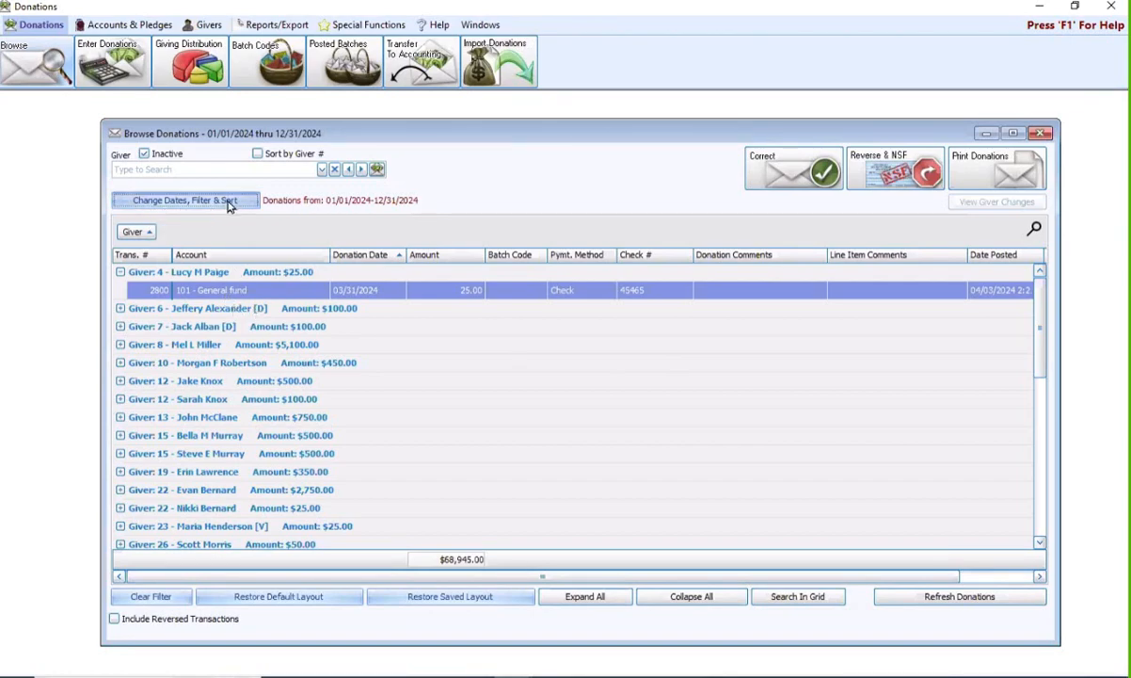
click(184, 199)
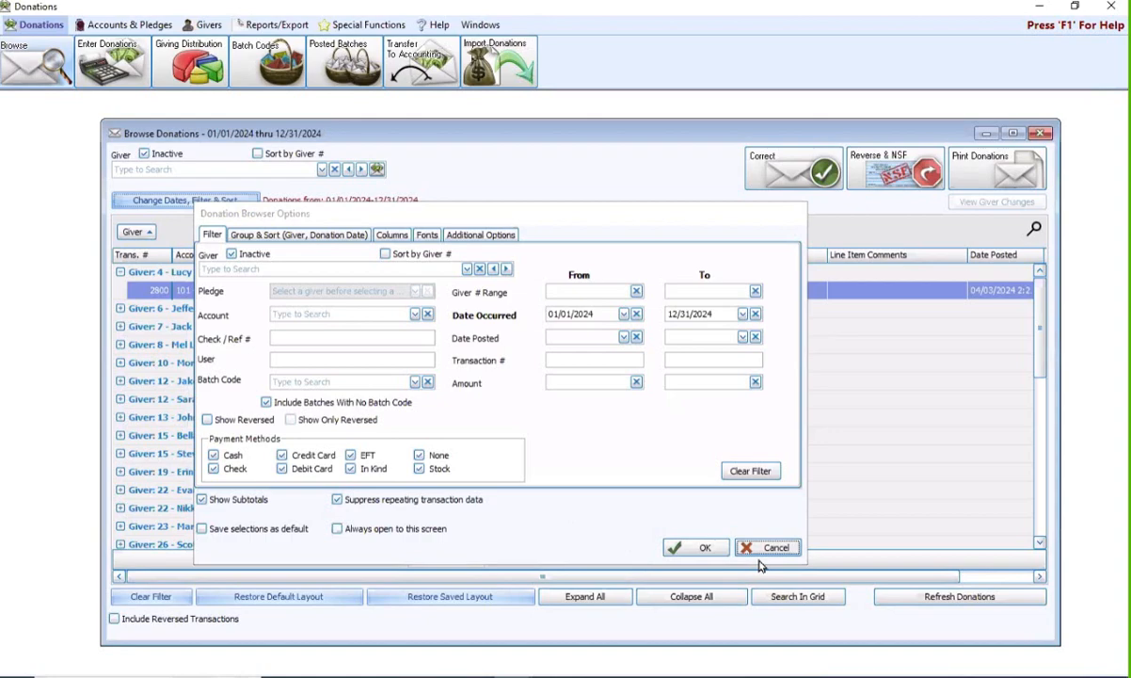
click(695, 547)
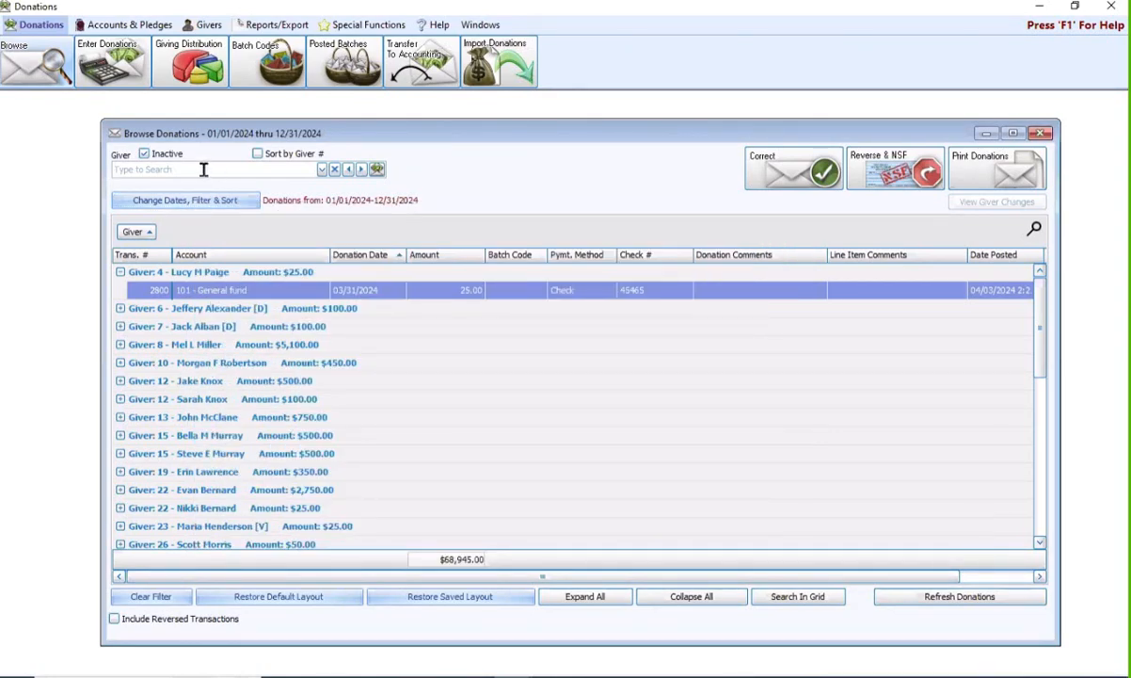
text(scott)
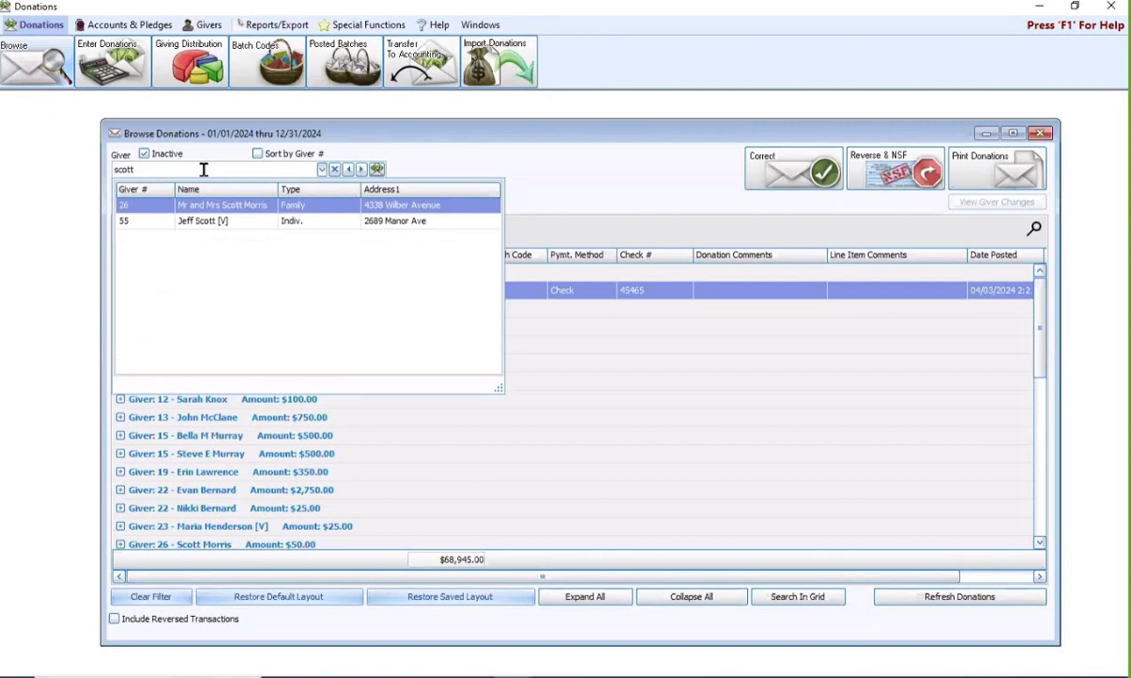
click(222, 204)
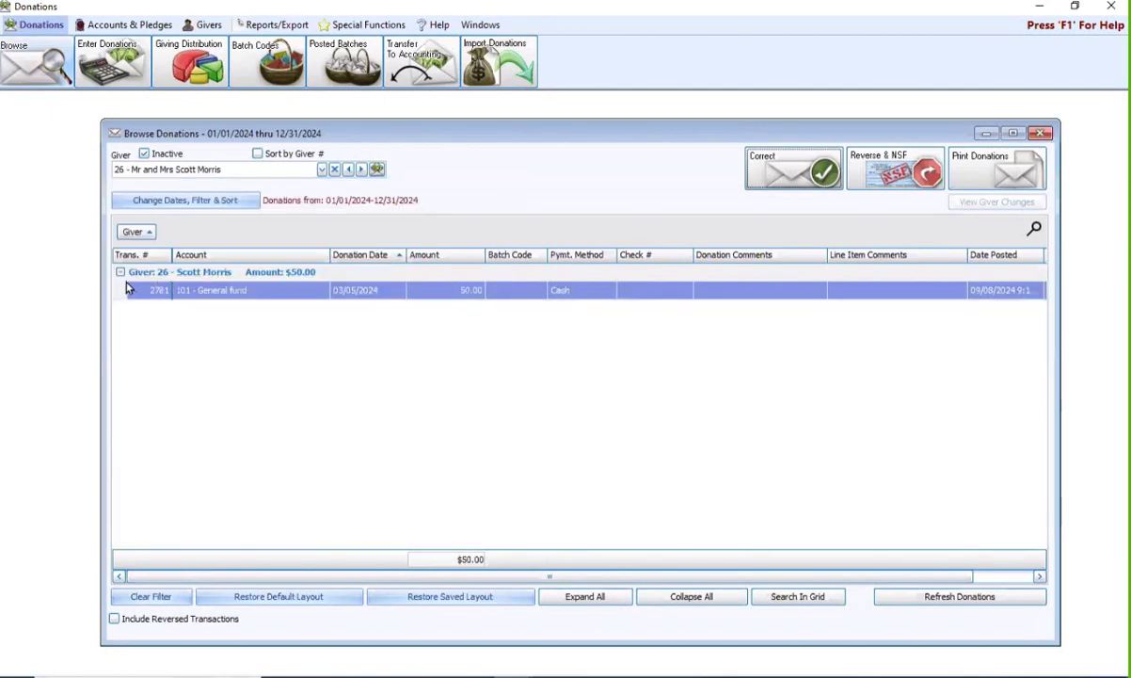
click(120, 271)
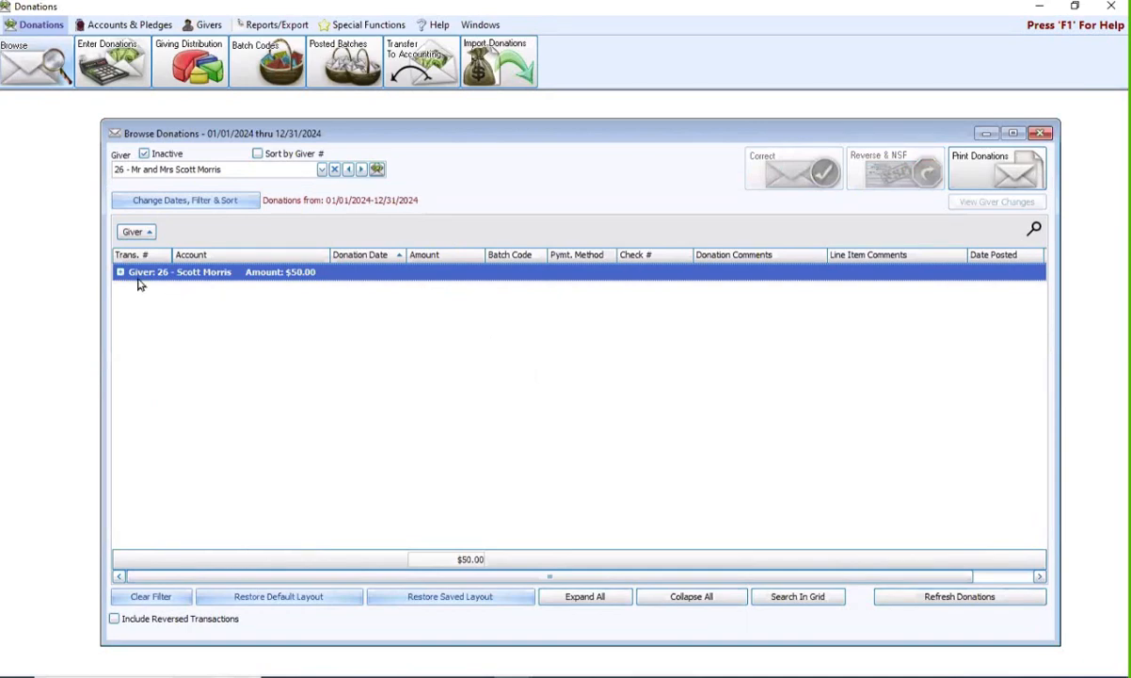
click(119, 272)
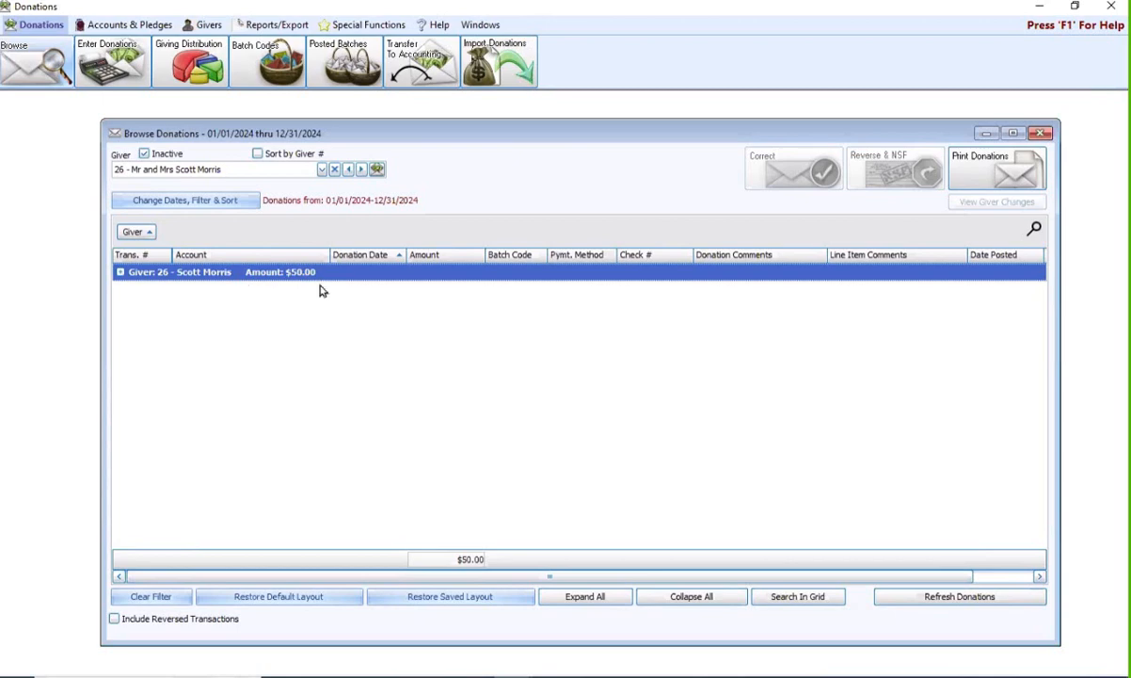
mouse_move(420, 218)
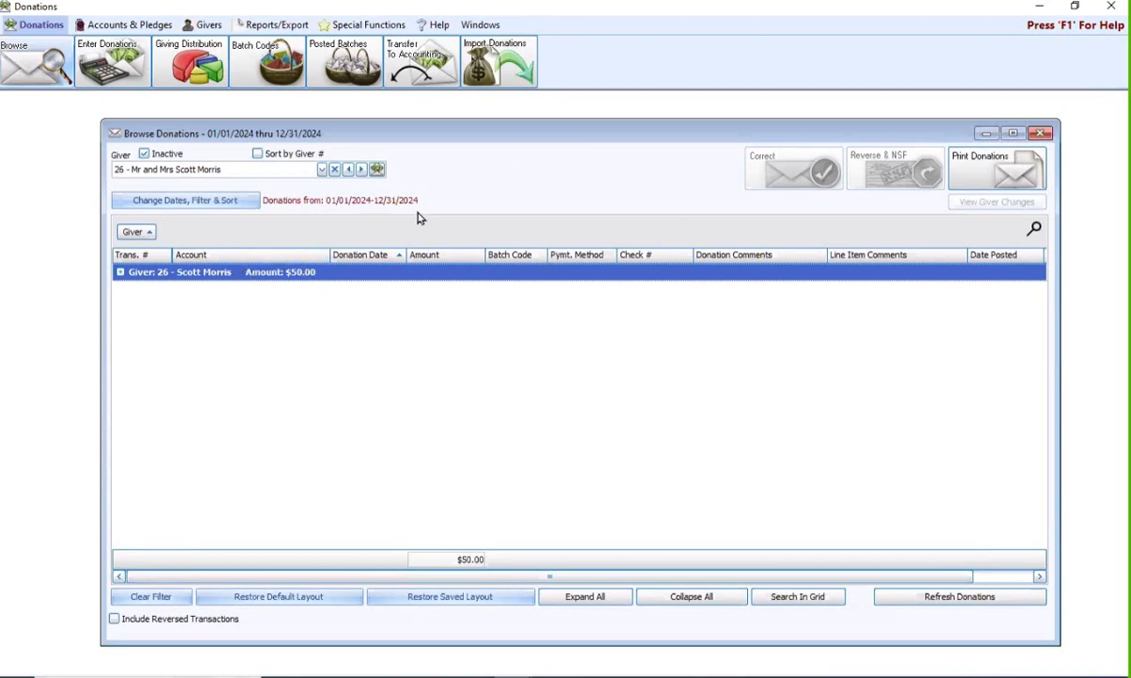
mouse_move(443, 186)
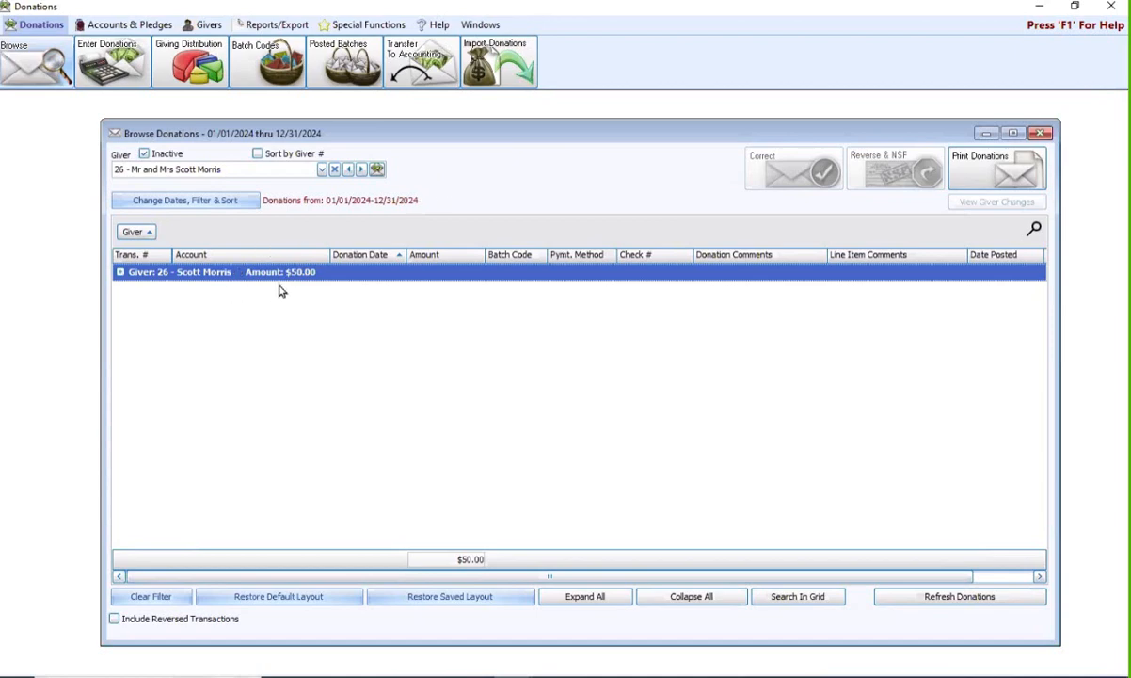
click(120, 272)
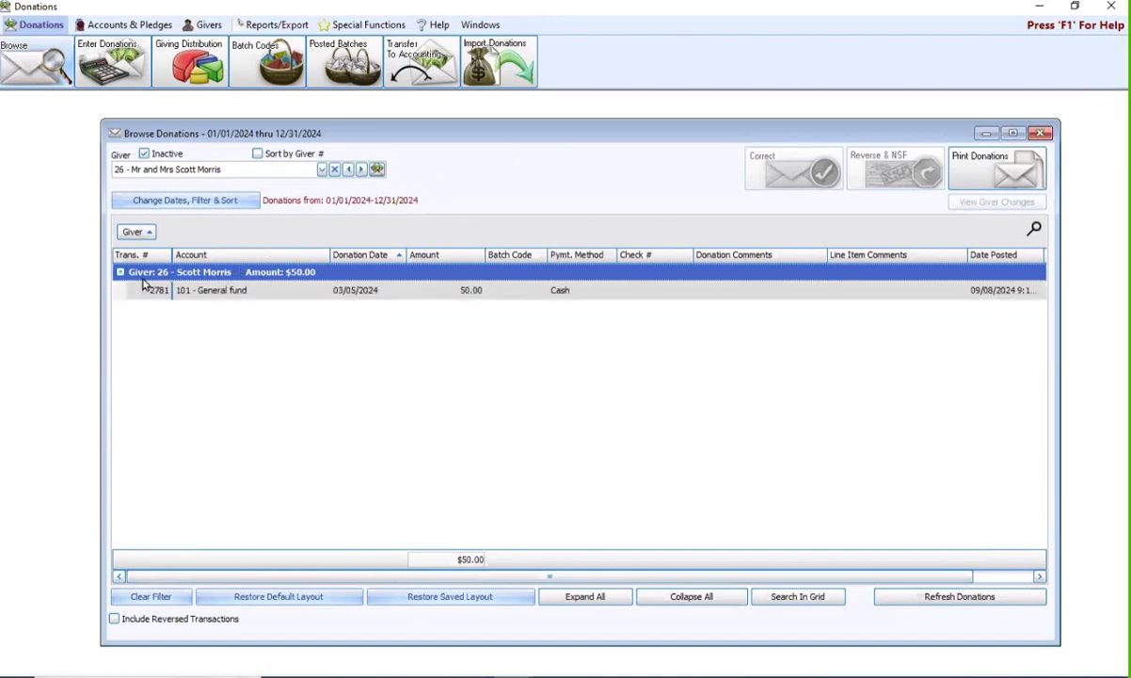
click(212, 290)
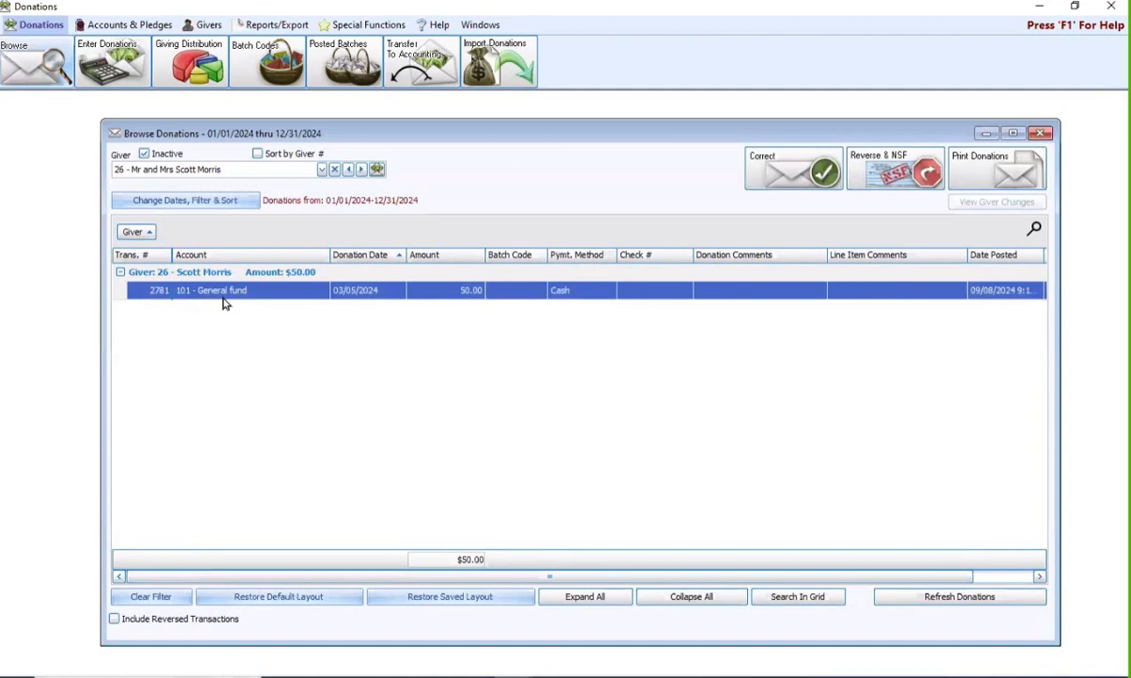
mouse_move(222, 306)
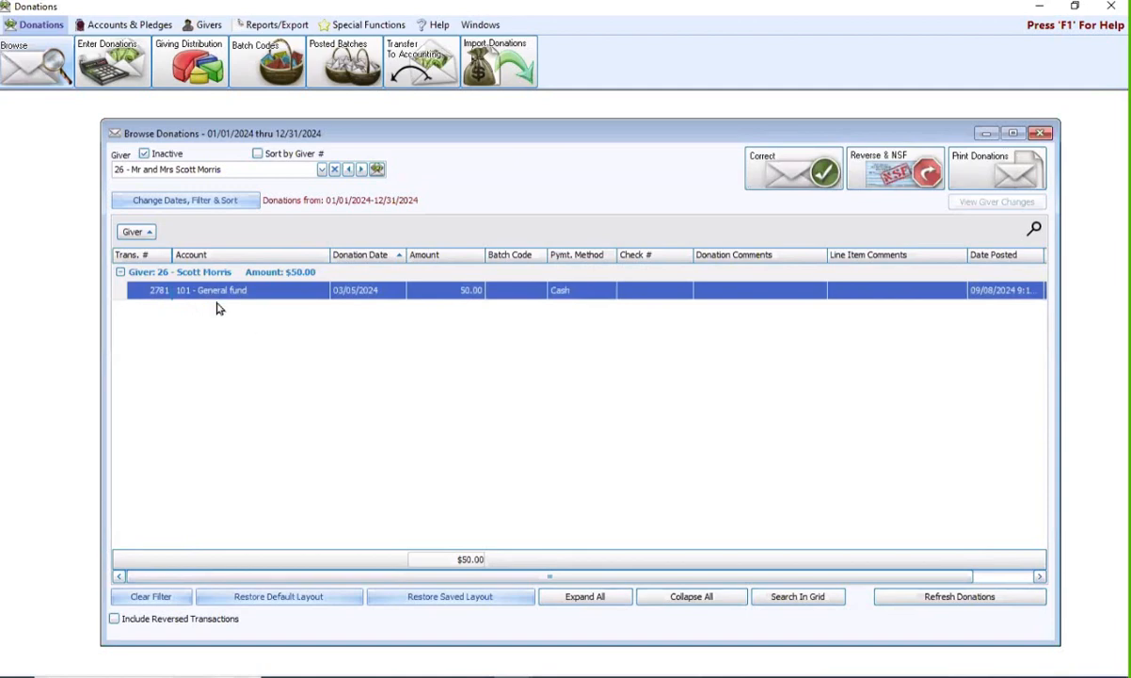
mouse_move(340, 306)
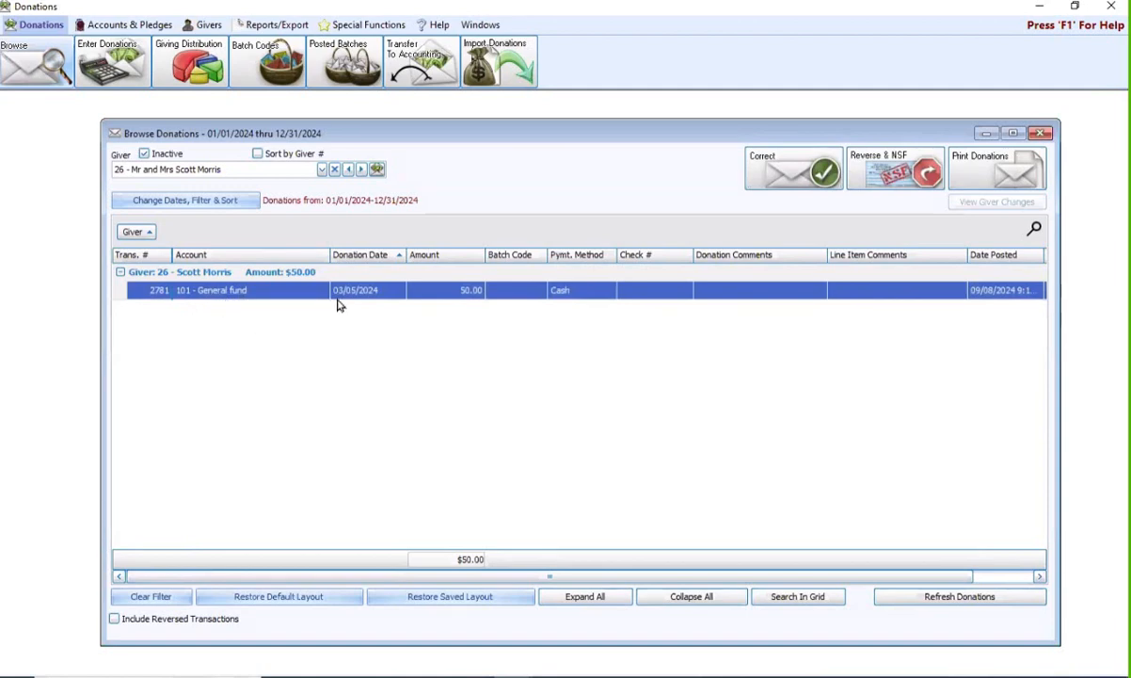
mouse_move(349, 312)
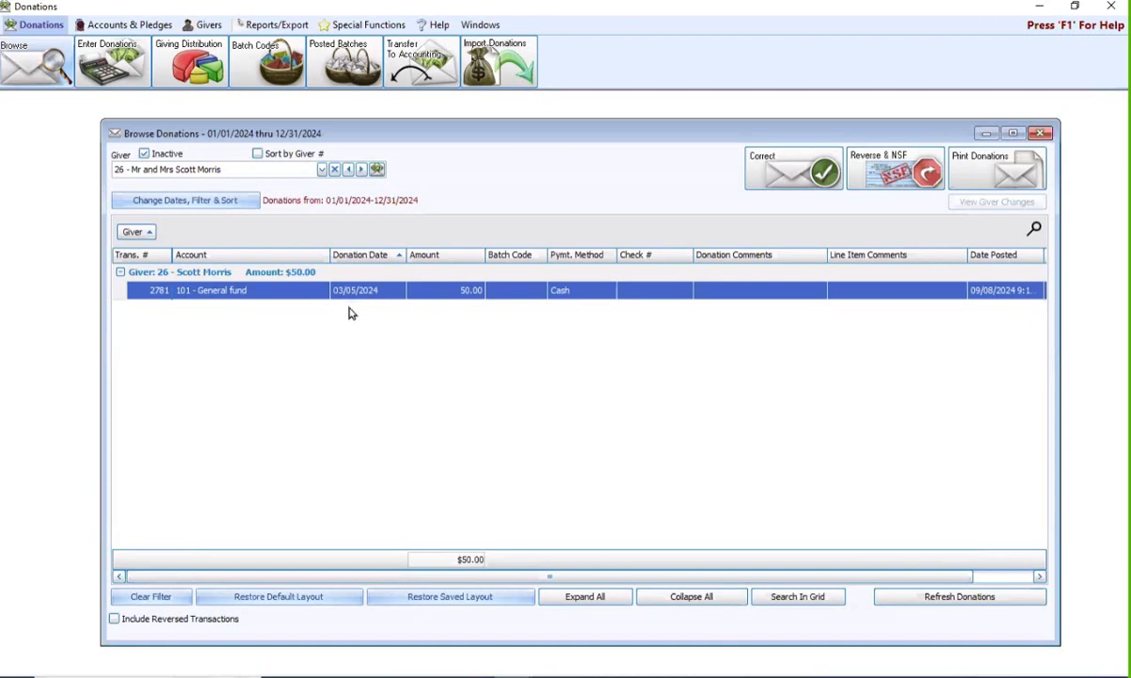
mouse_move(339, 306)
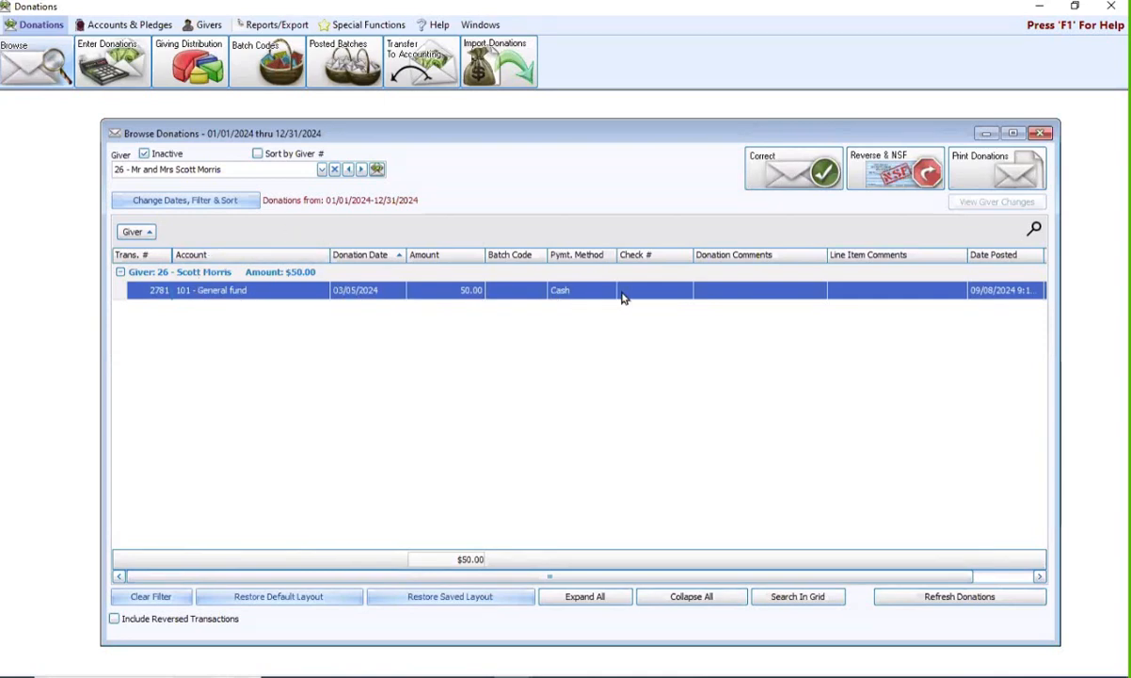
mouse_move(620, 221)
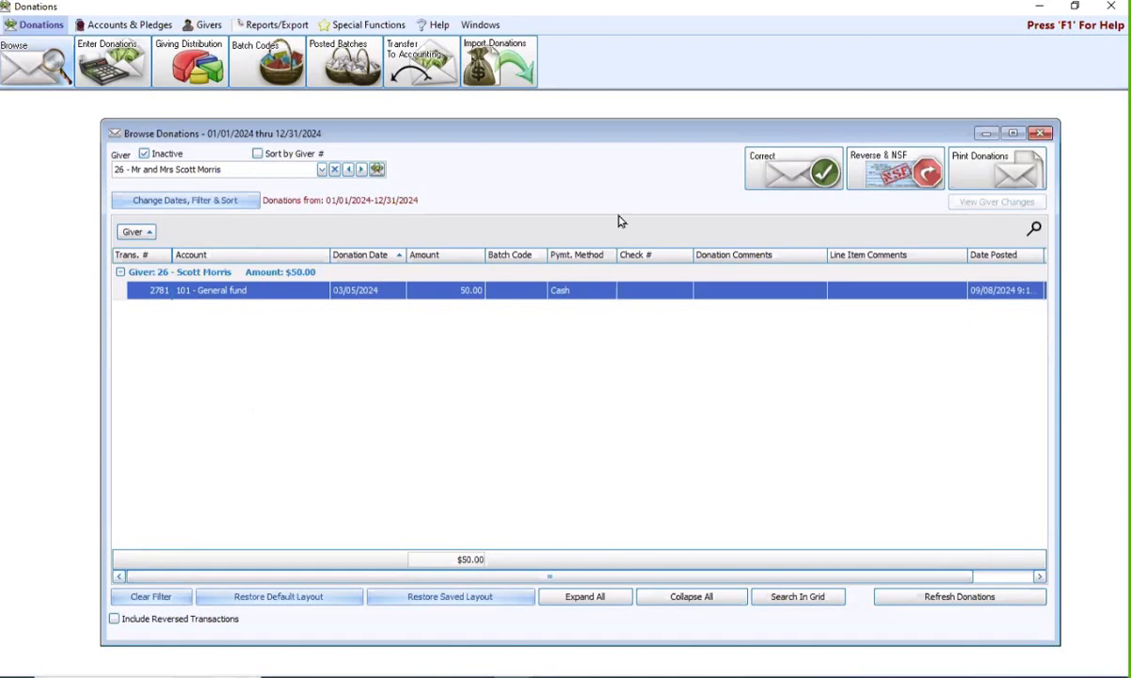
mouse_move(805, 174)
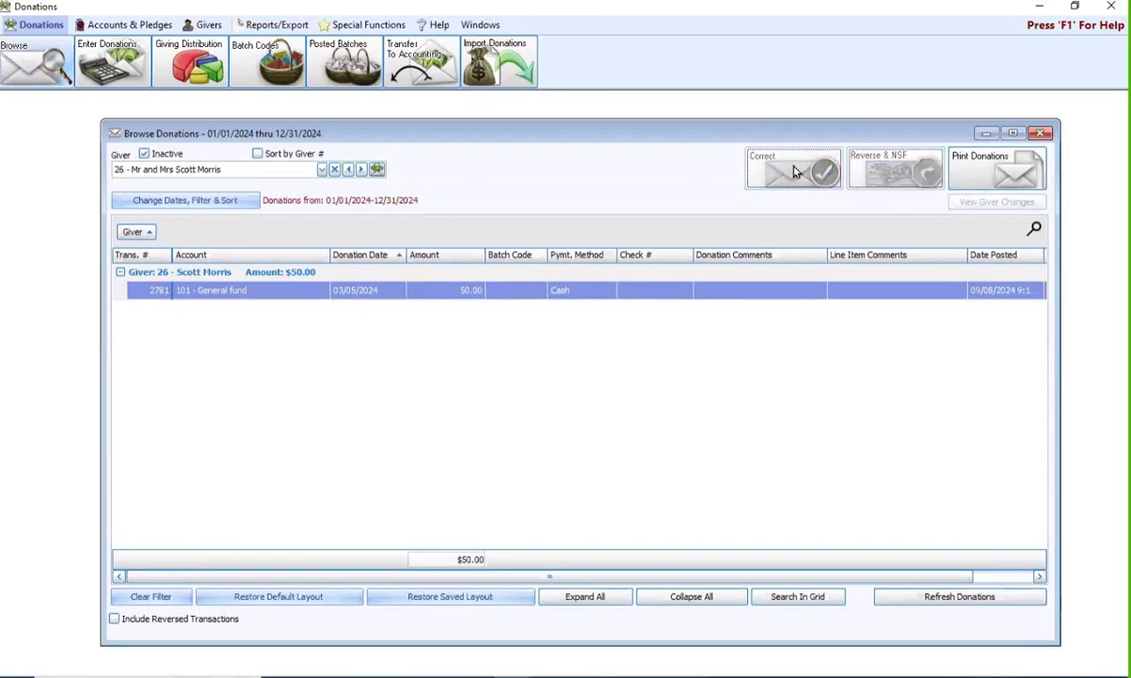
click(793, 169)
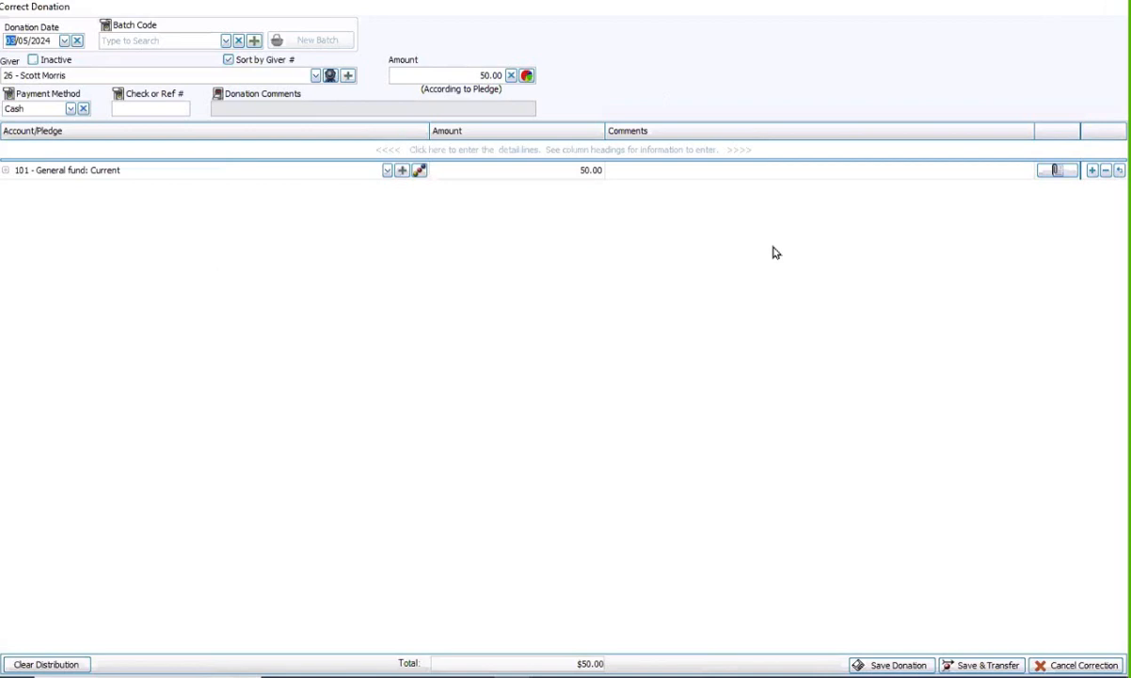
mouse_move(901, 535)
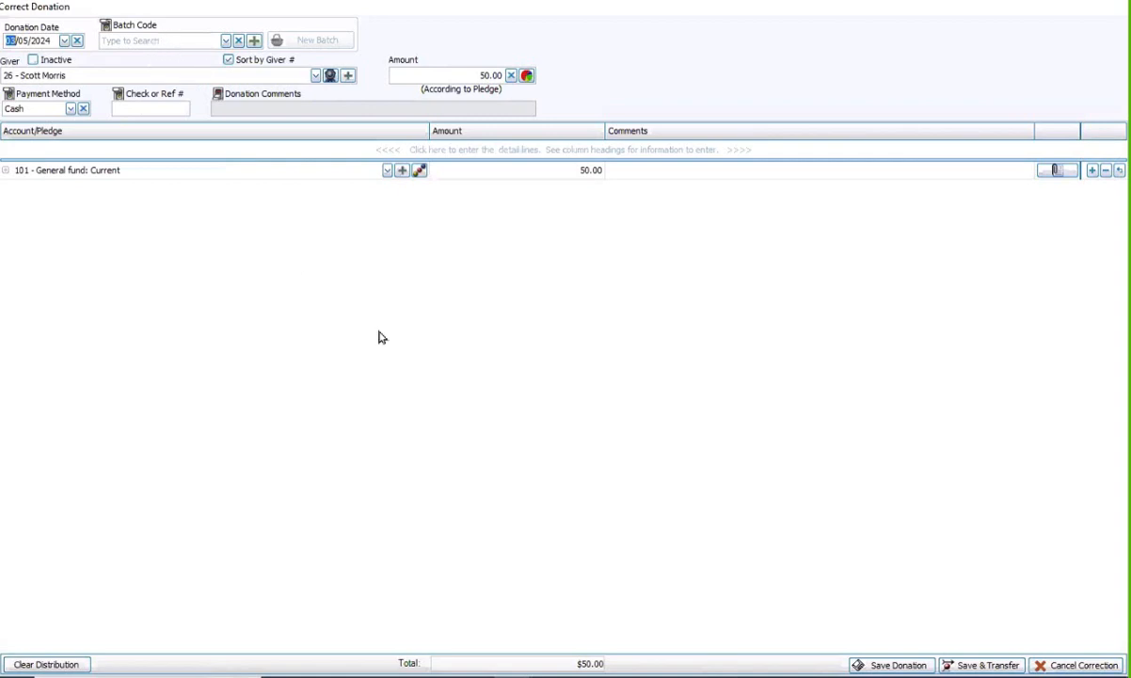
click(315, 76)
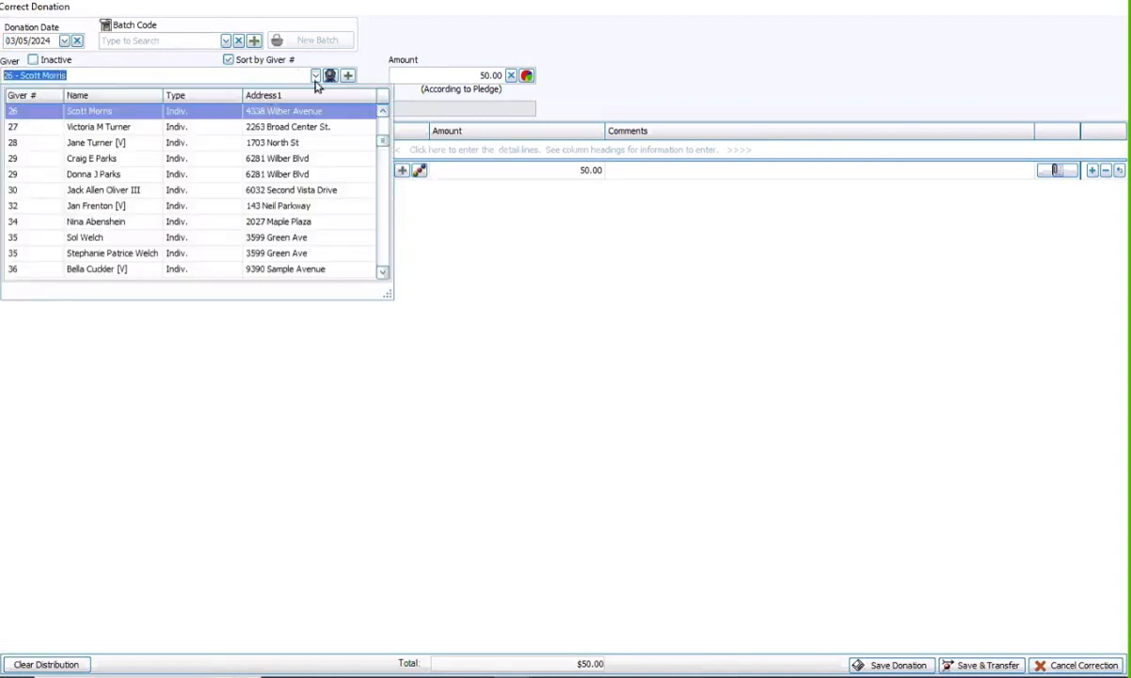
click(97, 142)
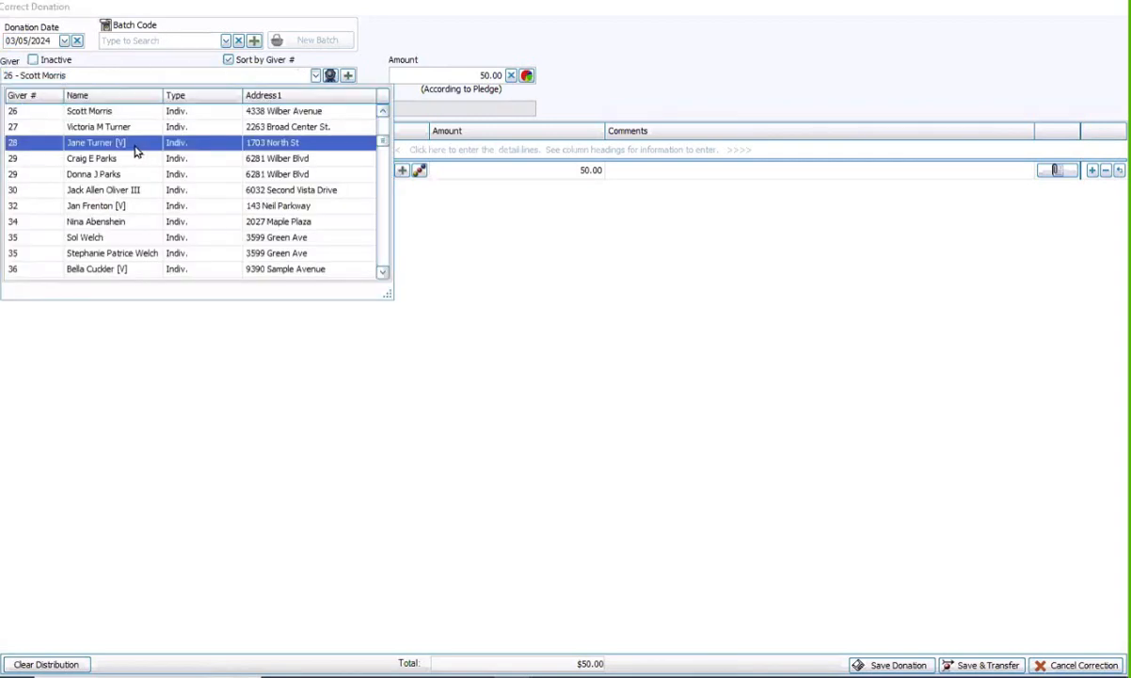
click(96, 142)
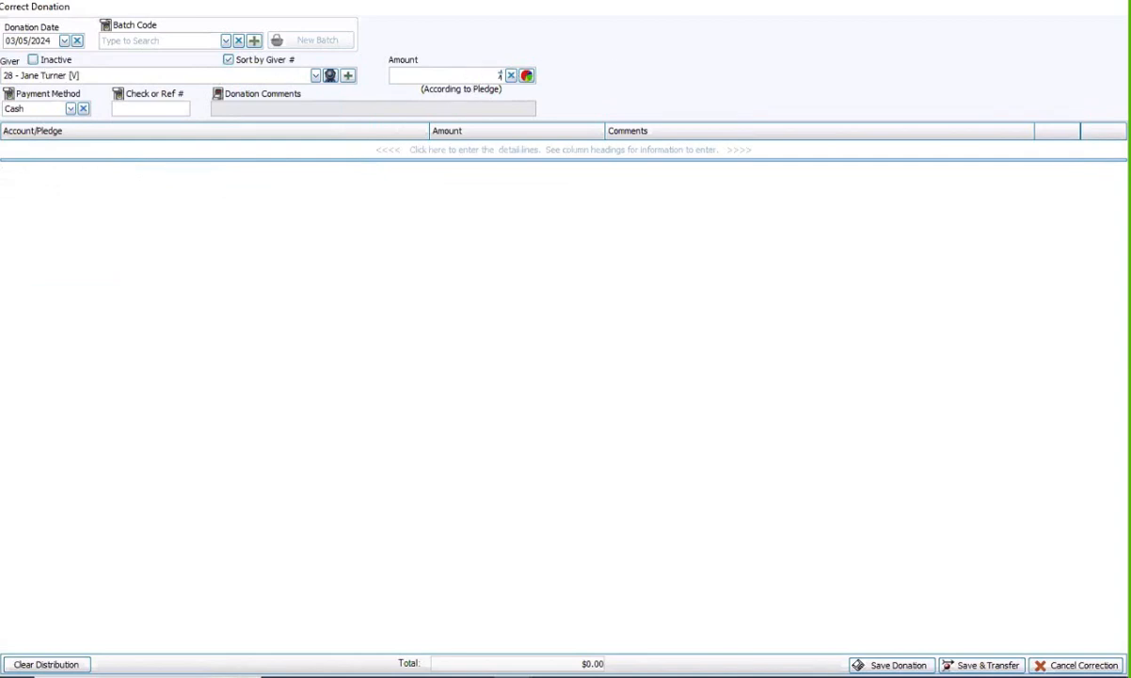
text(75.00)
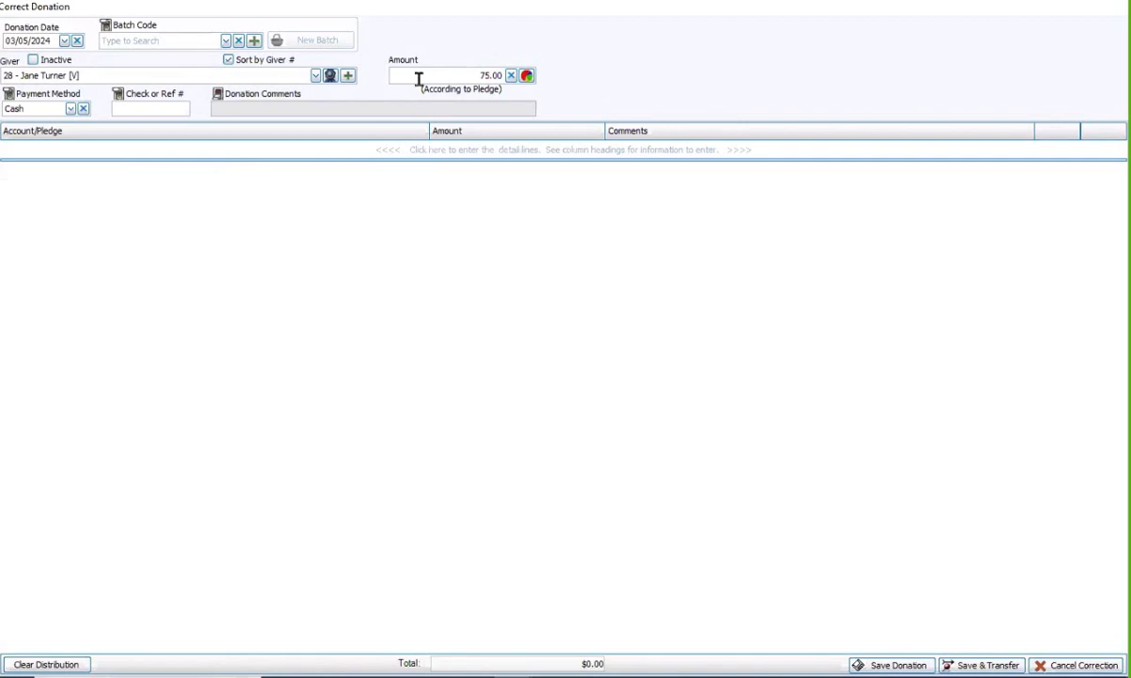
click(188, 149)
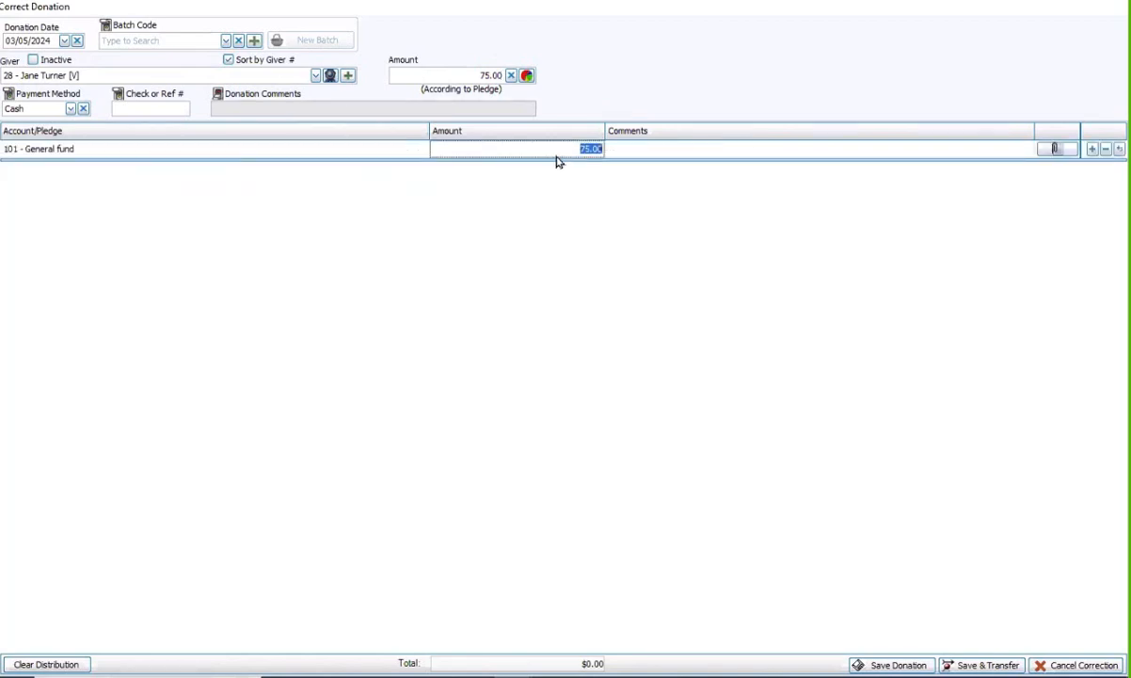
text(50)
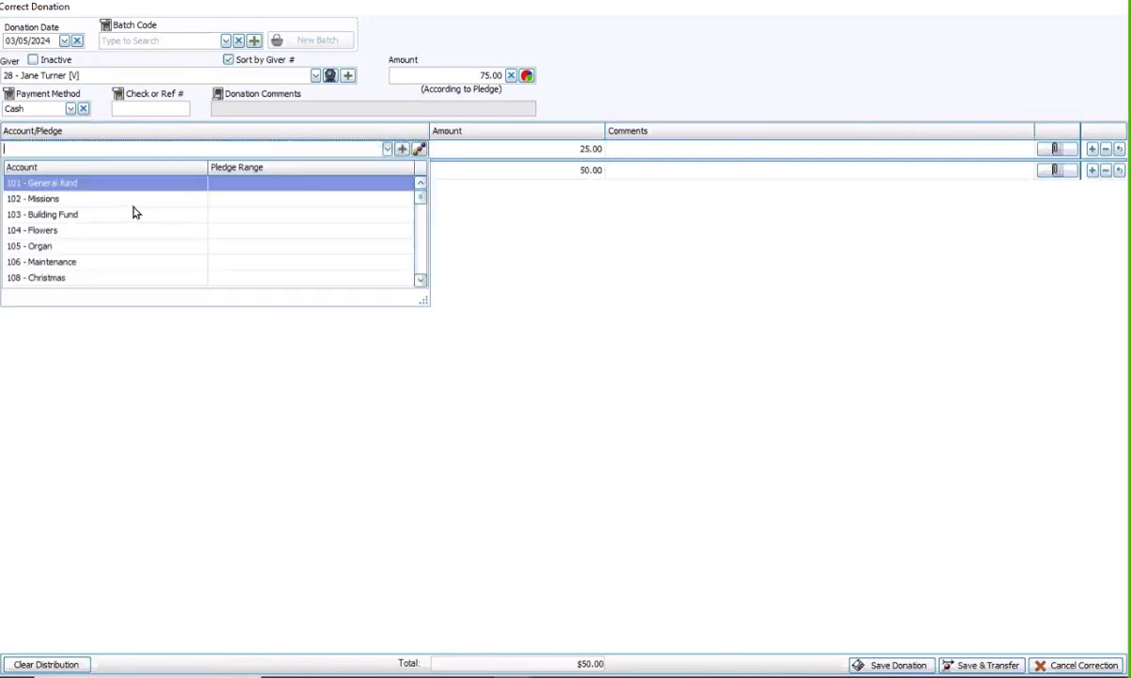
Step: Add a 25.00 Missions line and save the donation as new transaction 2814
click(33, 198)
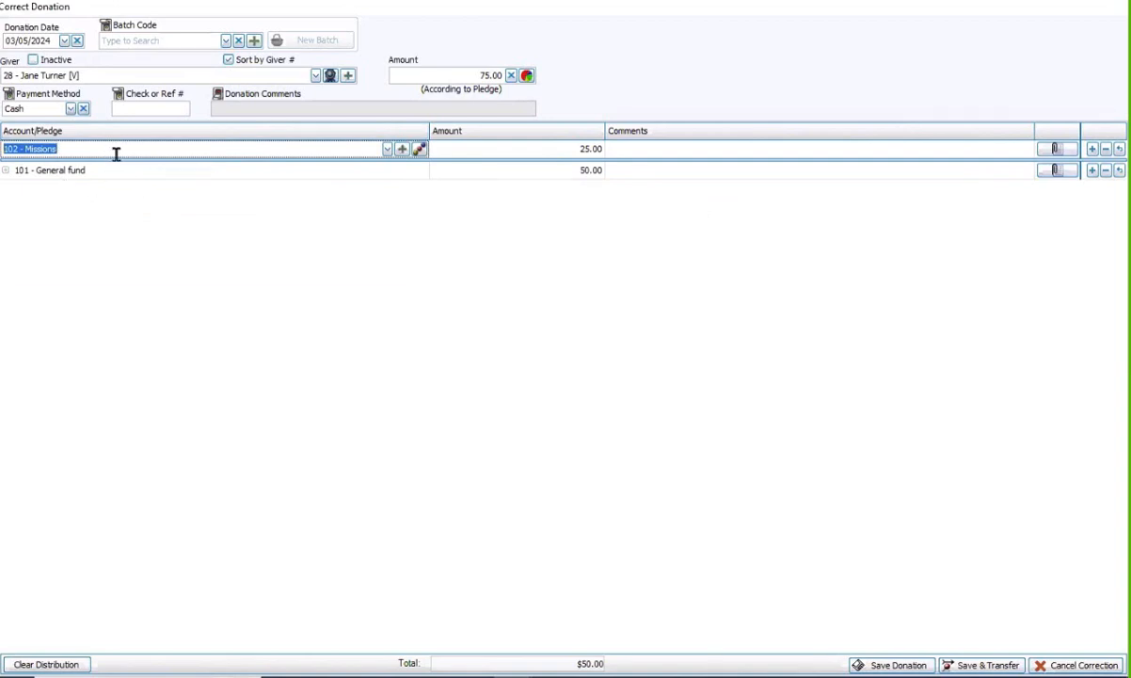
mouse_move(301, 233)
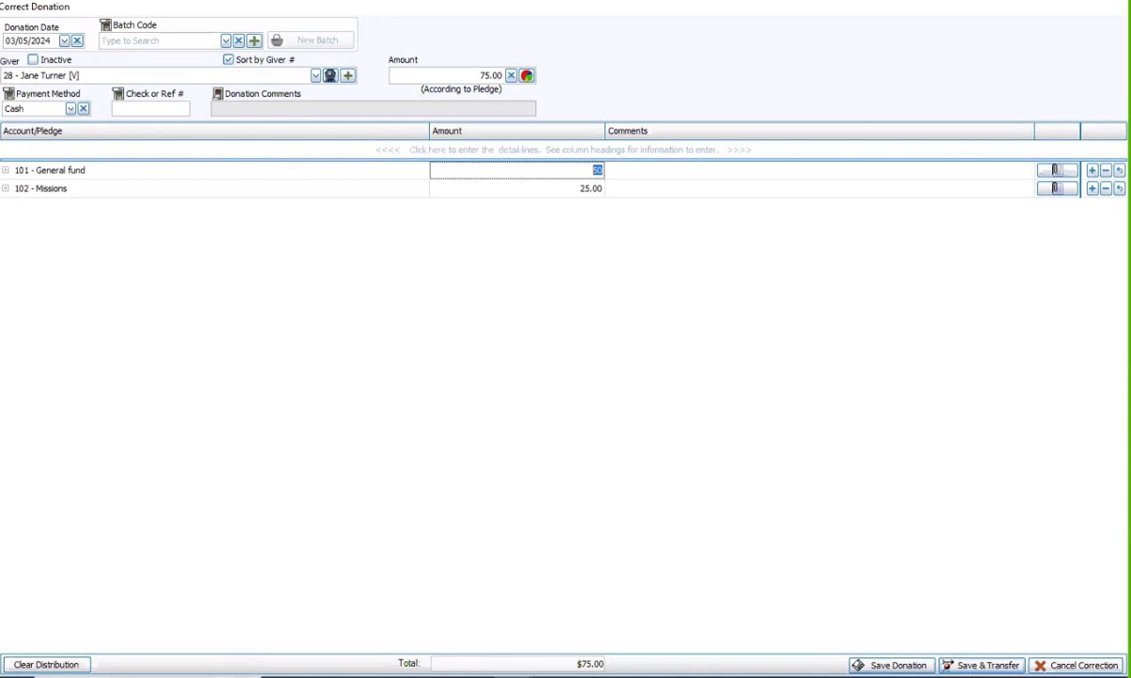
click(890, 664)
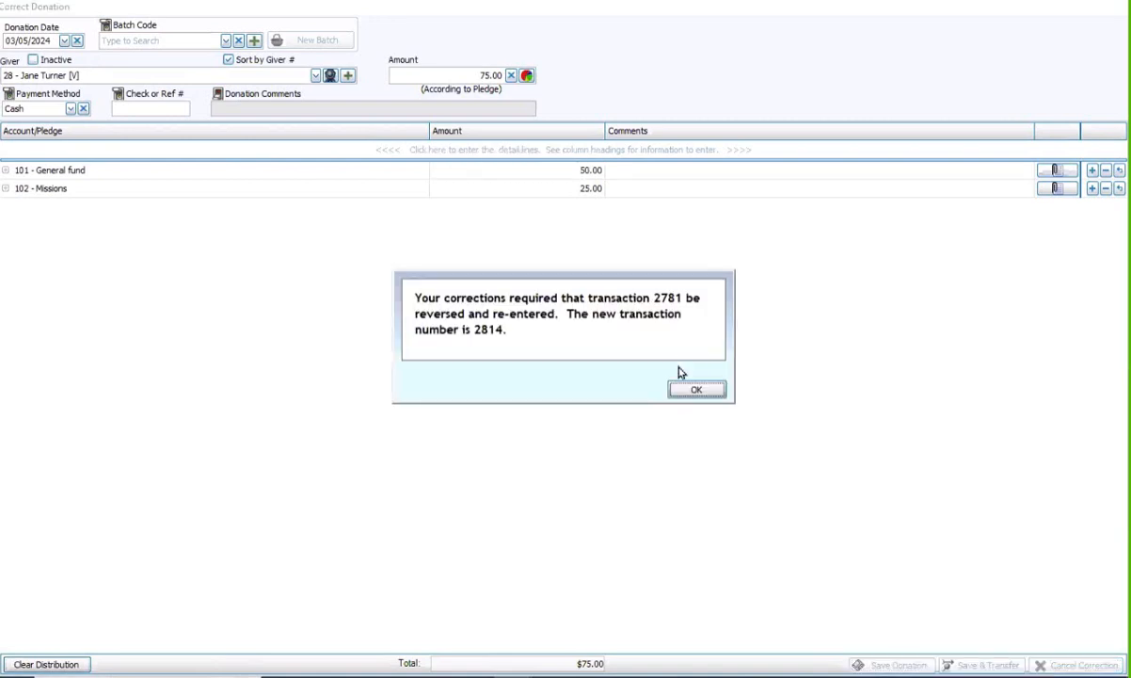
mouse_move(691, 418)
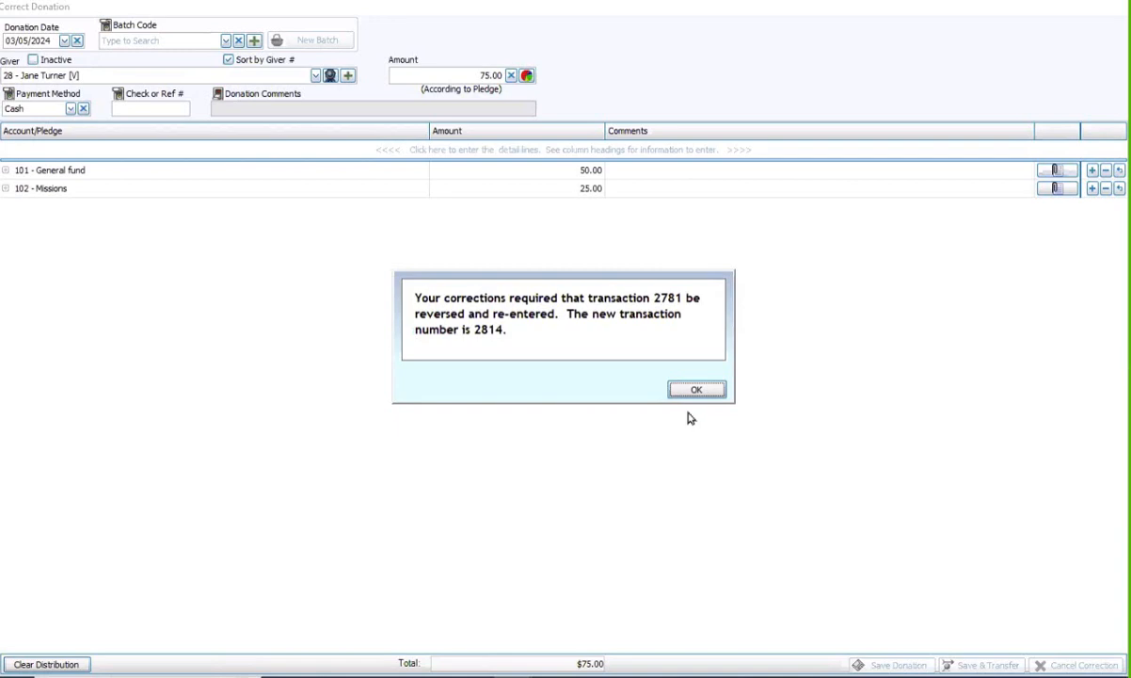
mouse_move(690, 419)
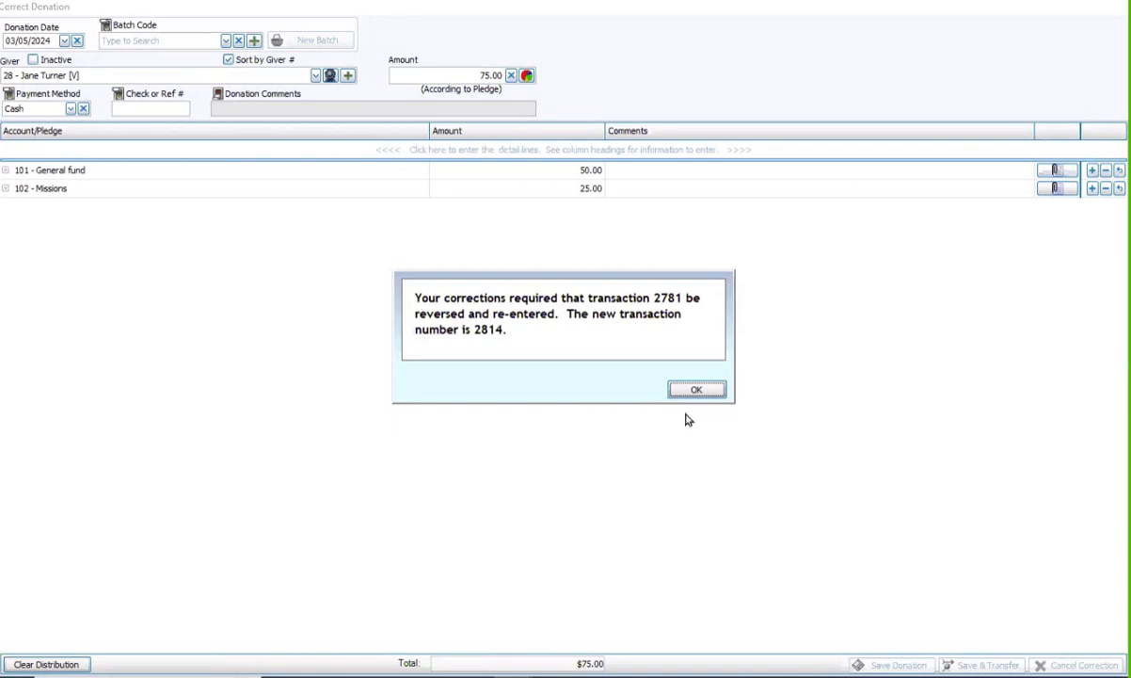
mouse_move(585, 418)
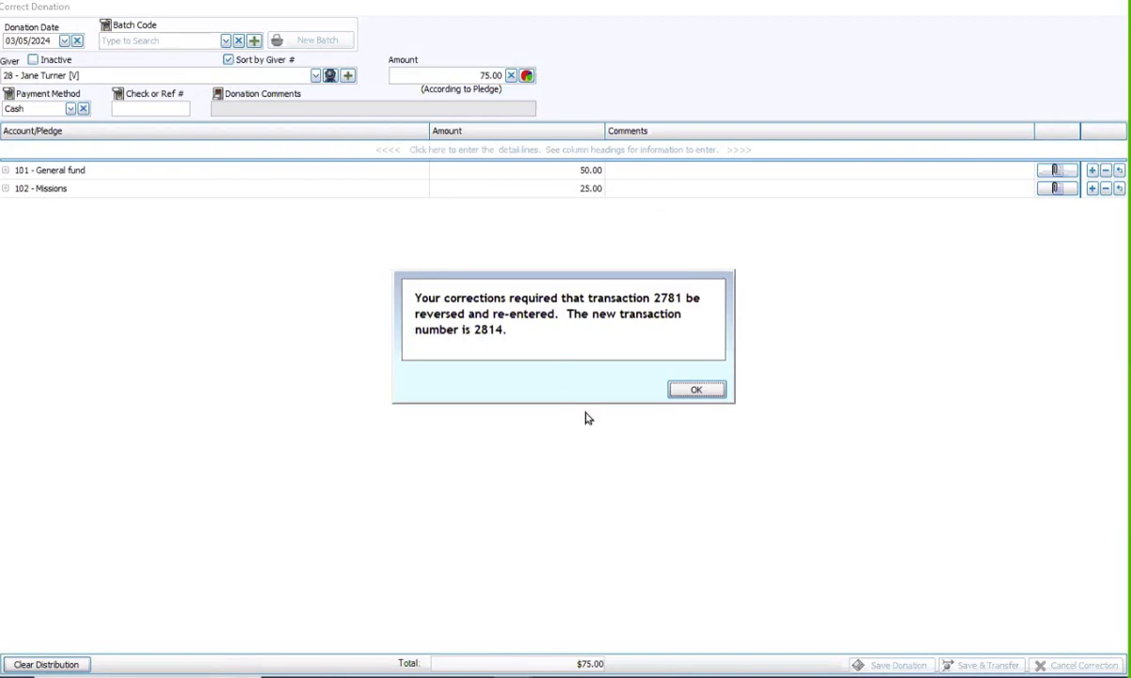
click(697, 389)
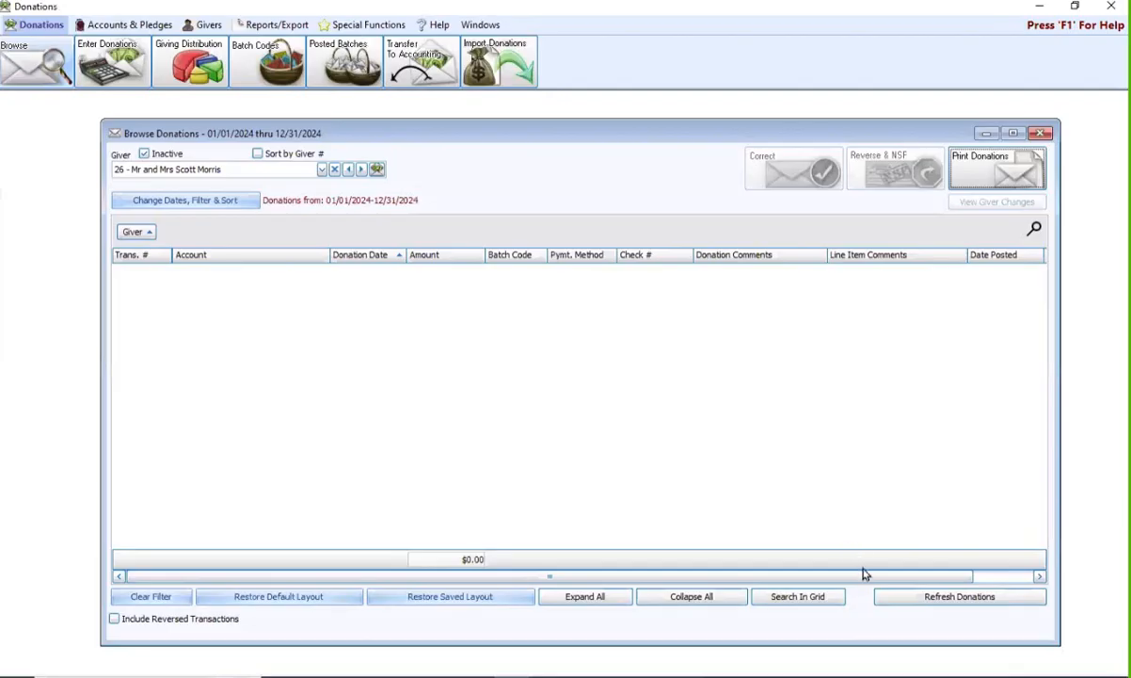
mouse_move(427, 432)
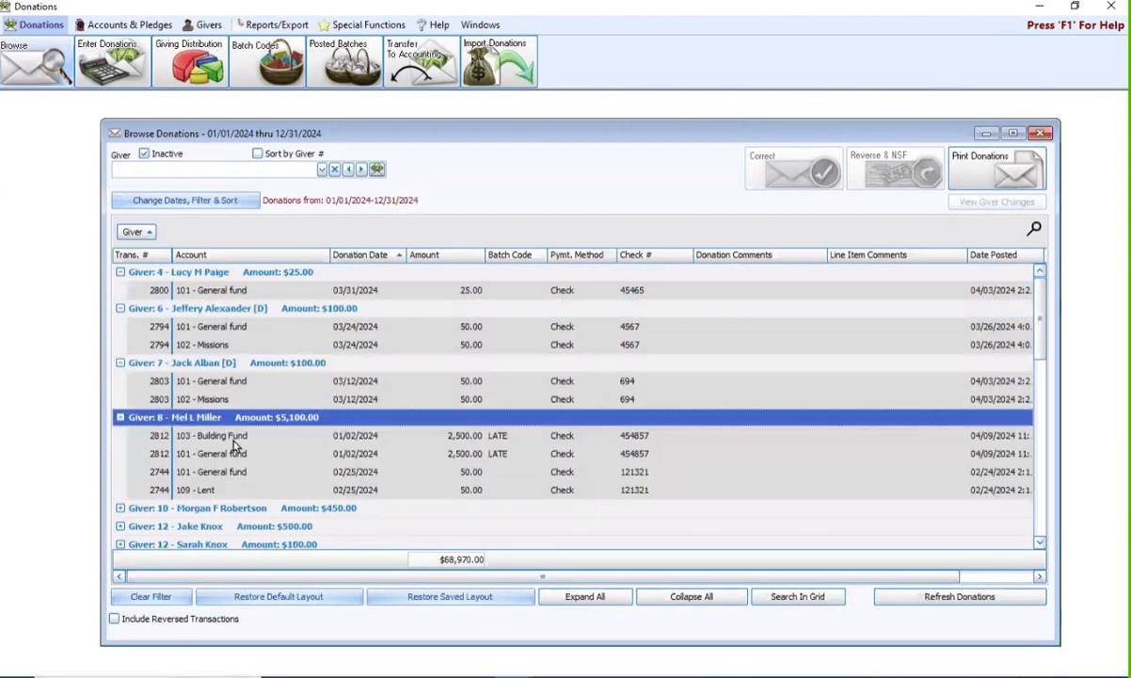
mouse_move(496, 508)
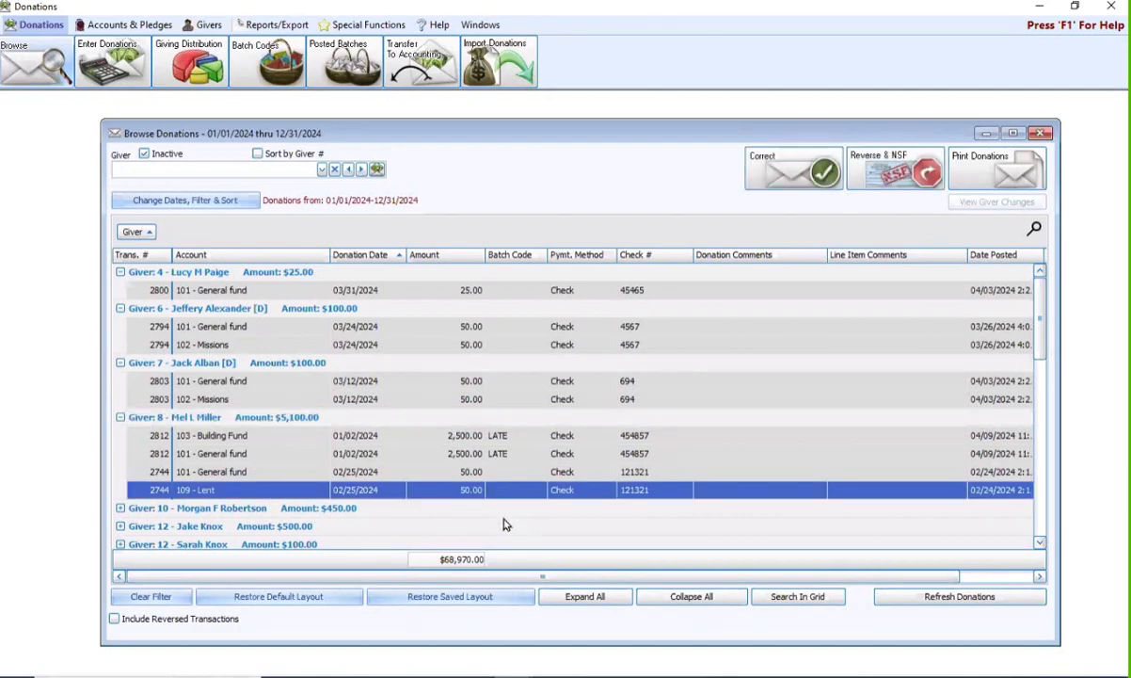
mouse_move(483, 507)
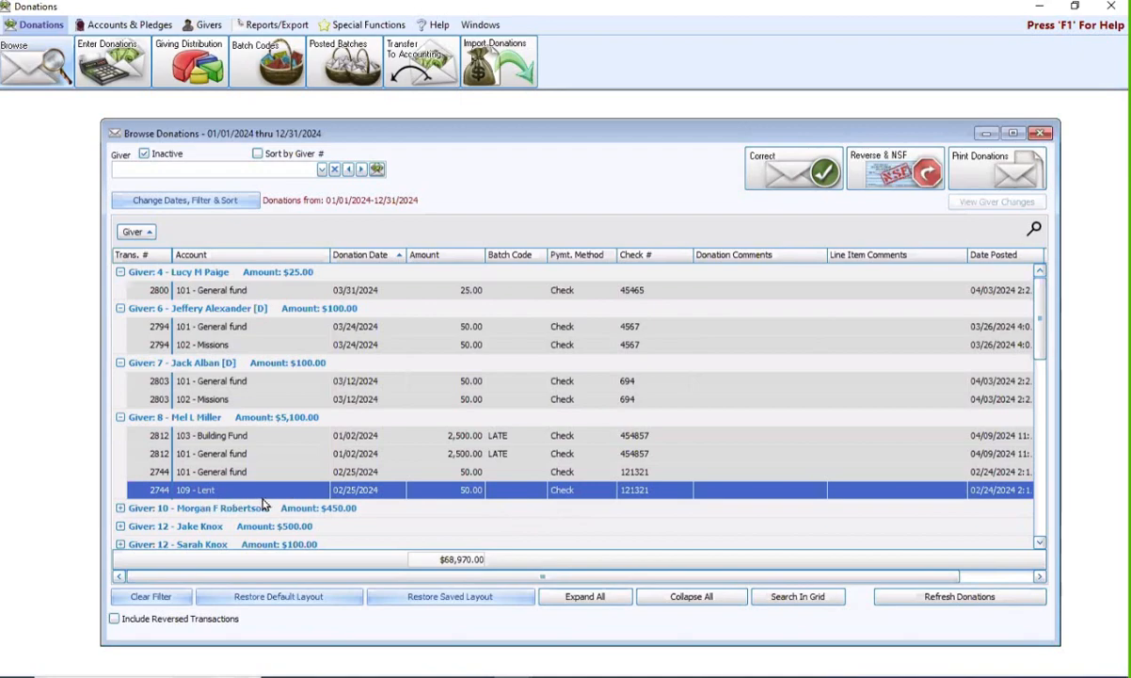
mouse_move(867, 199)
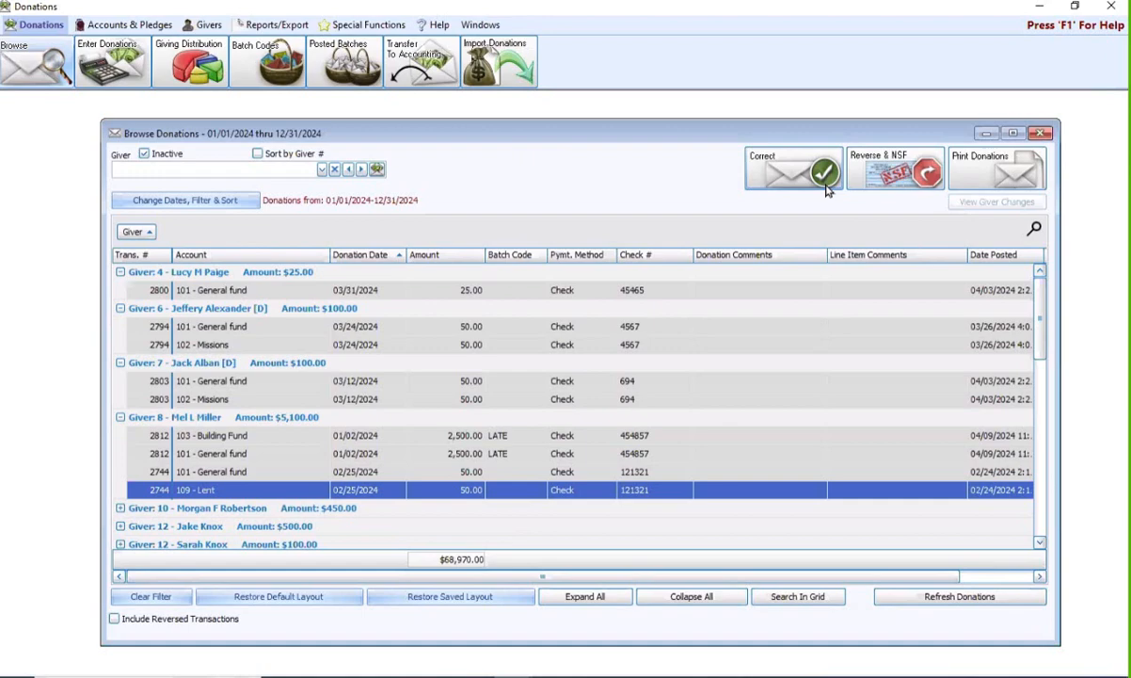
mouse_move(918, 184)
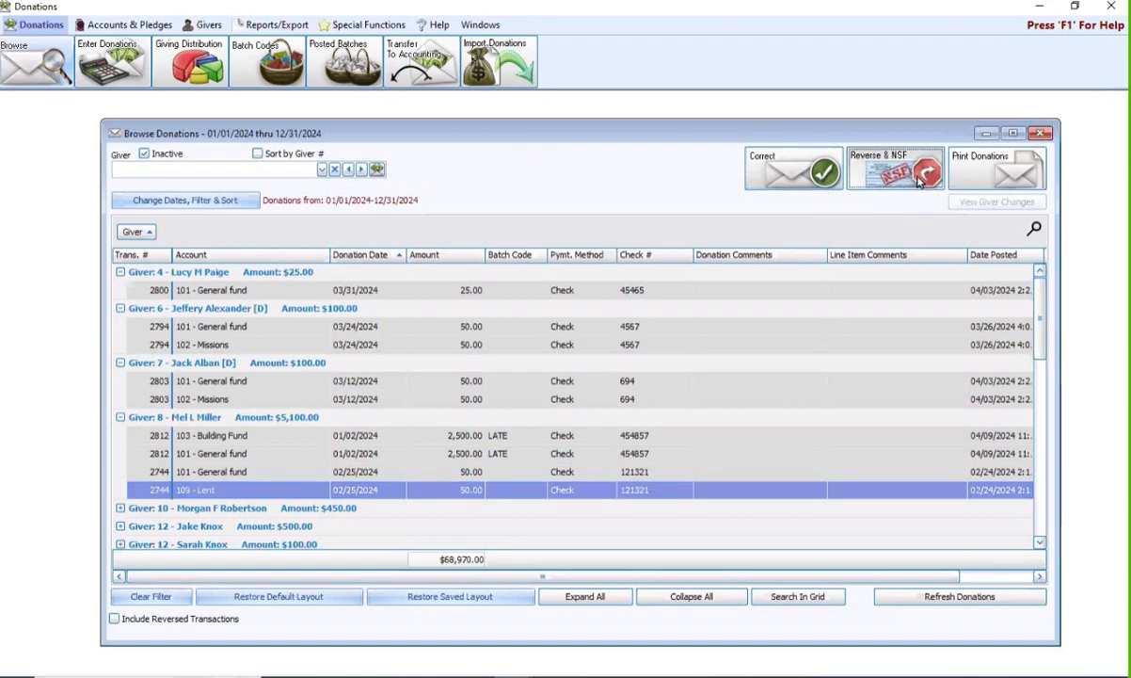
click(895, 170)
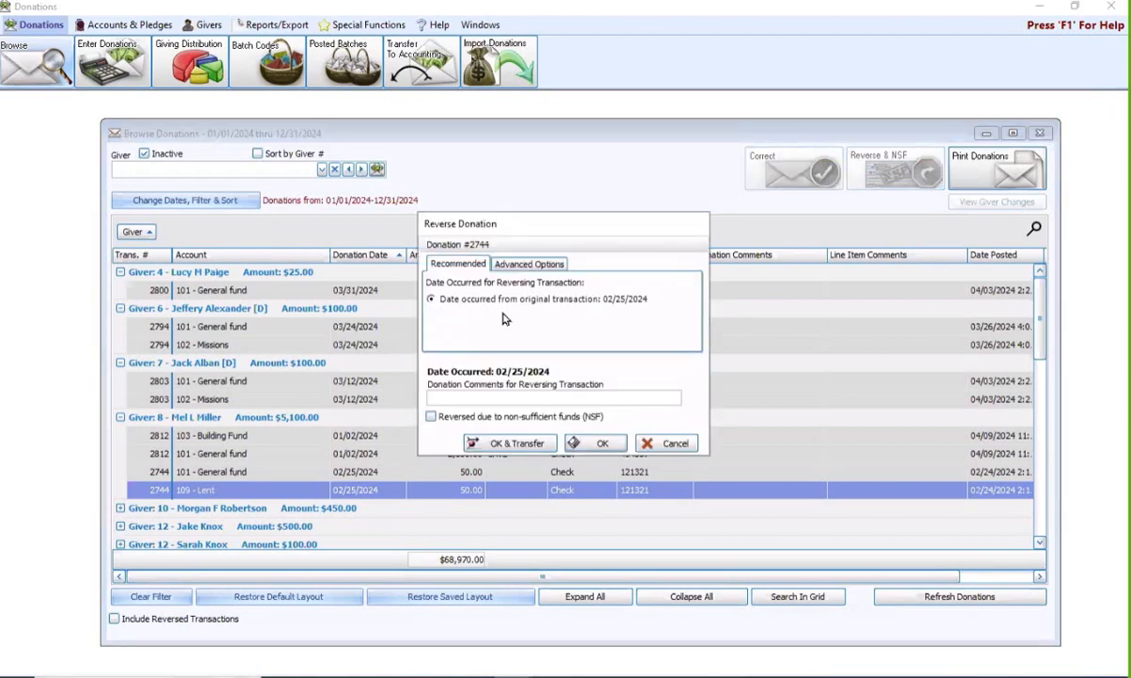
mouse_move(503, 296)
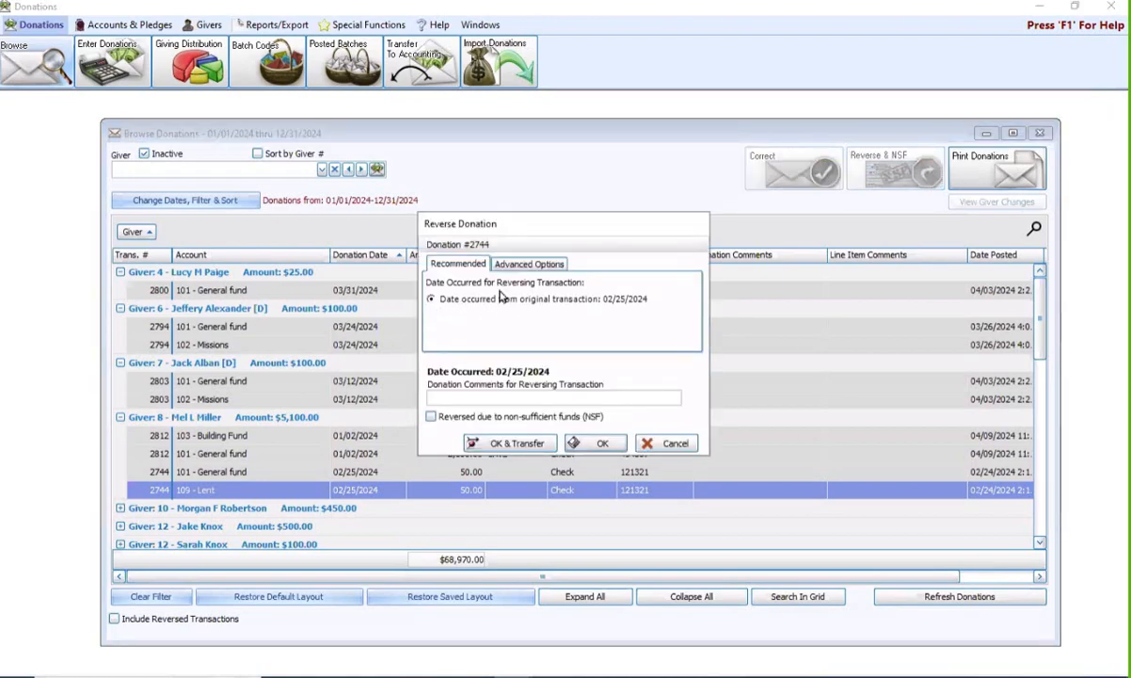
mouse_move(595, 313)
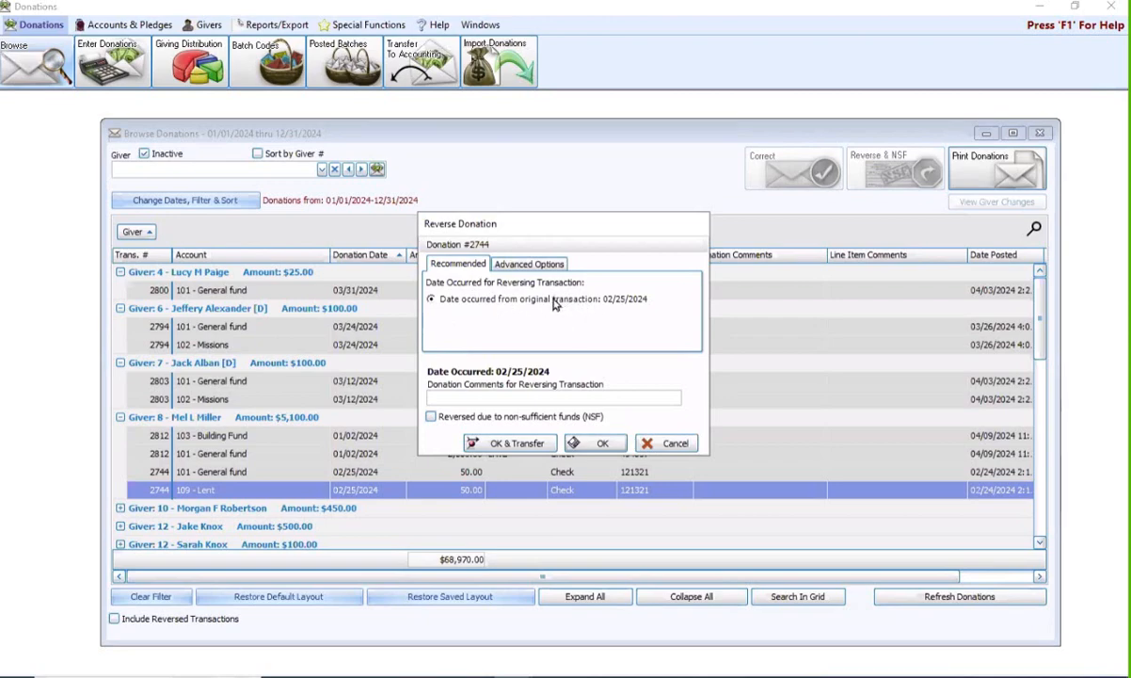
mouse_move(441, 315)
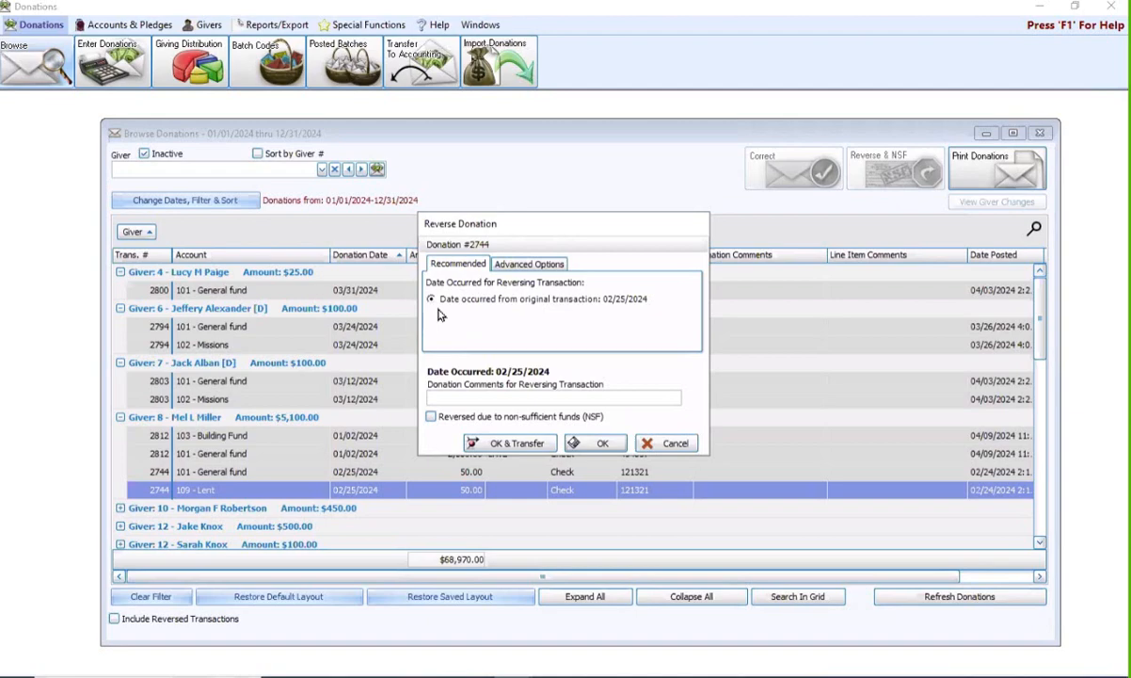
mouse_move(455, 313)
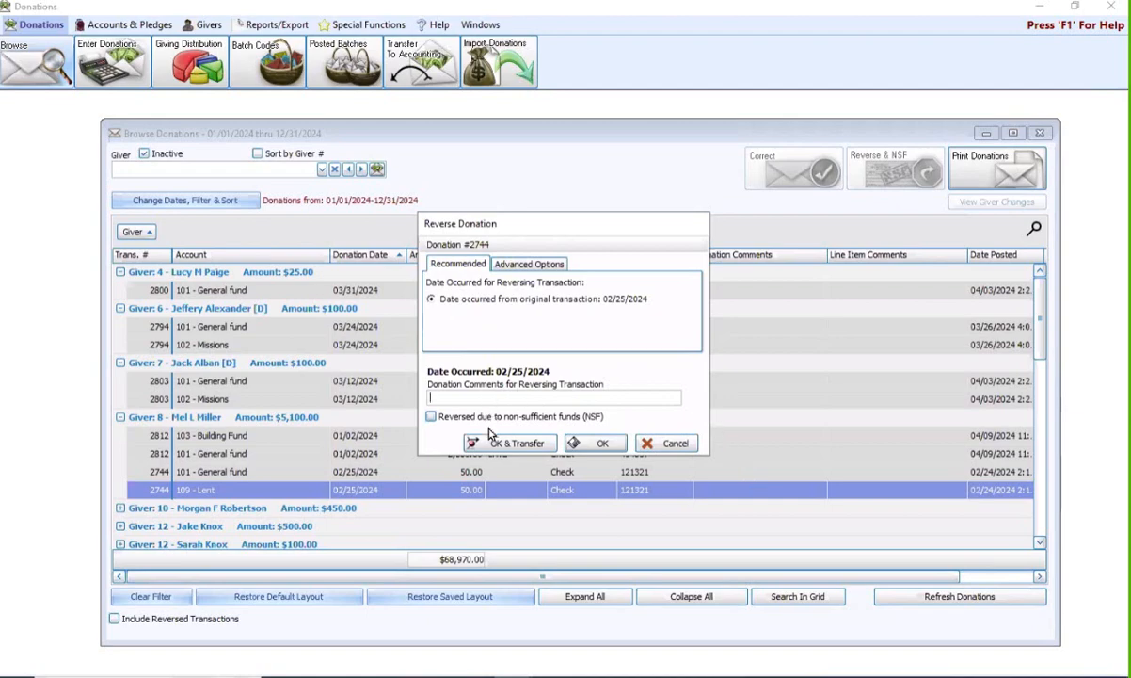
mouse_move(605, 461)
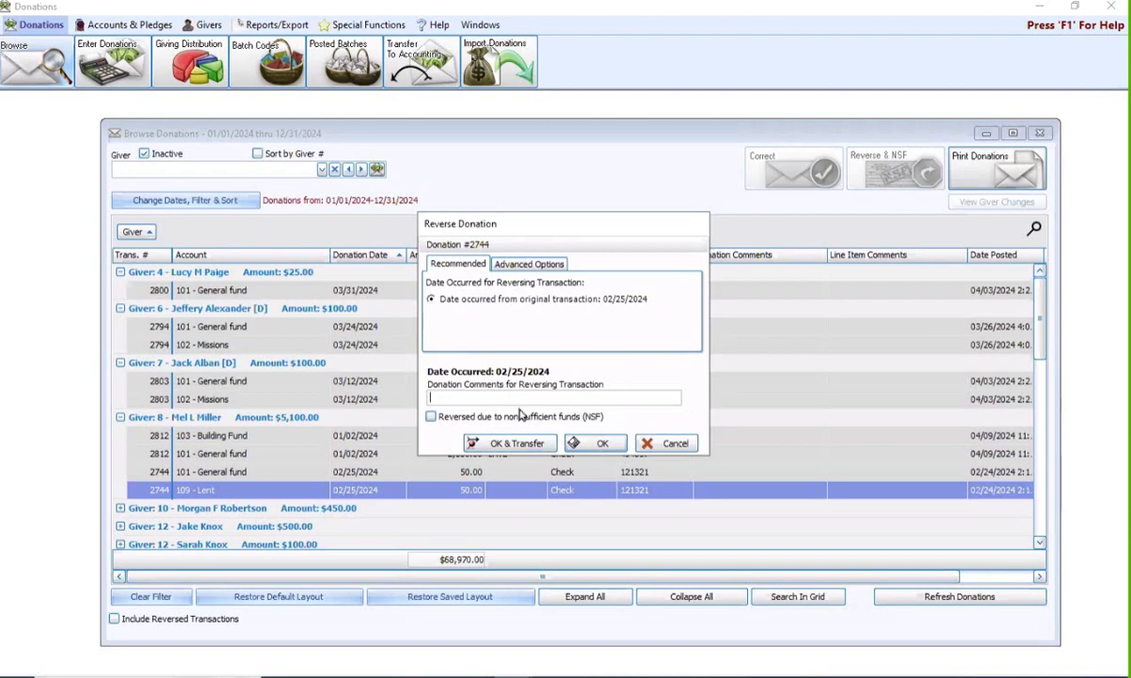
mouse_move(511, 443)
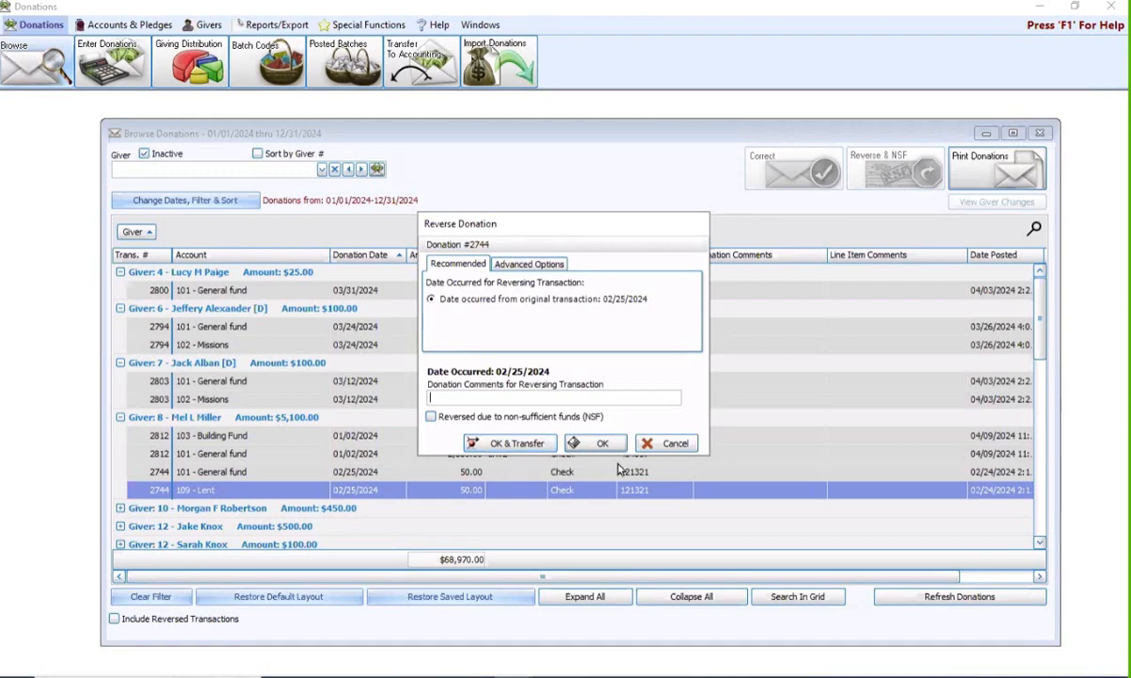
Step: Reverse donation 2744 on its original date, confirming and acknowledging new donation 2815
click(602, 443)
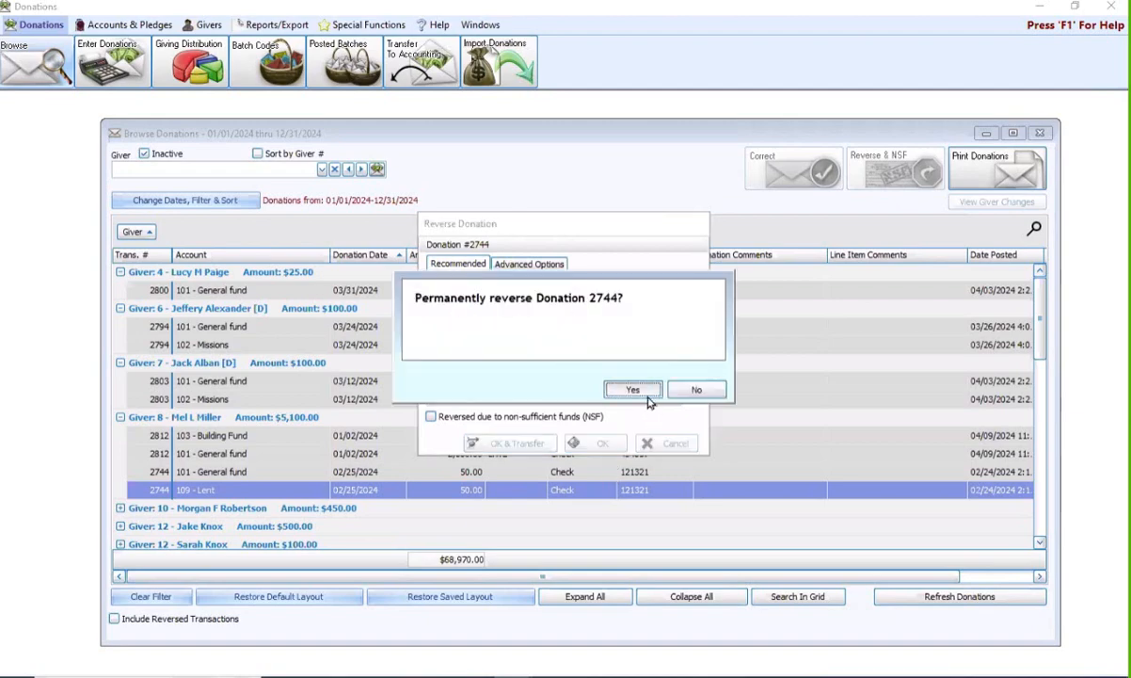
click(633, 388)
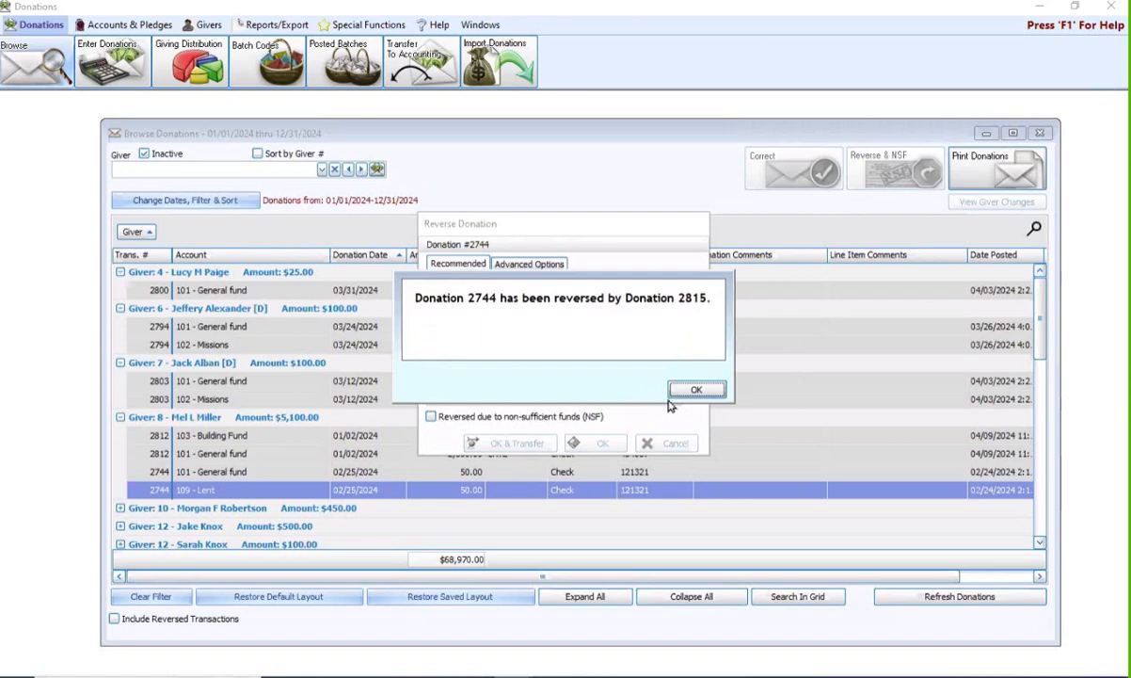
click(697, 388)
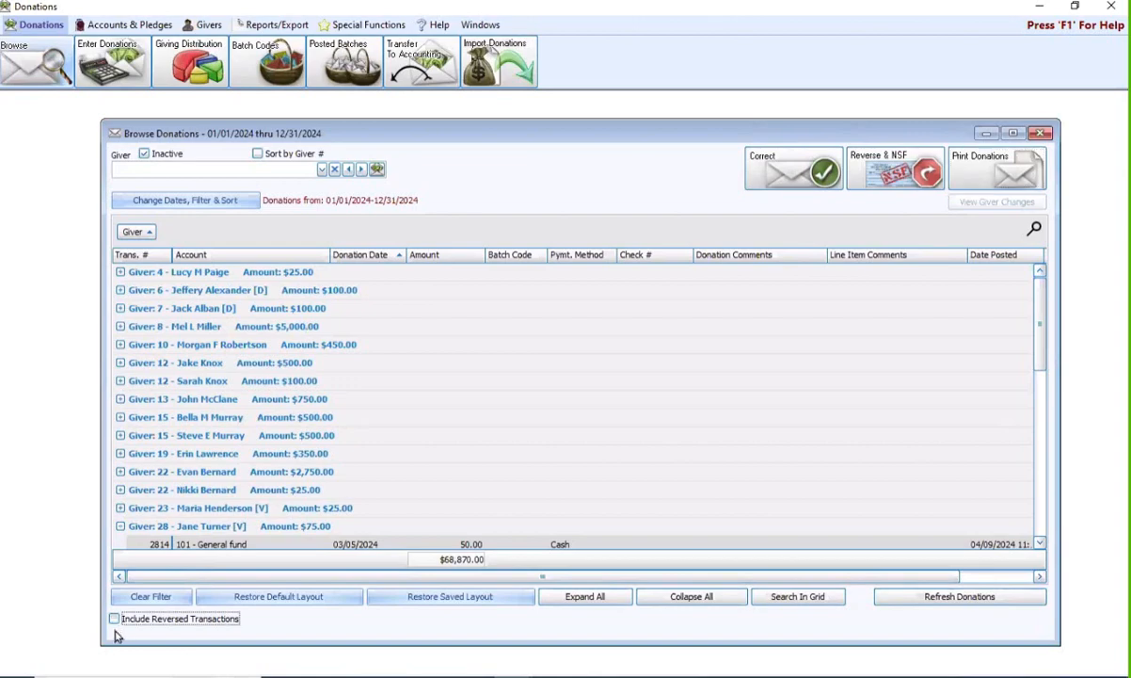
click(113, 618)
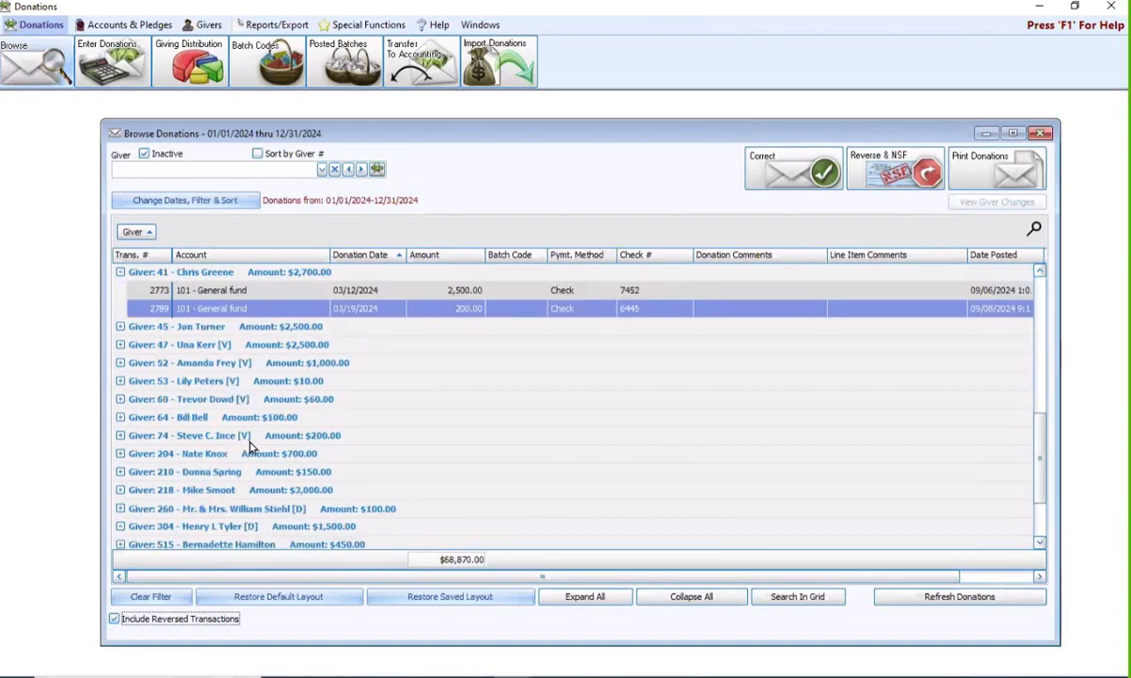
click(121, 326)
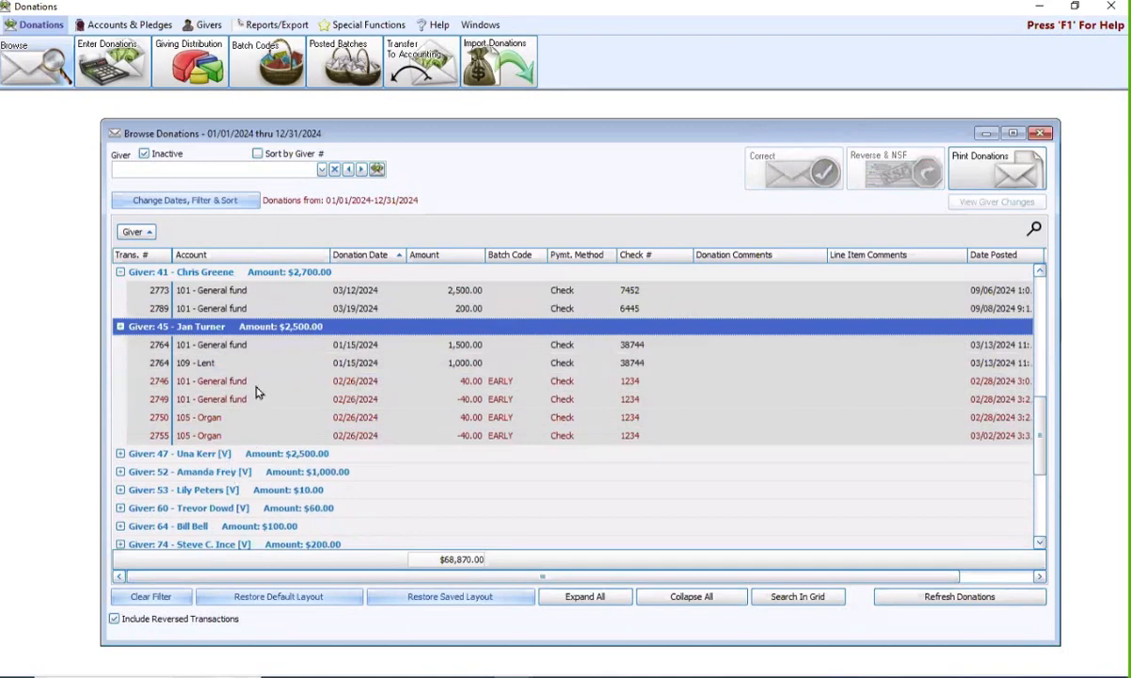
mouse_move(403, 501)
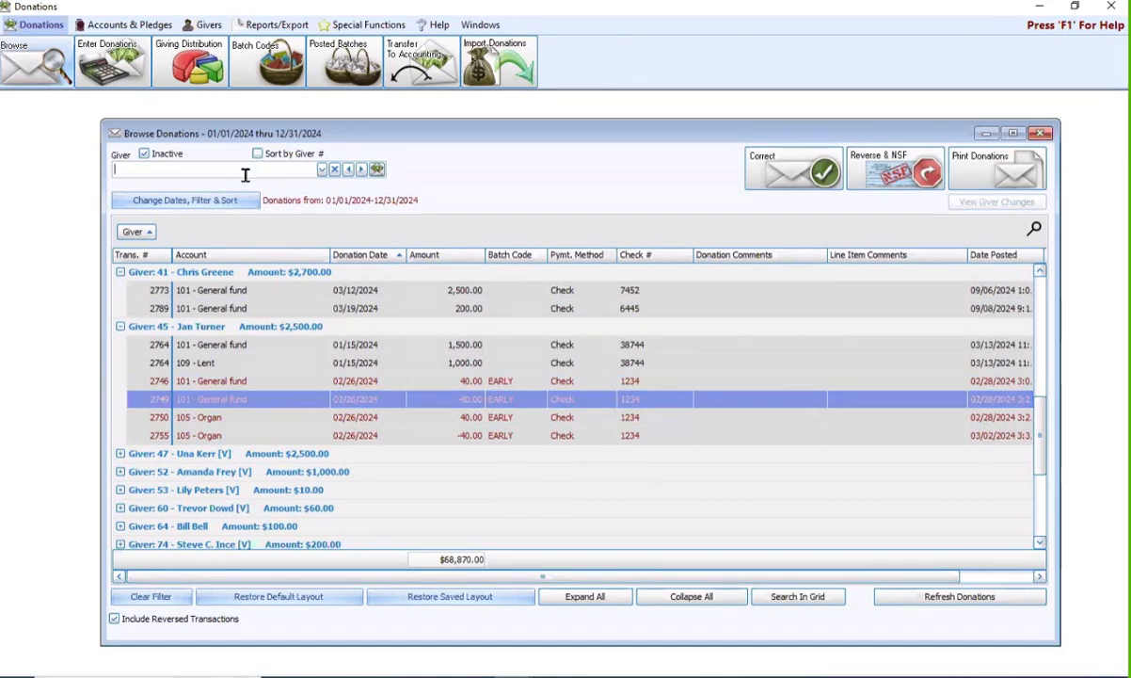
mouse_move(397, 393)
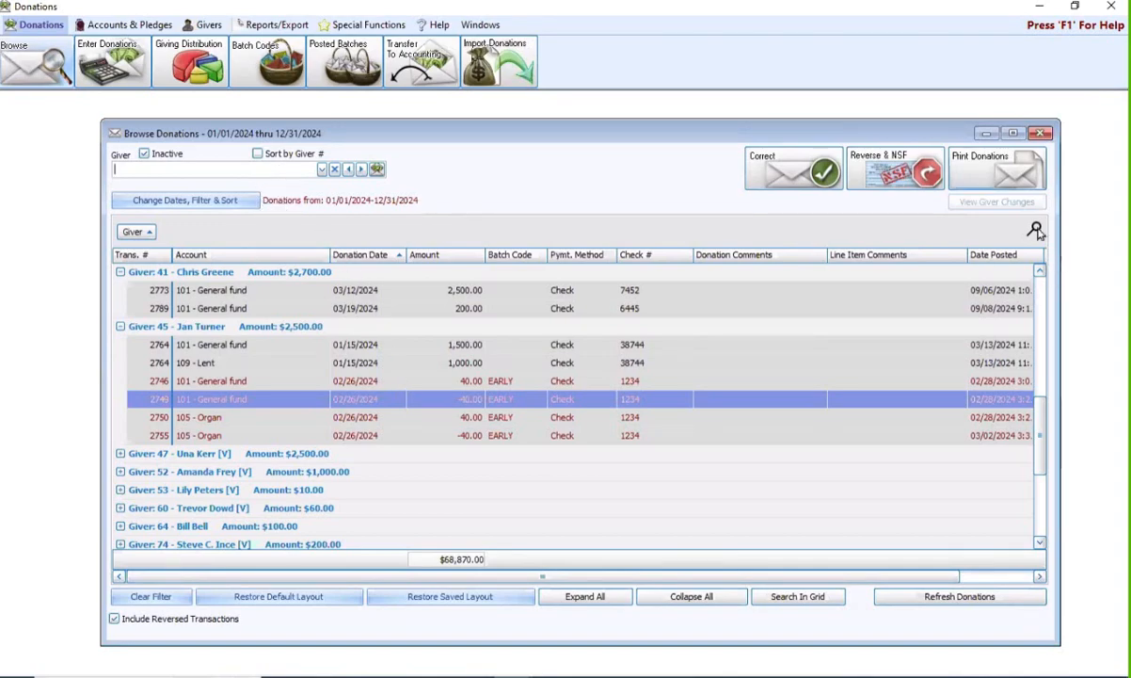
mouse_move(1003, 178)
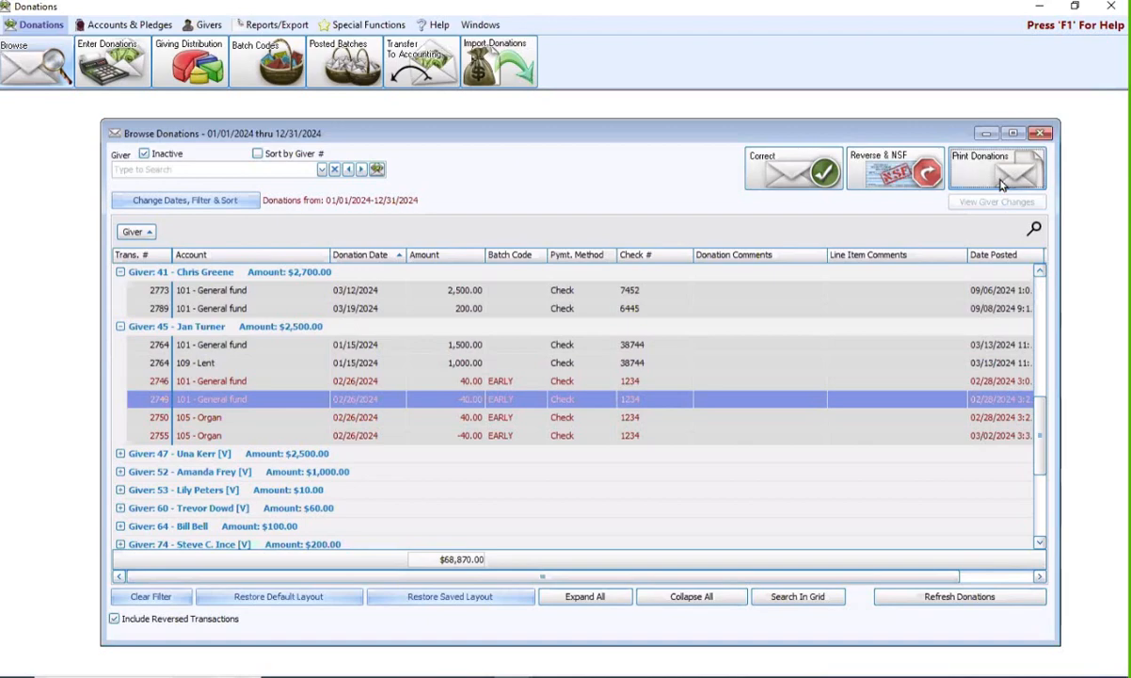
Step: Print the listed donations, including the reversed entries
click(997, 167)
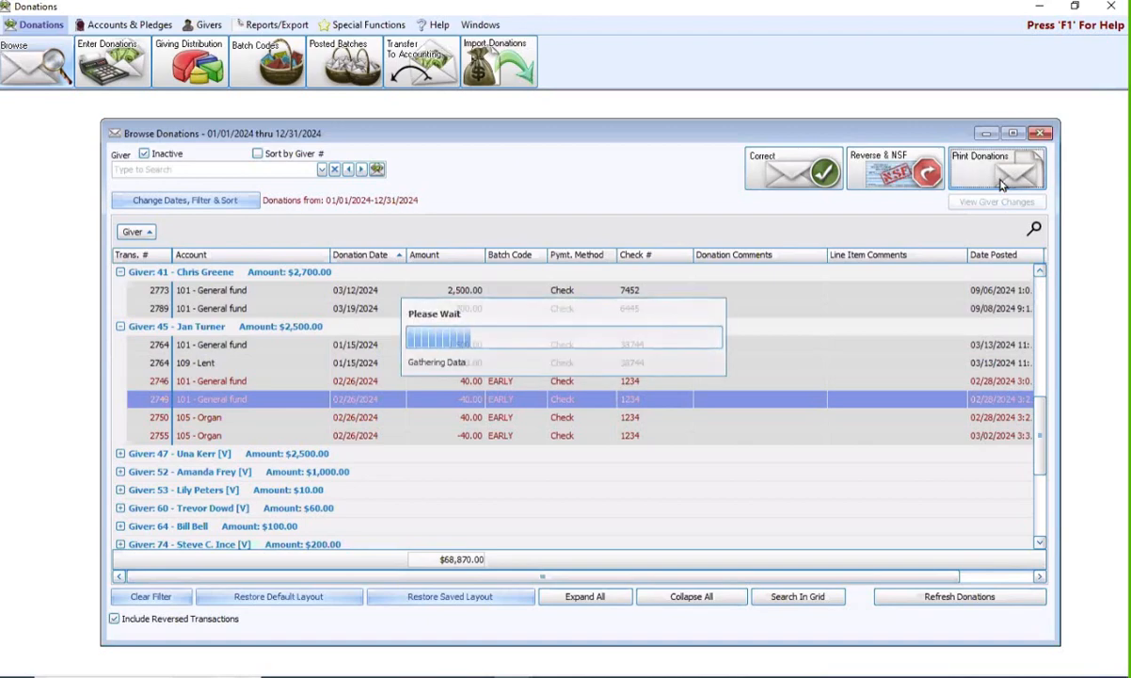
click(996, 168)
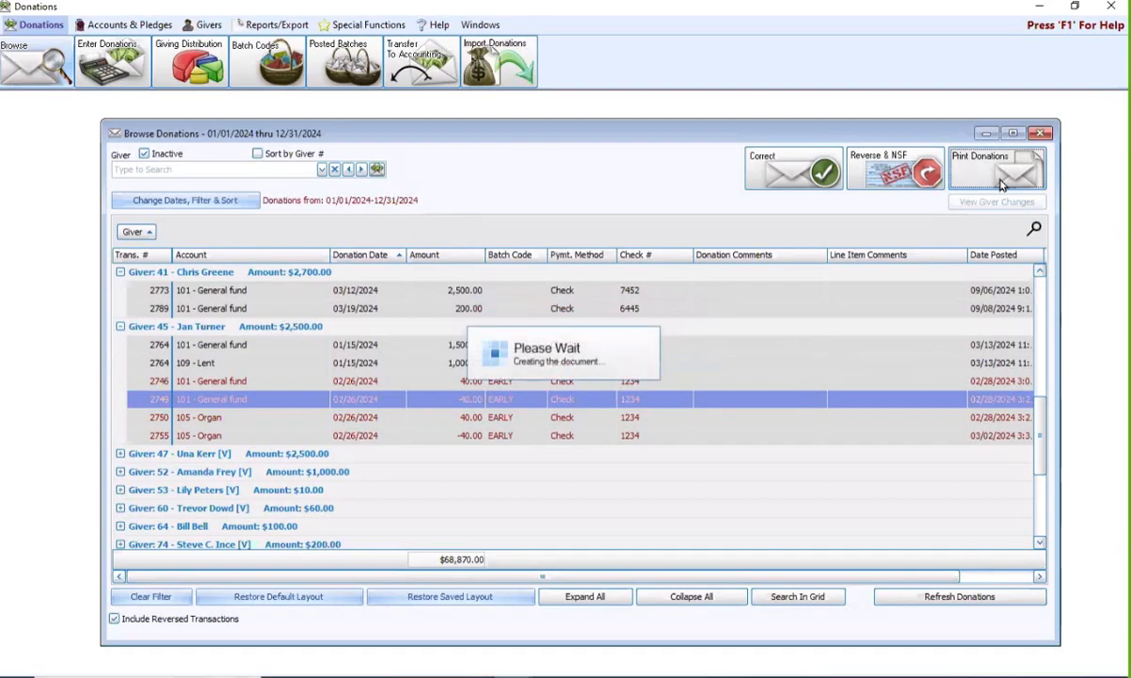
click(996, 169)
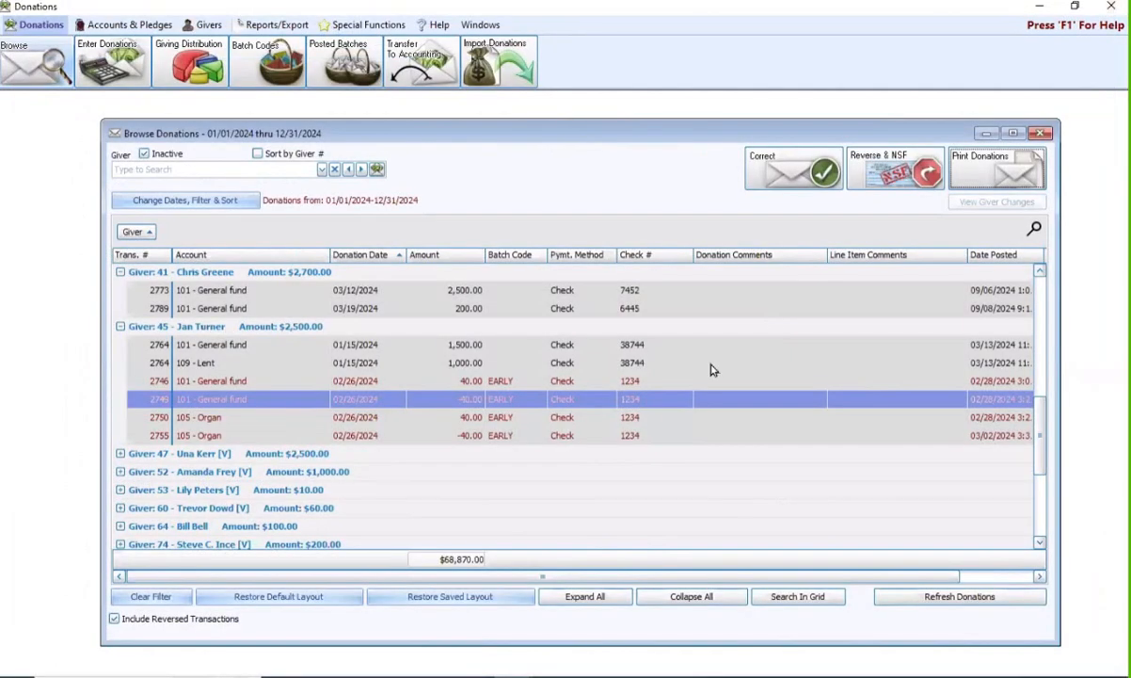
mouse_move(673, 390)
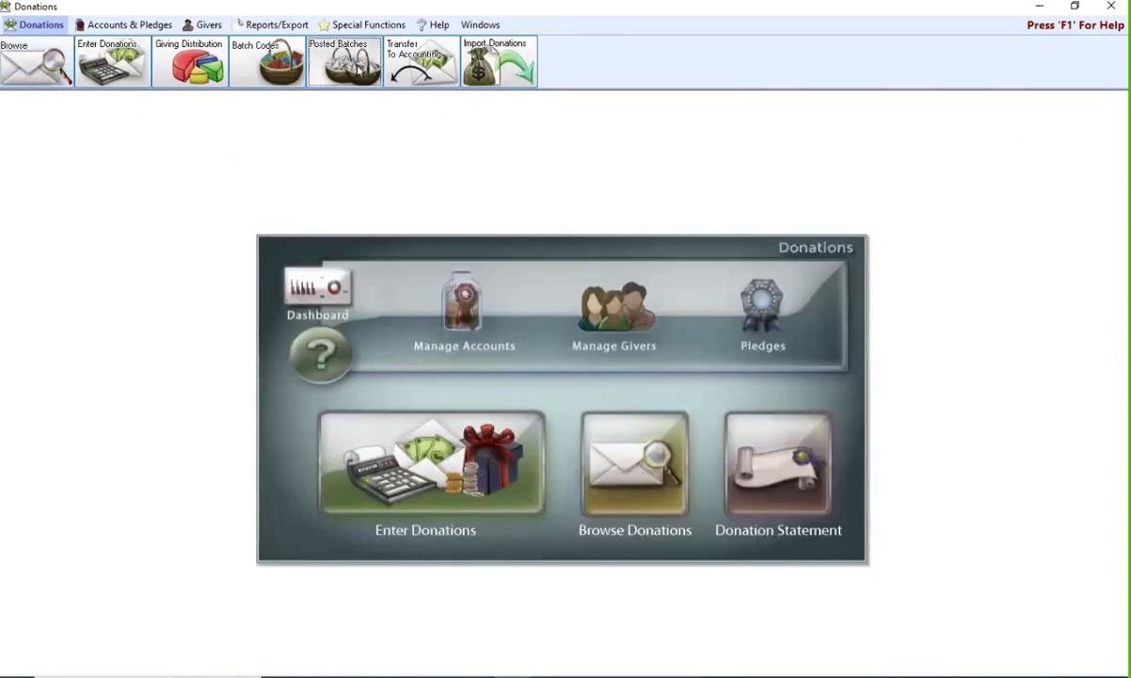
Step: Print a preview of the 01/02/2024 LATE 10:30 Service batch report ($15,525.00)
click(343, 61)
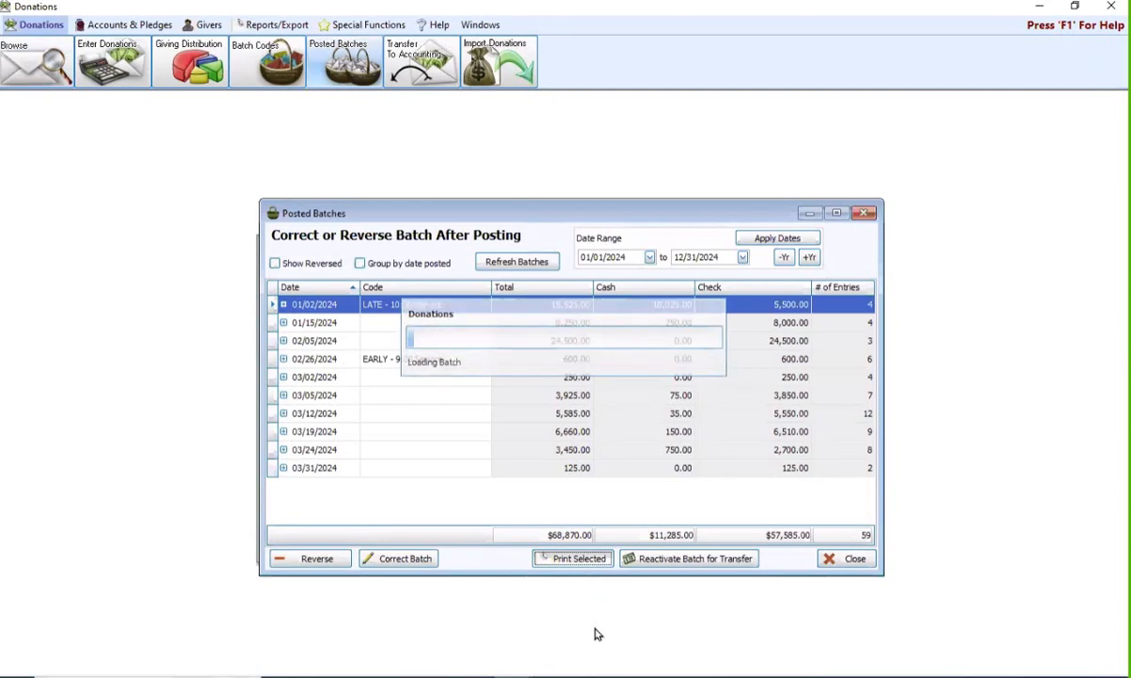
click(572, 559)
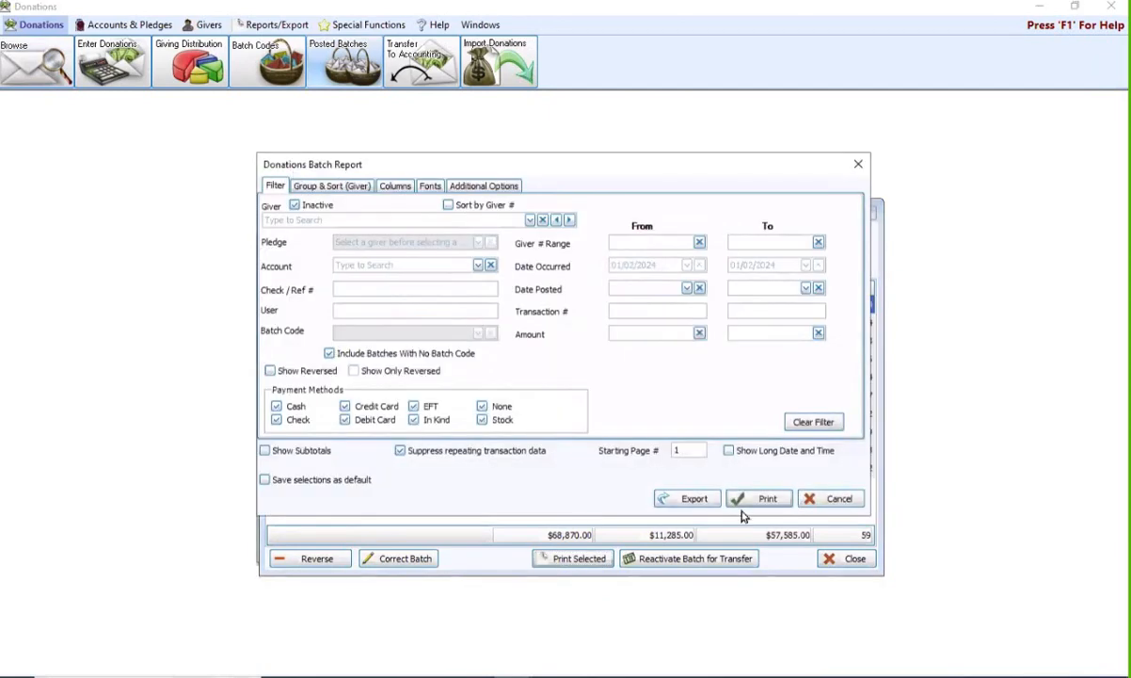
click(758, 498)
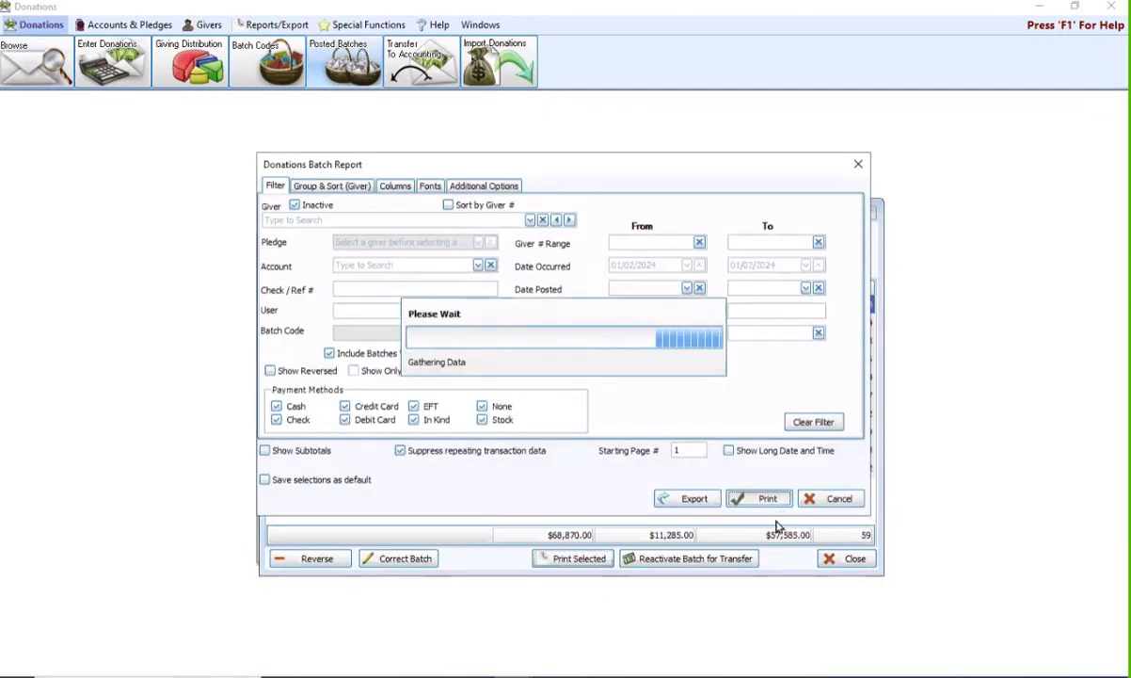
click(759, 498)
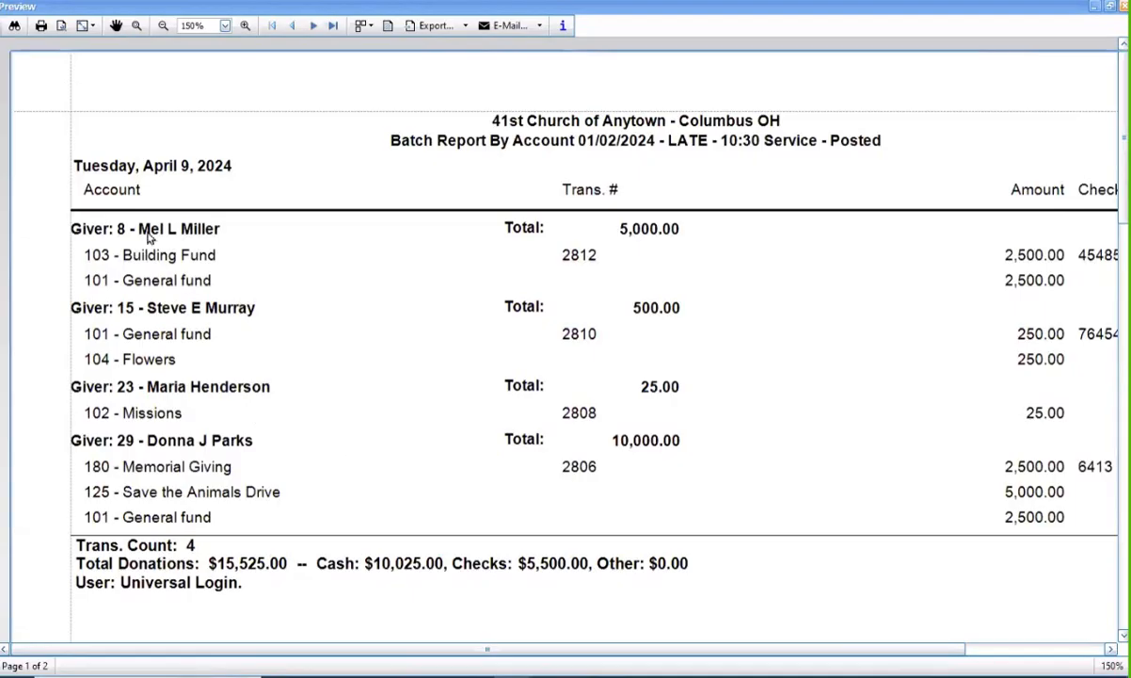
mouse_move(660, 592)
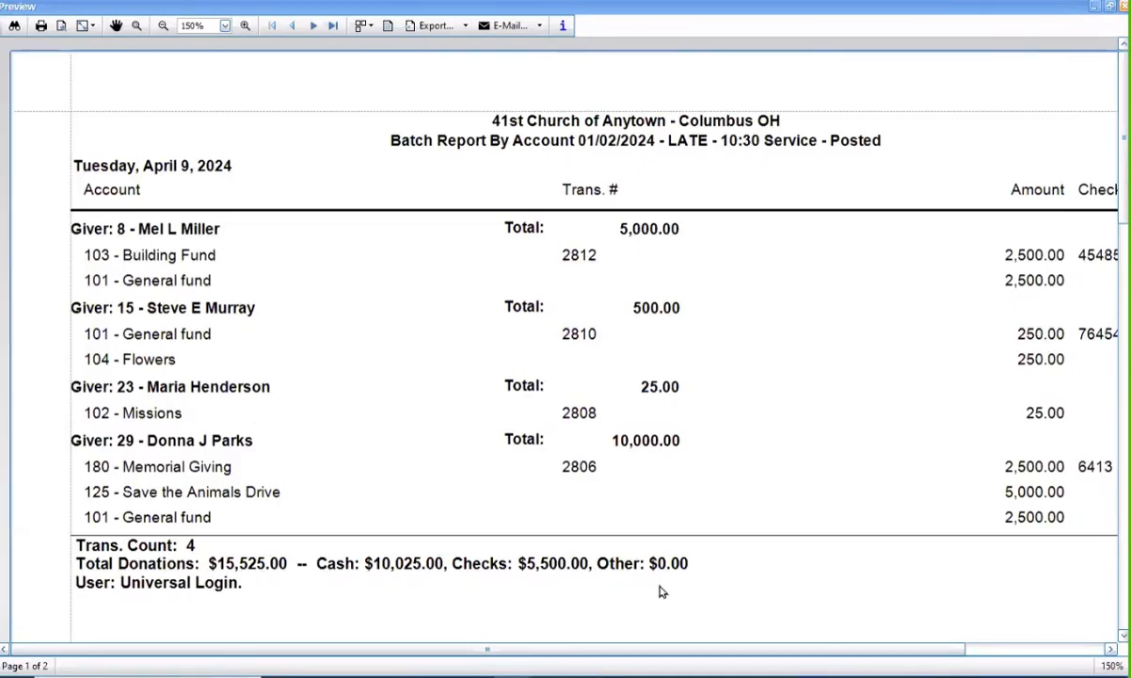